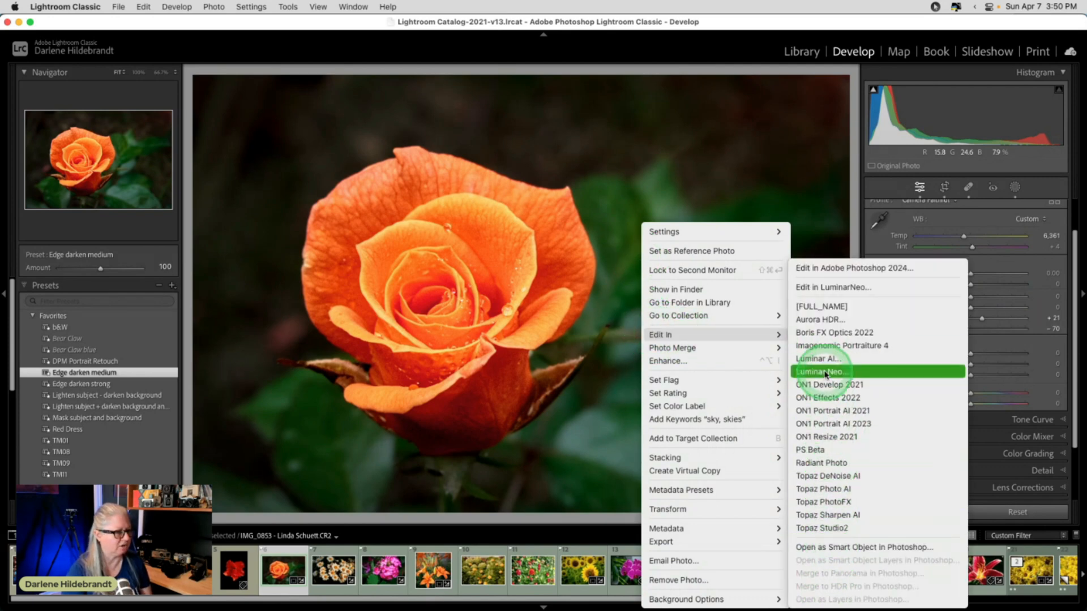
- Send the orange rose photo from Lightroom to Luminar Neo as a copy with Lightroom adjustments
click(822, 372)
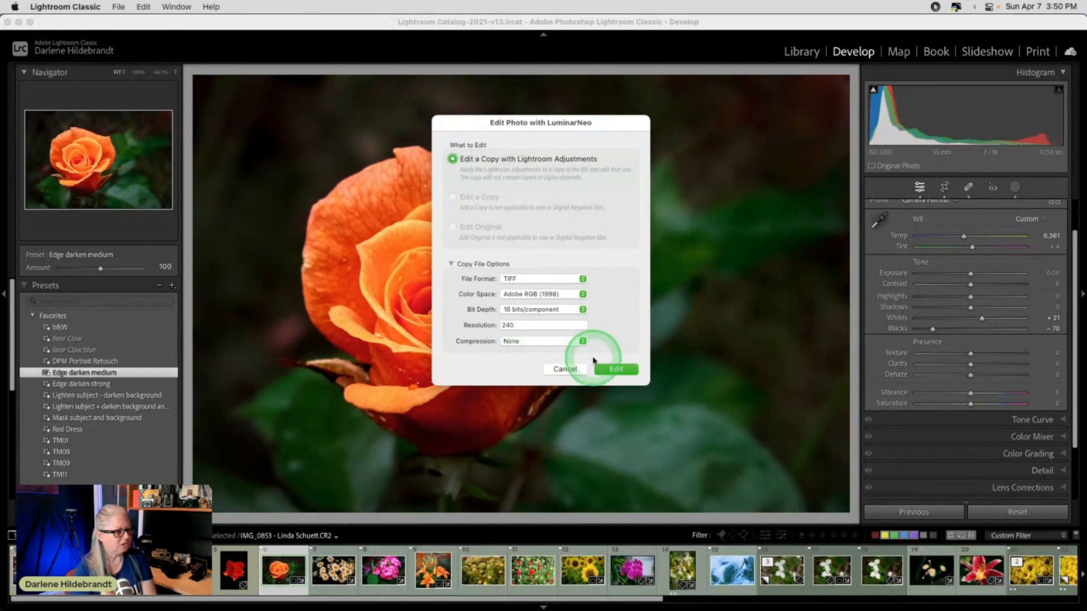
click(616, 369)
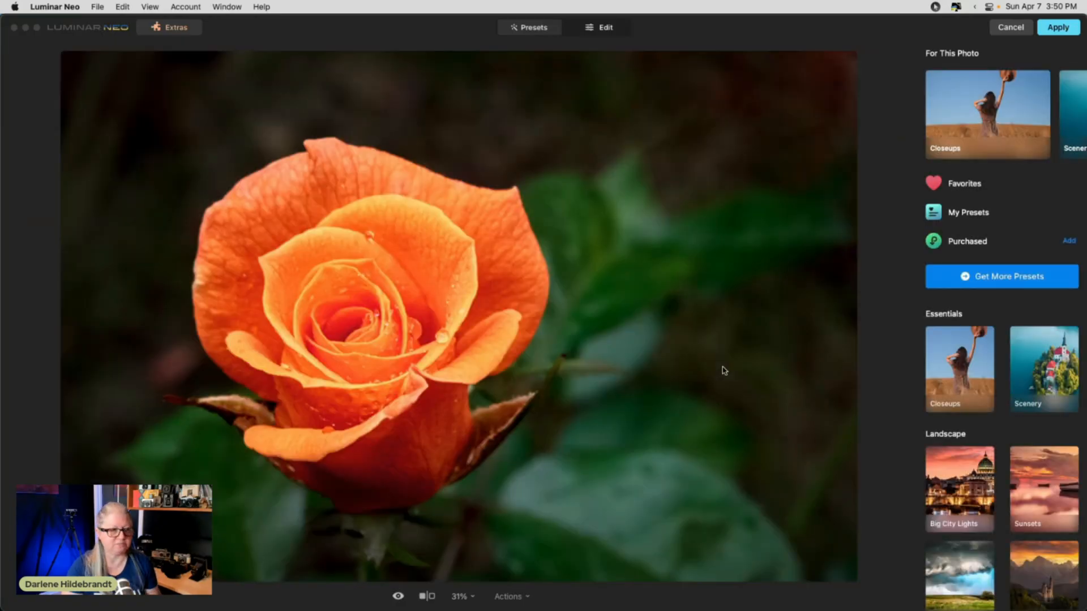
- Switch from presets to the Edit tools and pin Mood as a favourite tool
click(605, 27)
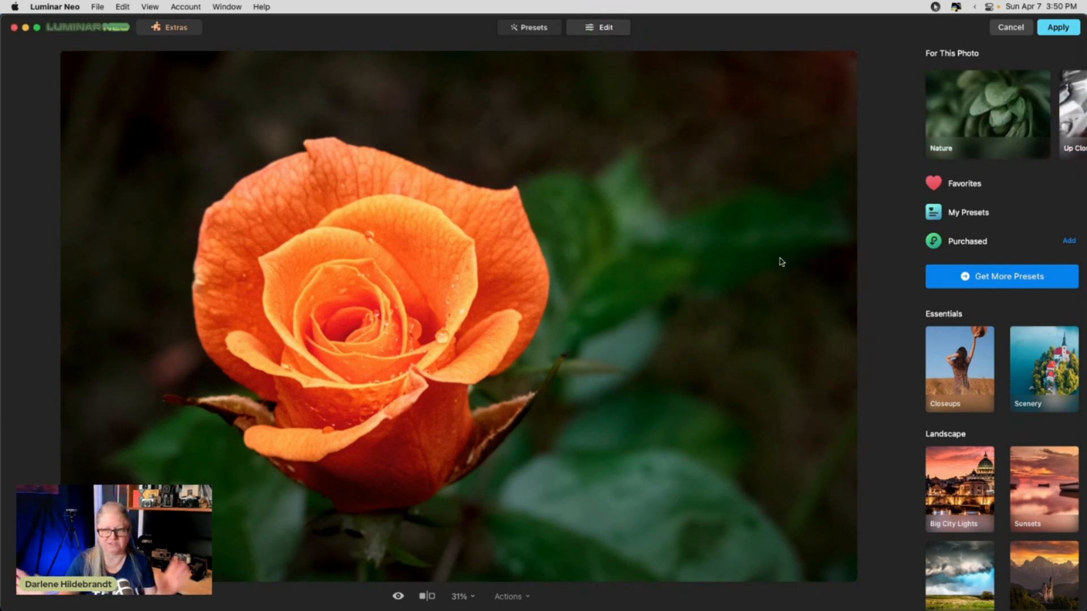
click(598, 28)
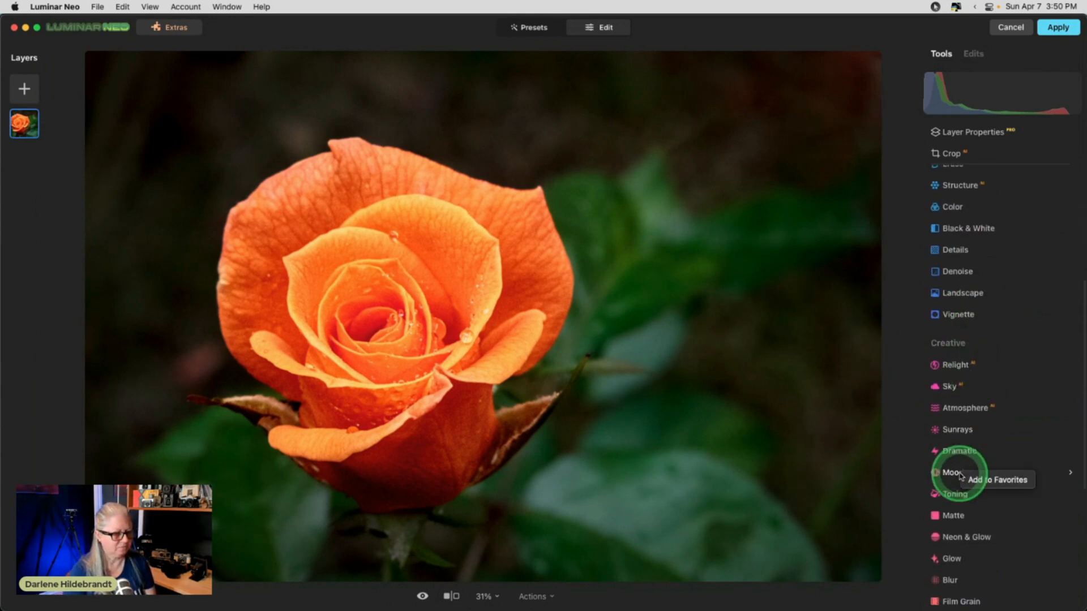
scroll(down, 3)
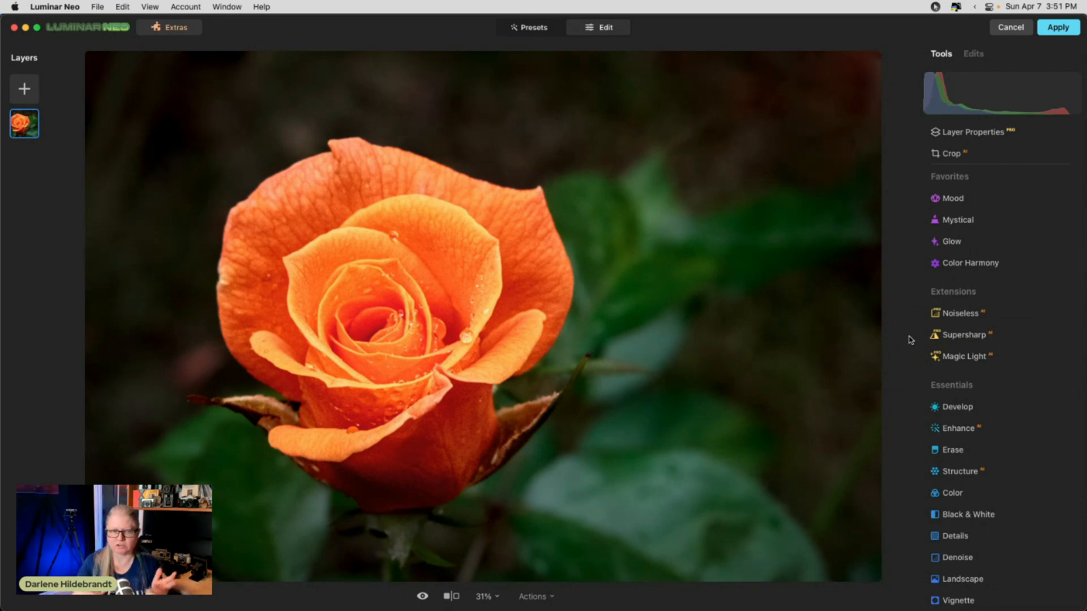
click(824, 39)
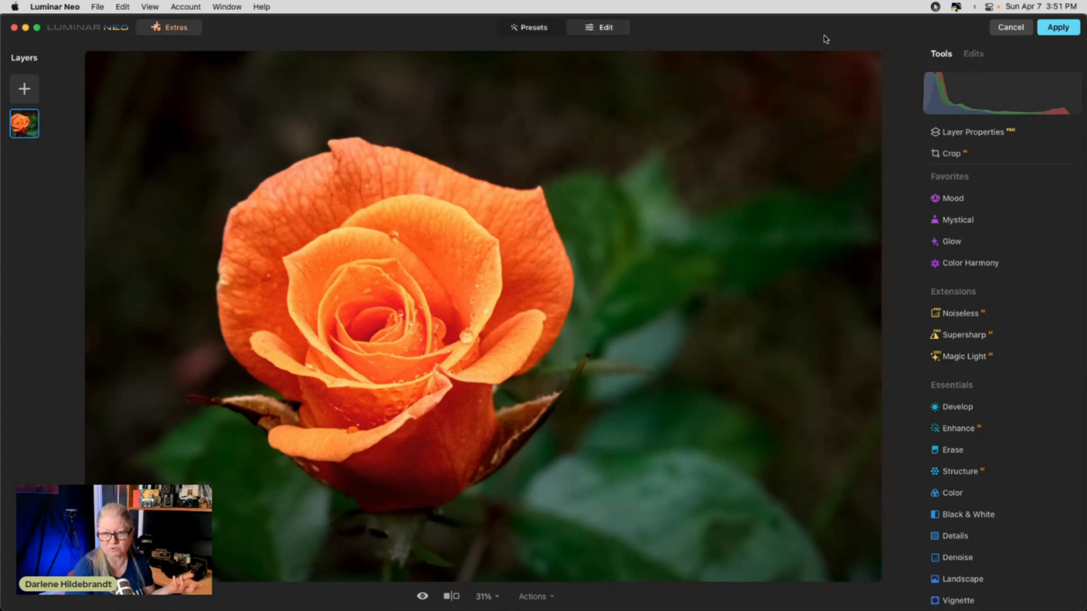
click(816, 39)
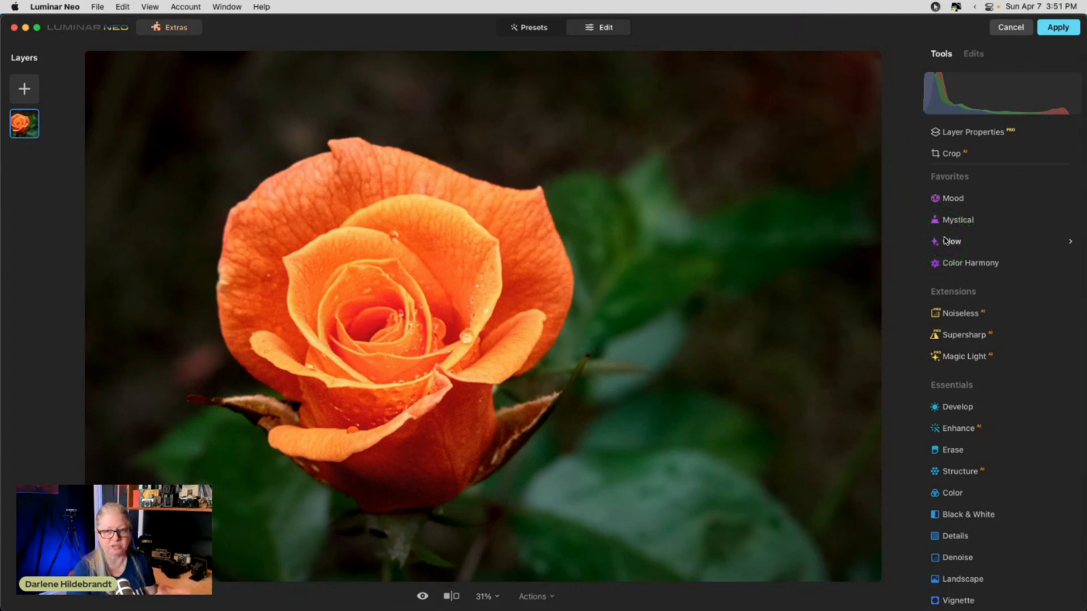
click(953, 198)
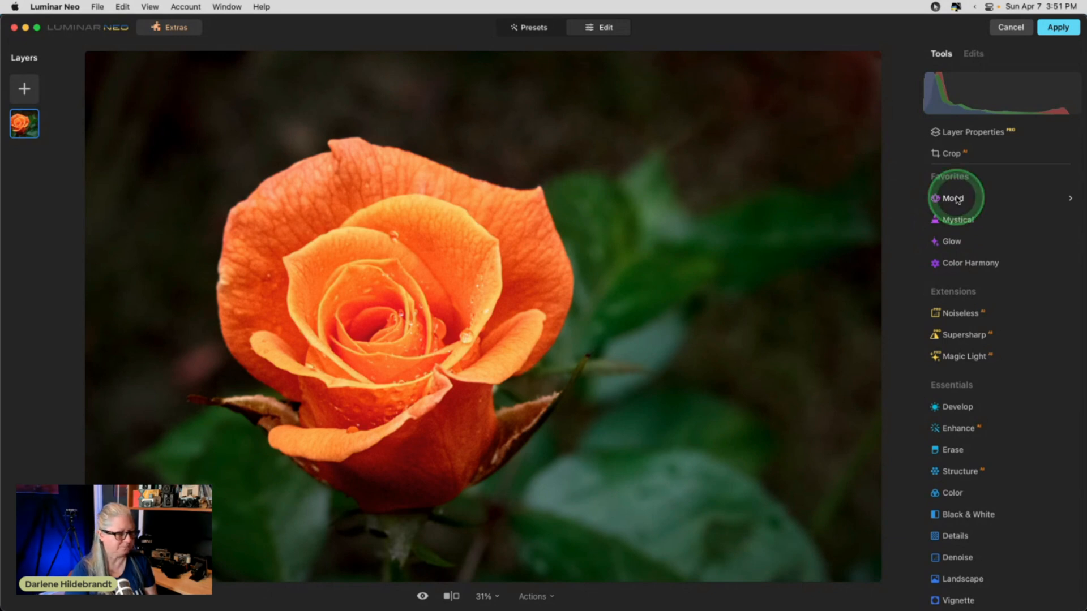
- Raise the Mood amount to 55 and bring up the LUT list
click(954, 198)
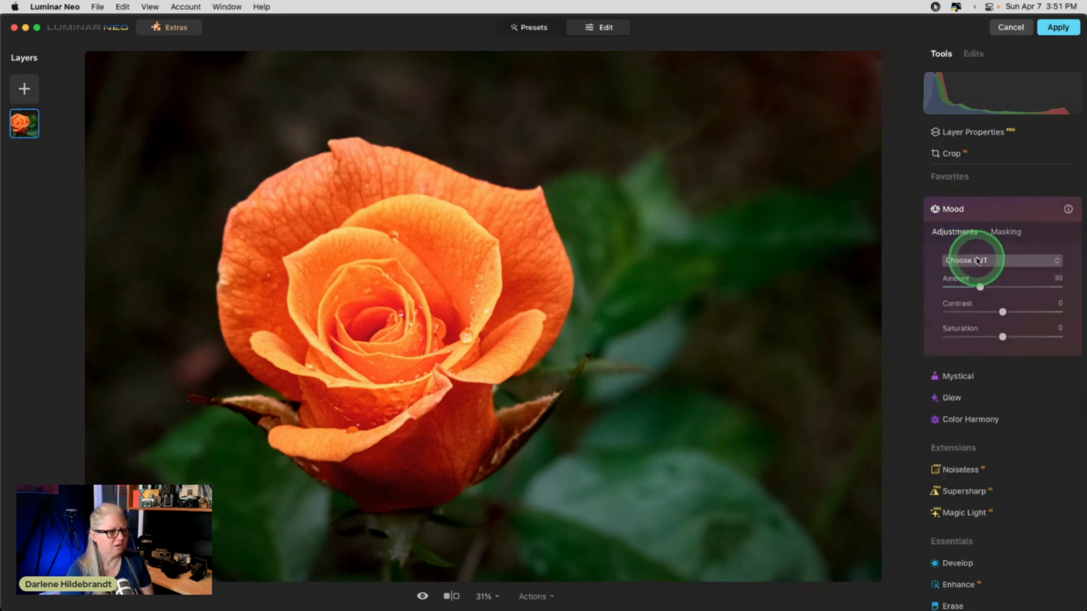
drag(981, 286, 1009, 287)
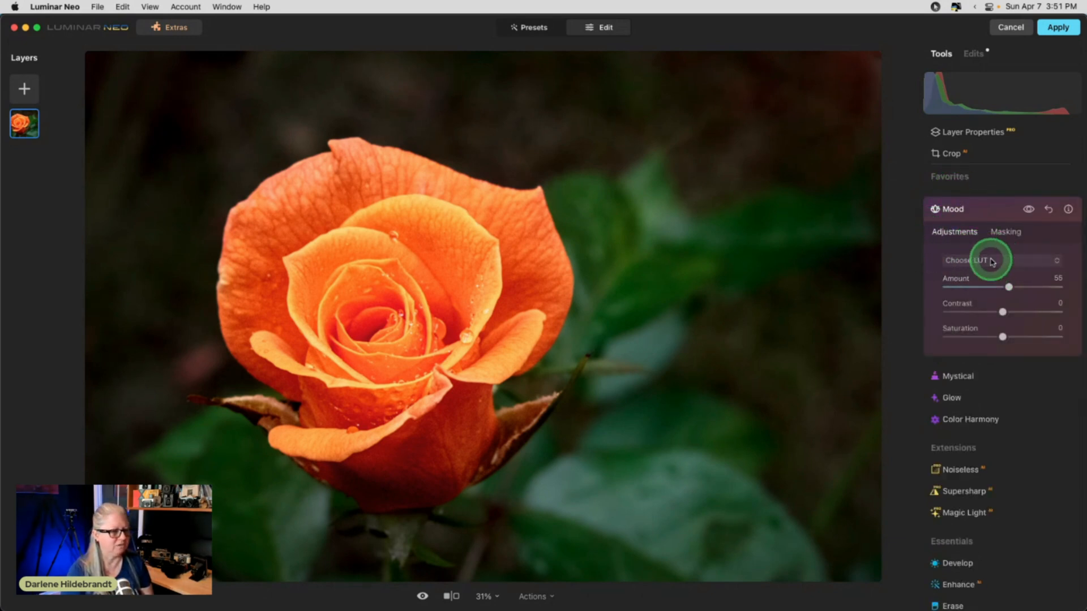
click(998, 260)
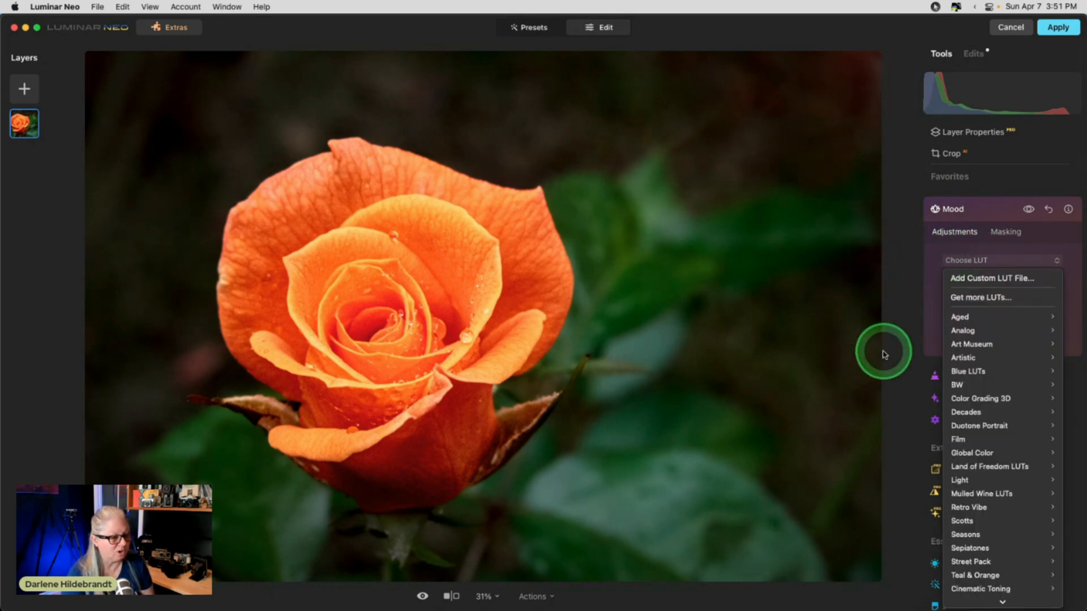
mouse_move(980, 394)
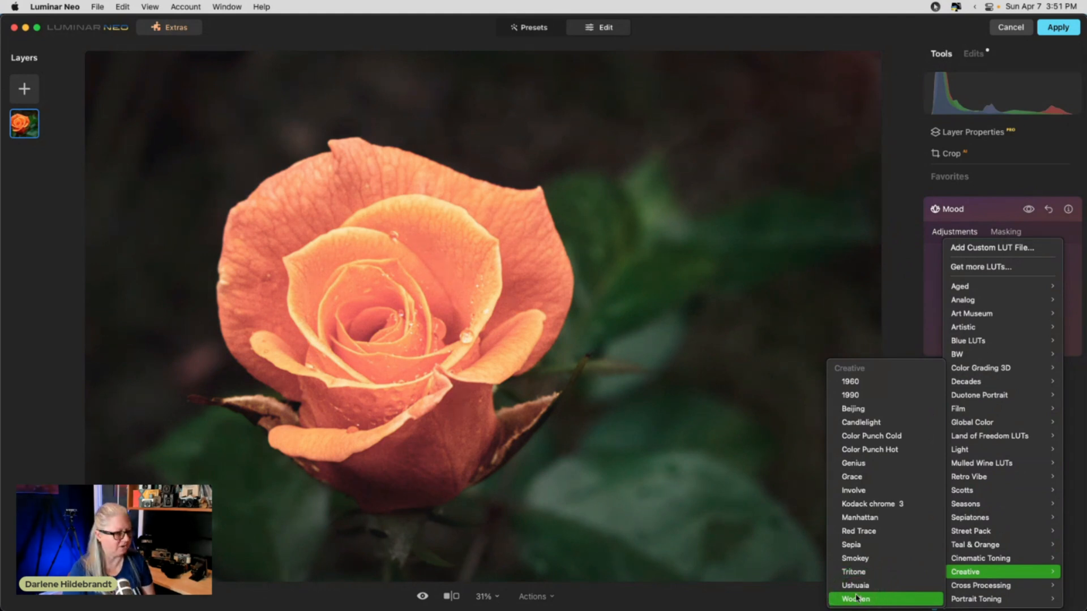
- Preview Creative LUTs such as Ushuaia, Tritone, Smokey and Involve on the rose
click(857, 585)
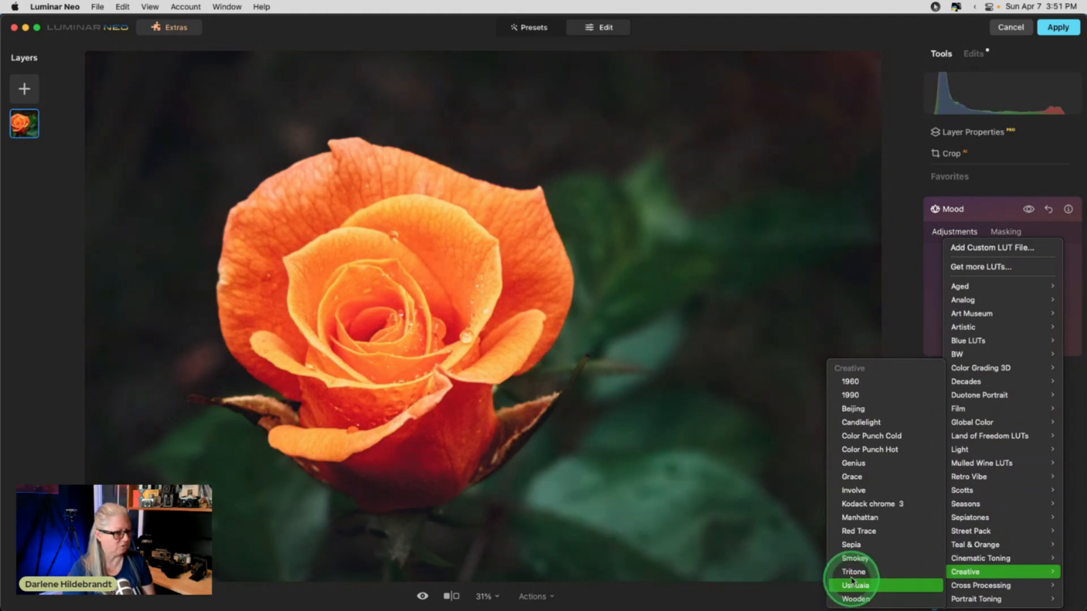
click(854, 572)
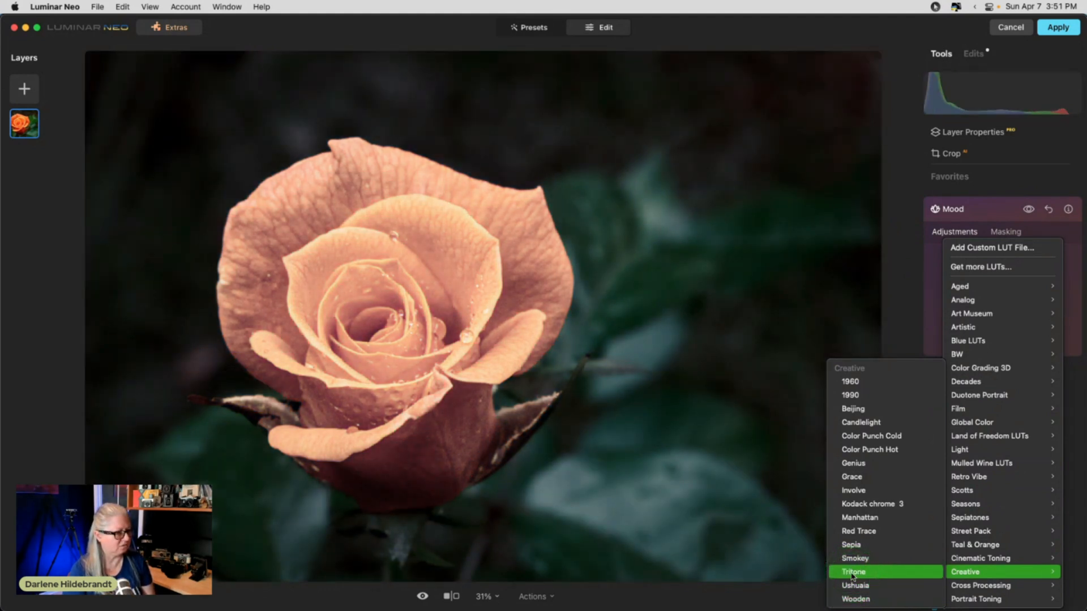
click(856, 558)
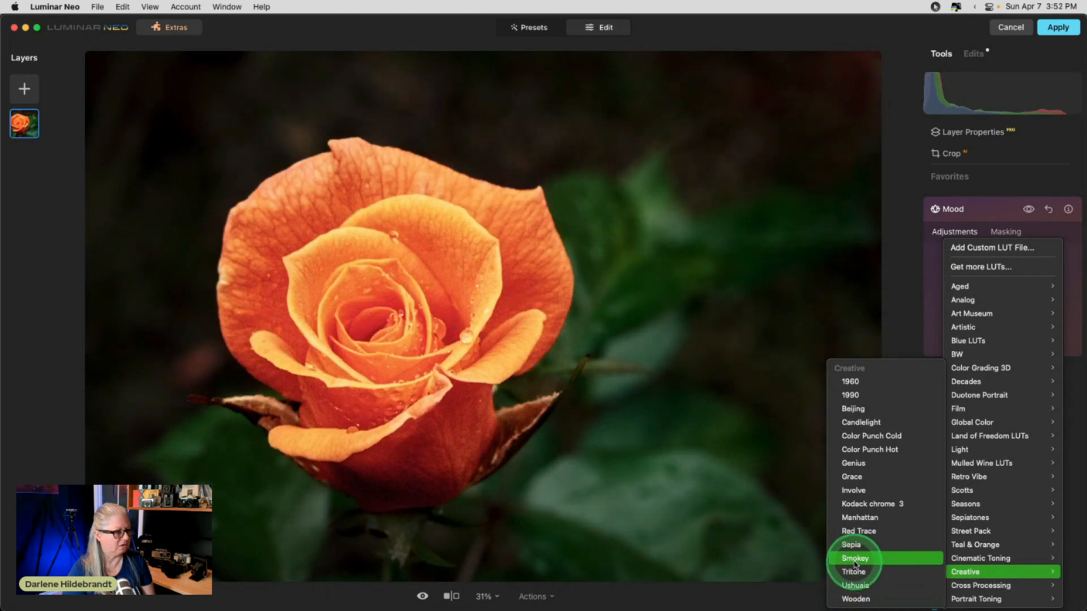
click(851, 545)
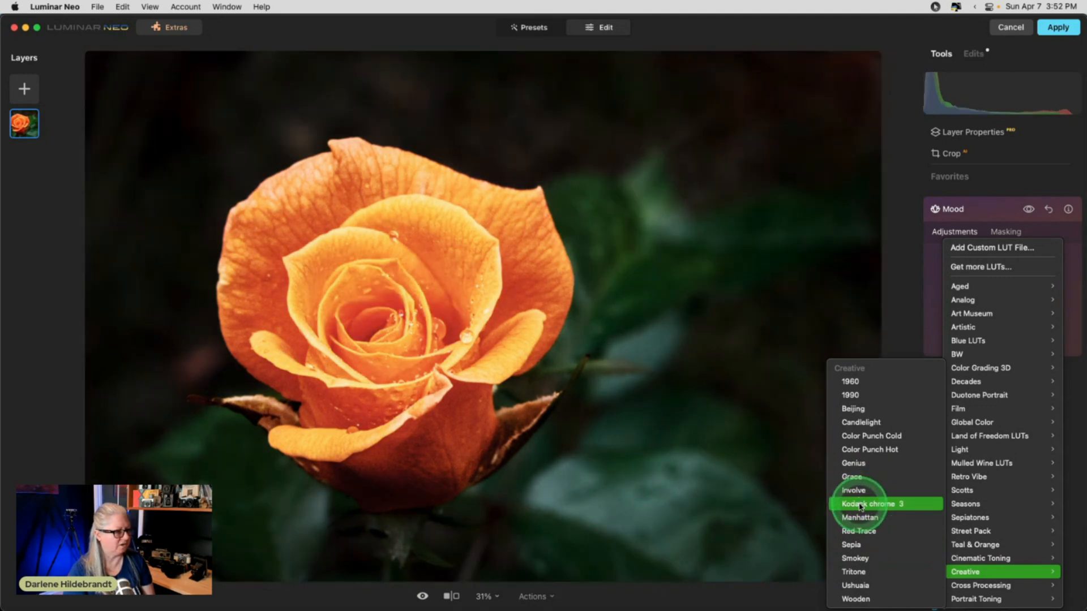
click(854, 490)
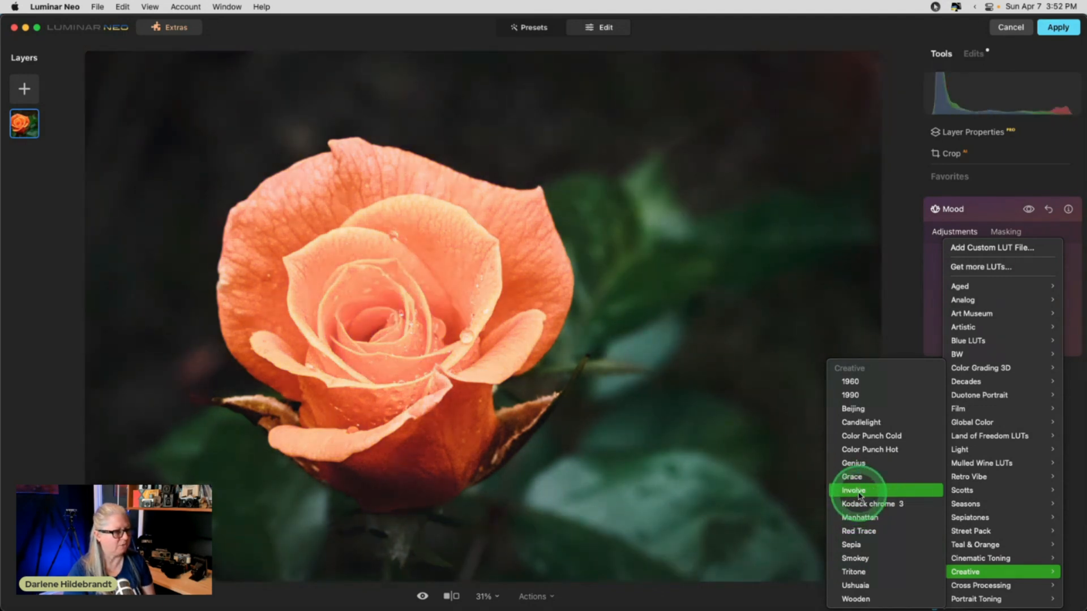
click(854, 463)
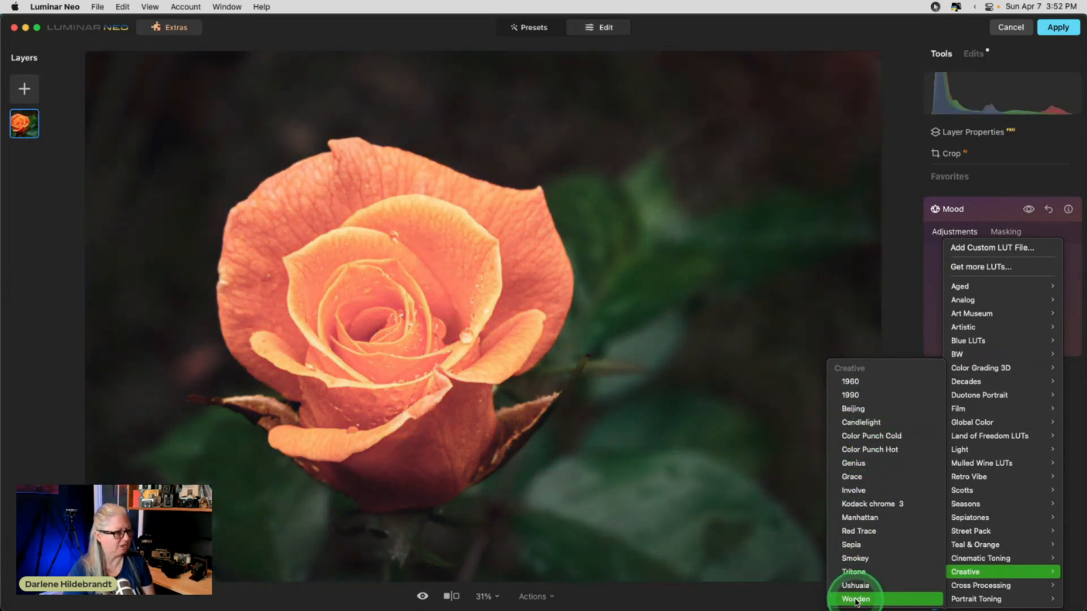
click(854, 572)
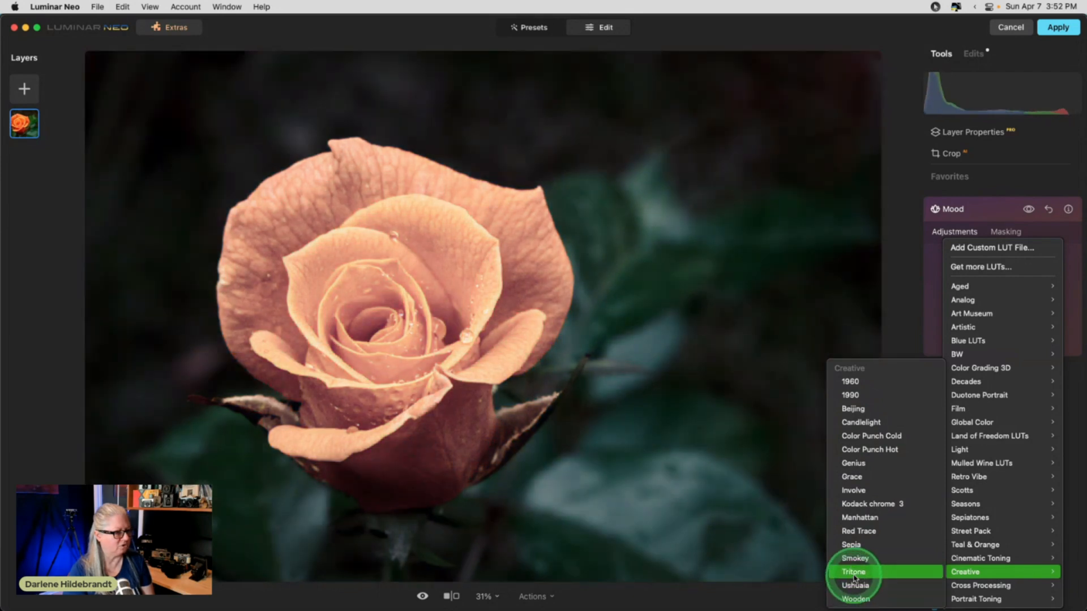
click(855, 559)
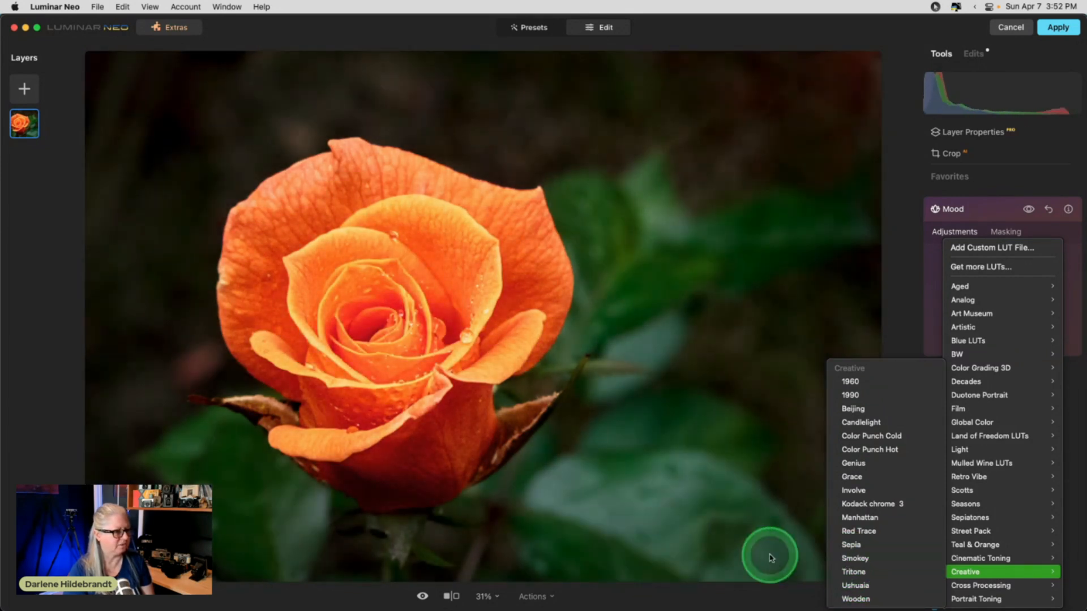
- Apply the Smokey look, swing its amount from 0 to 85, then preview Sepia and other Creative LUTs
click(854, 558)
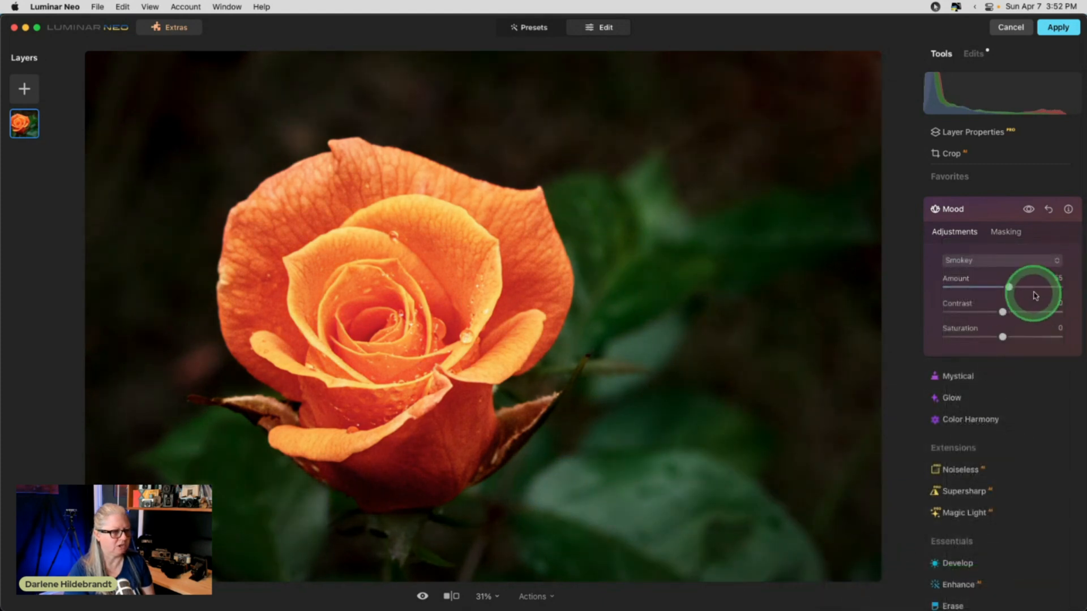
drag(1032, 294, 943, 285)
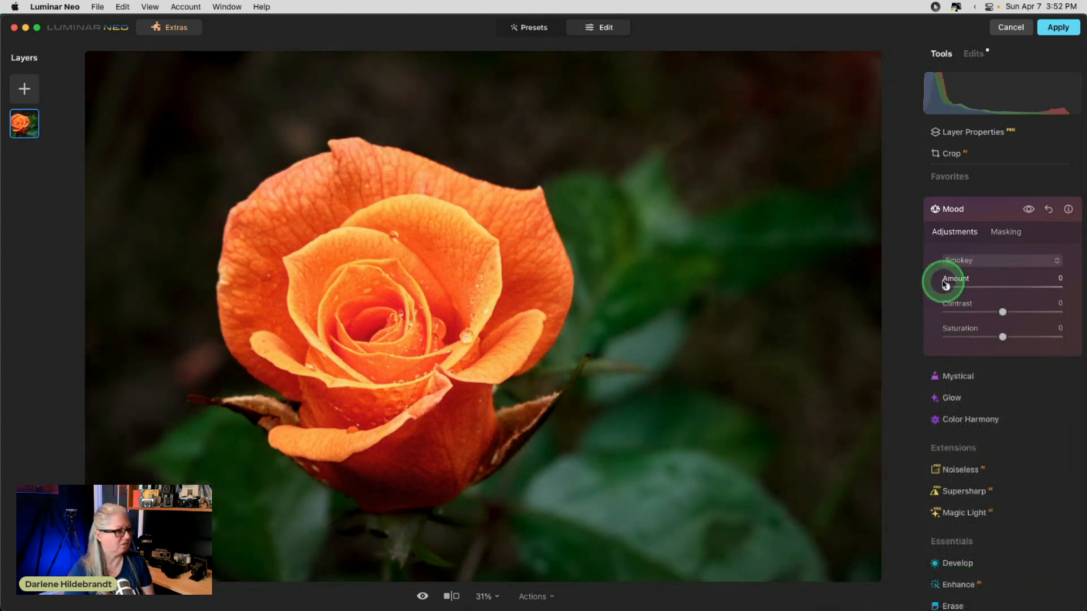
drag(945, 287, 1043, 287)
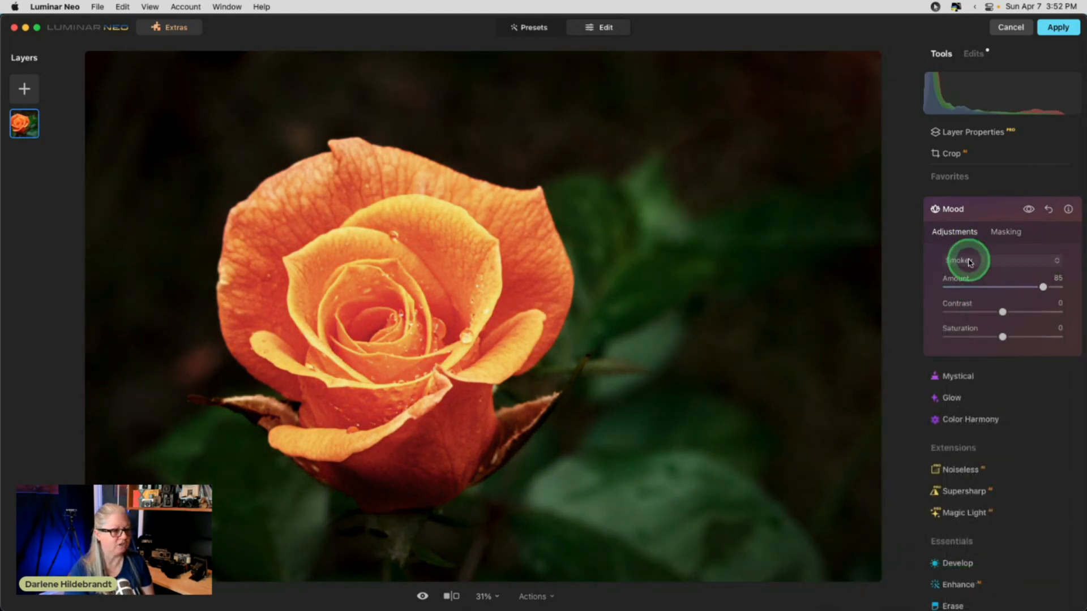
click(999, 261)
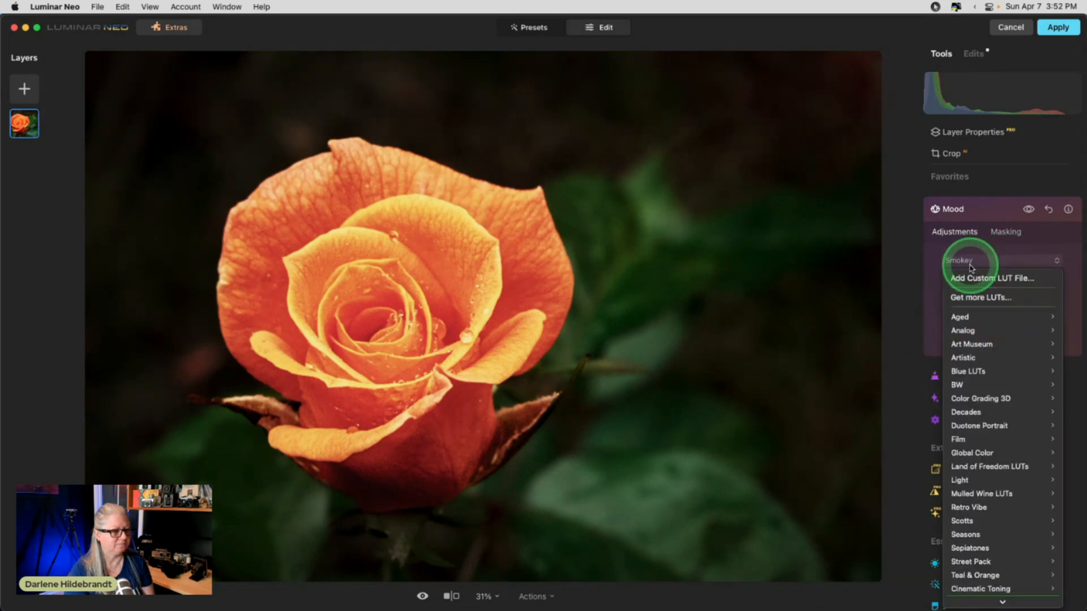
mouse_move(966, 572)
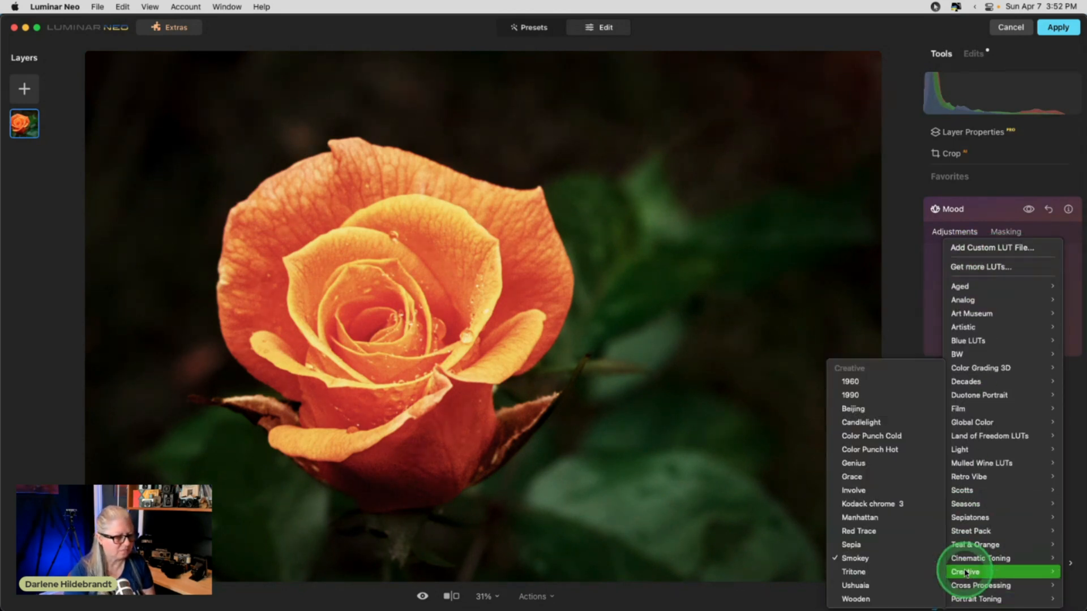
click(851, 545)
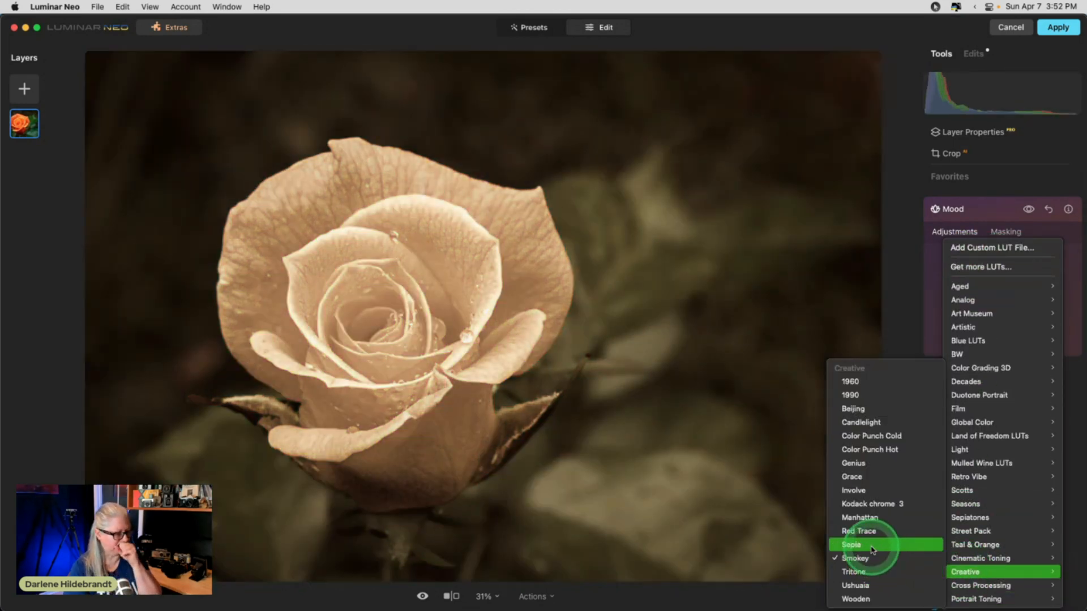
click(859, 531)
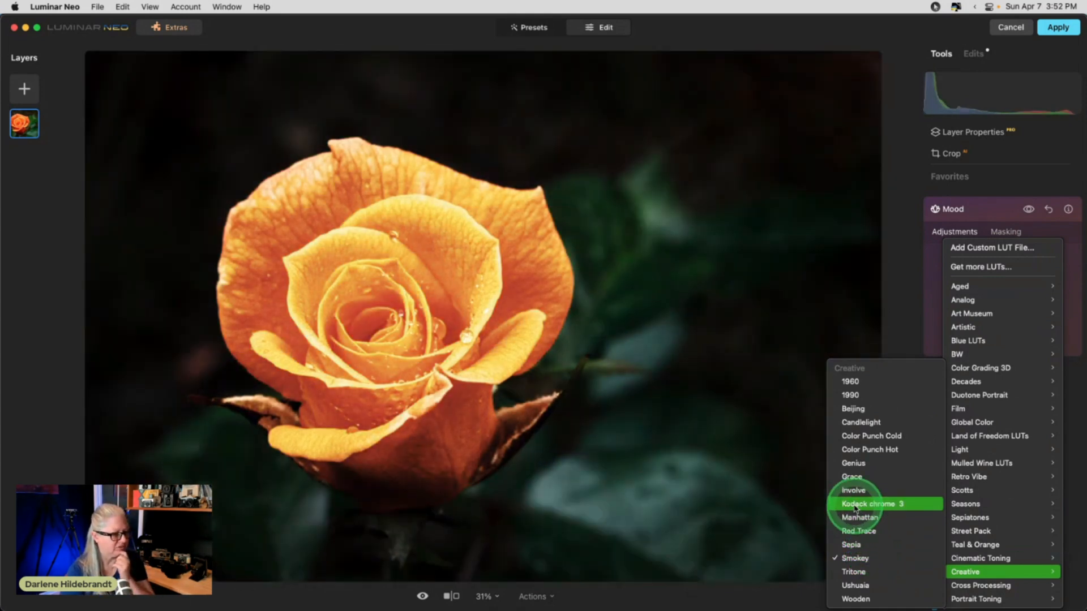
click(854, 490)
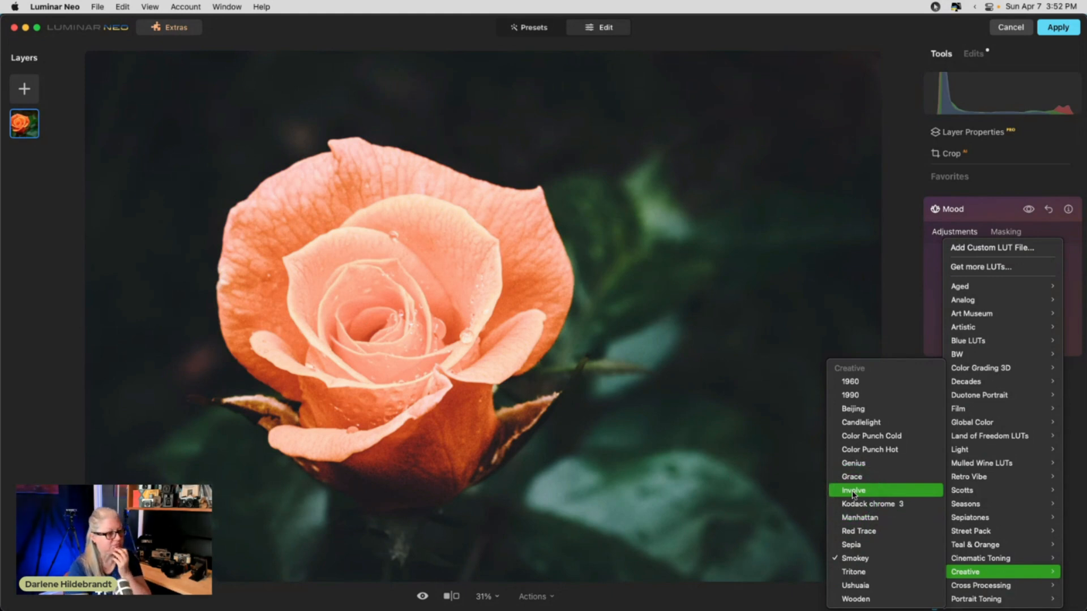
- Apply the Involve look and settle its amount at about 49 after comparing at zero
click(854, 490)
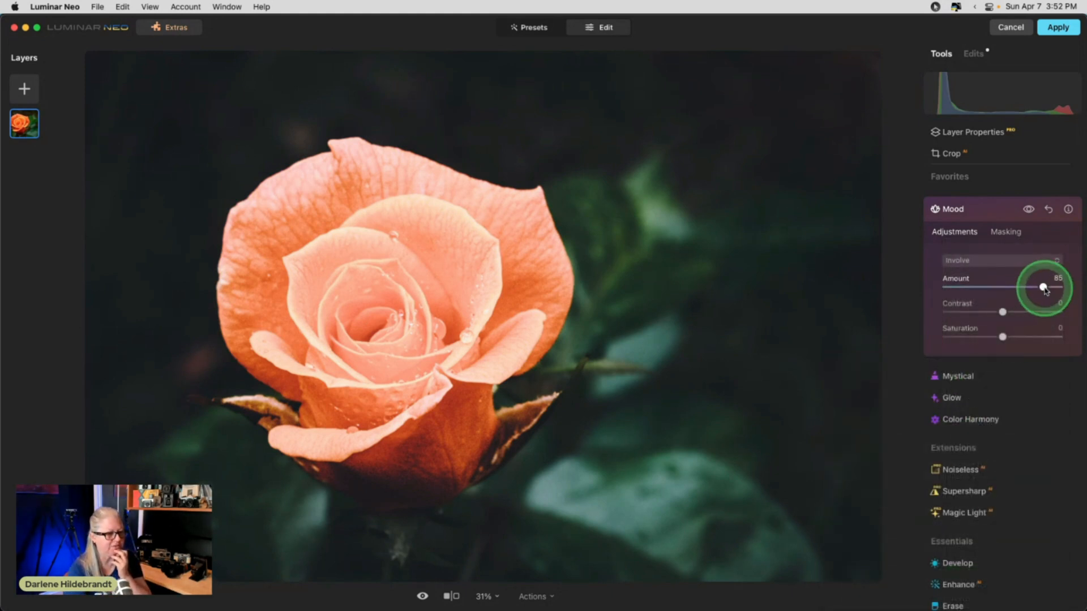
drag(1043, 286, 1033, 284)
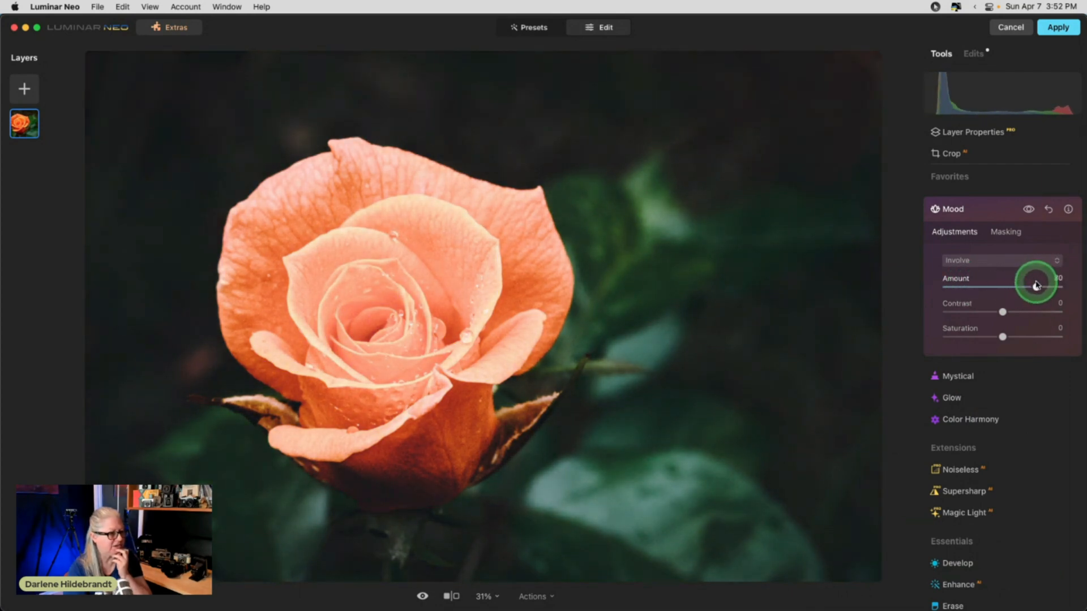
drag(1036, 282, 1012, 282)
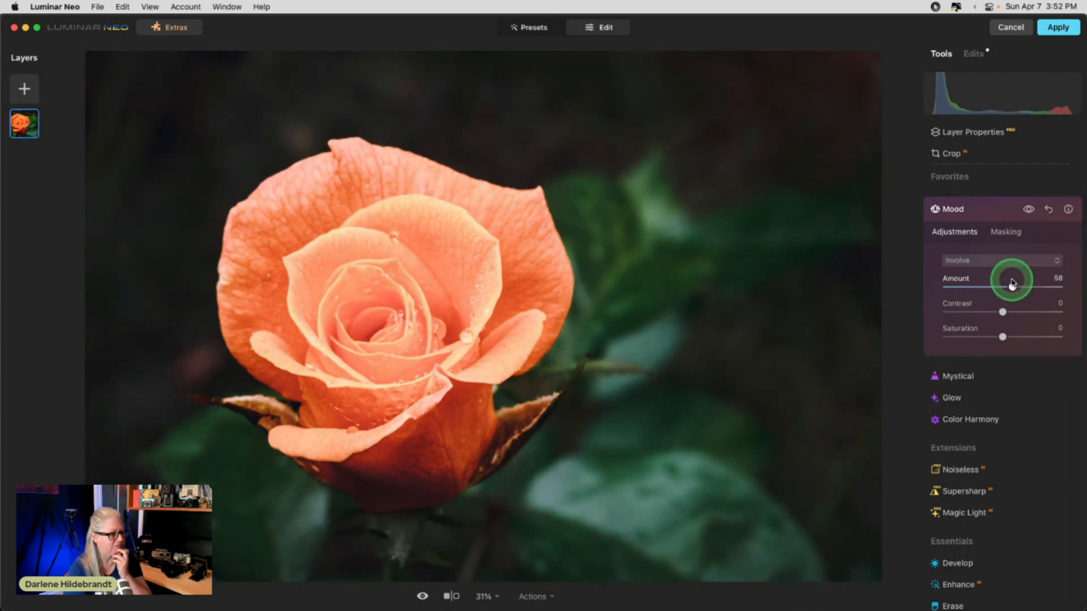
drag(1011, 287, 947, 287)
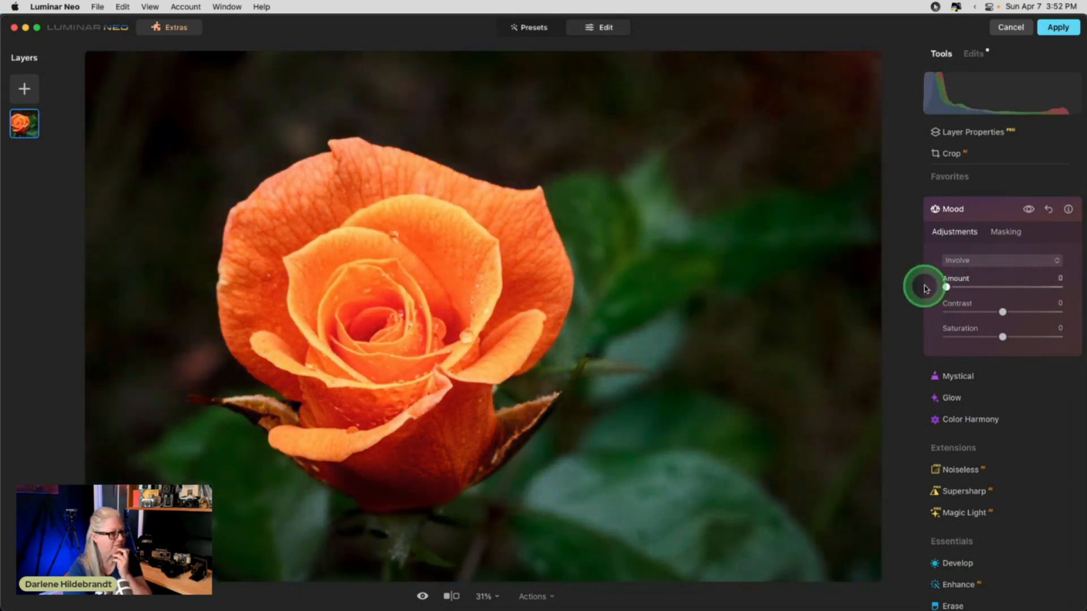
drag(946, 286, 1002, 286)
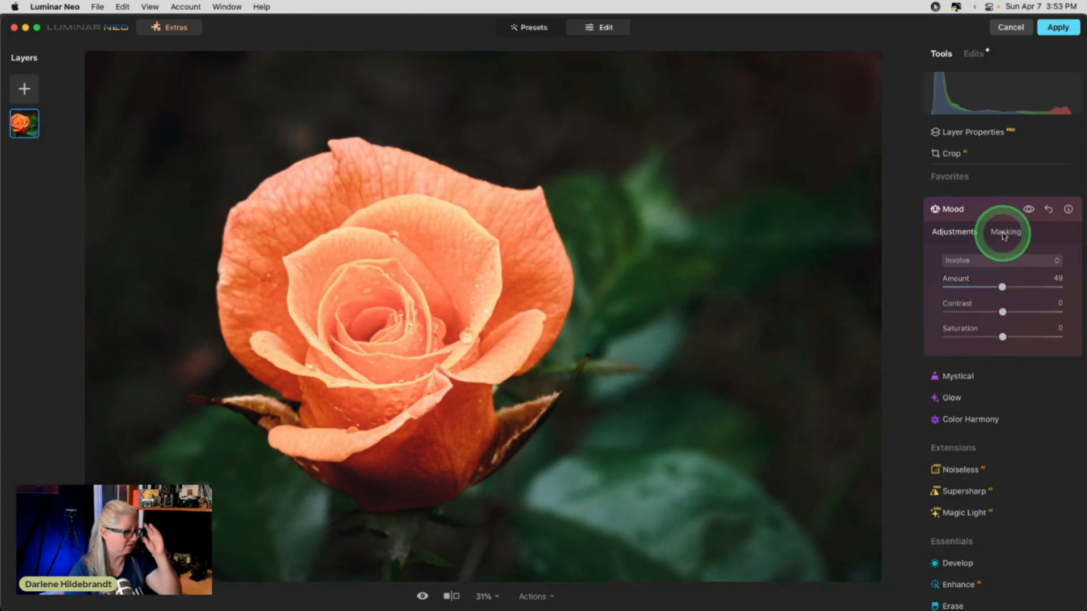
- Brush-mask the Mood effect over the rose petals with a 292 brush and compare with the effect hidden
click(1004, 231)
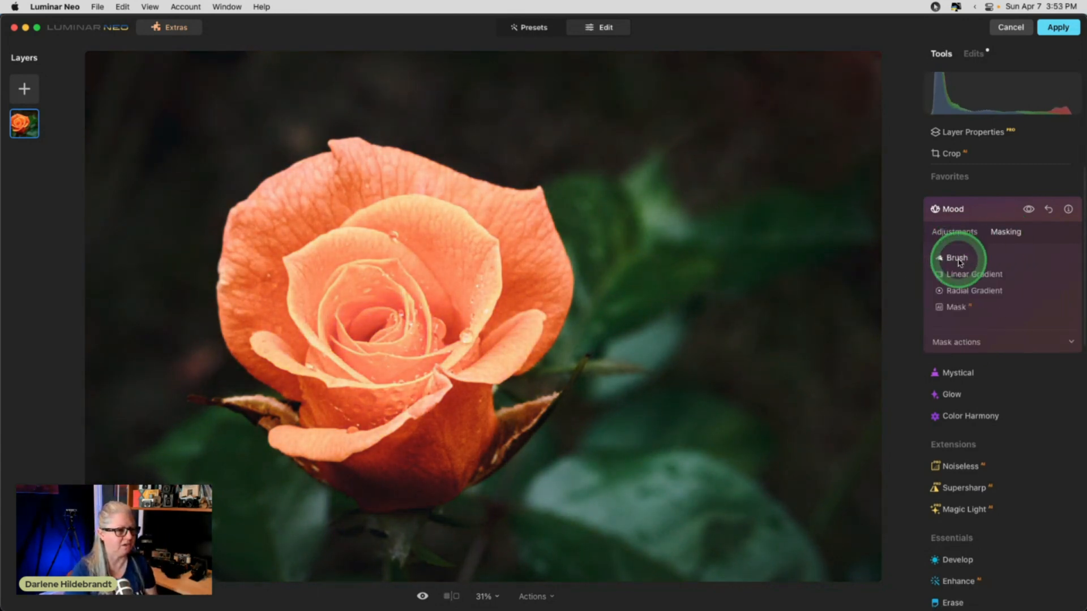
click(958, 258)
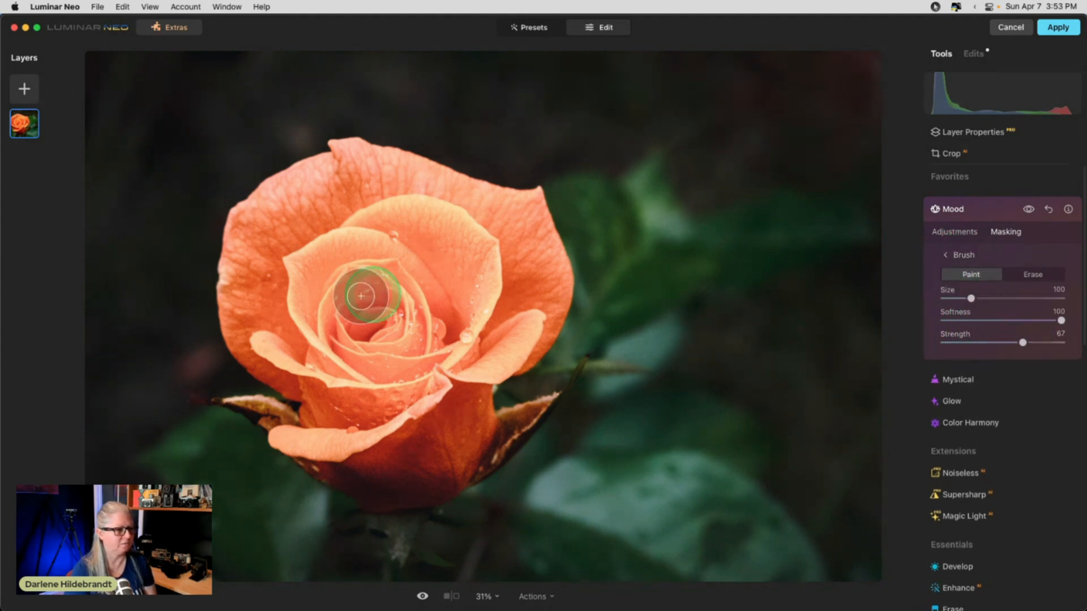
drag(972, 297, 1020, 297)
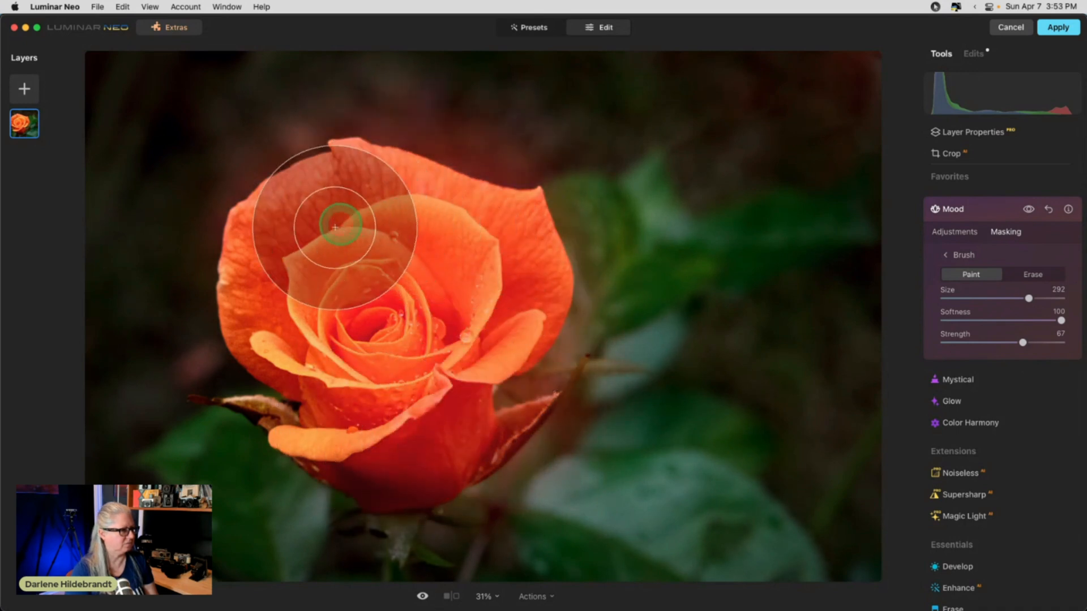
drag(337, 228, 346, 407)
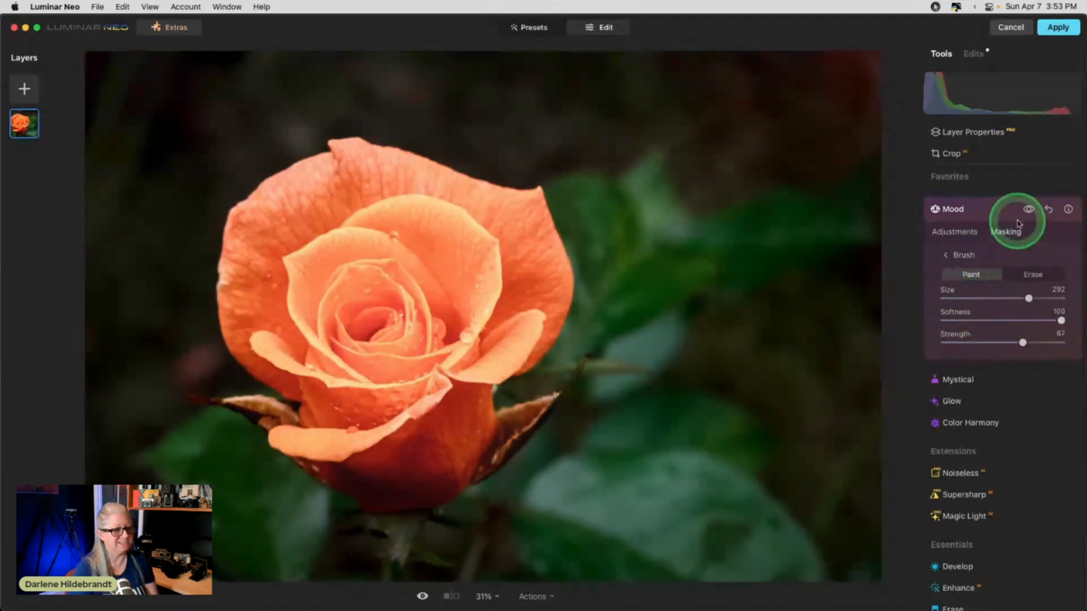
click(1029, 209)
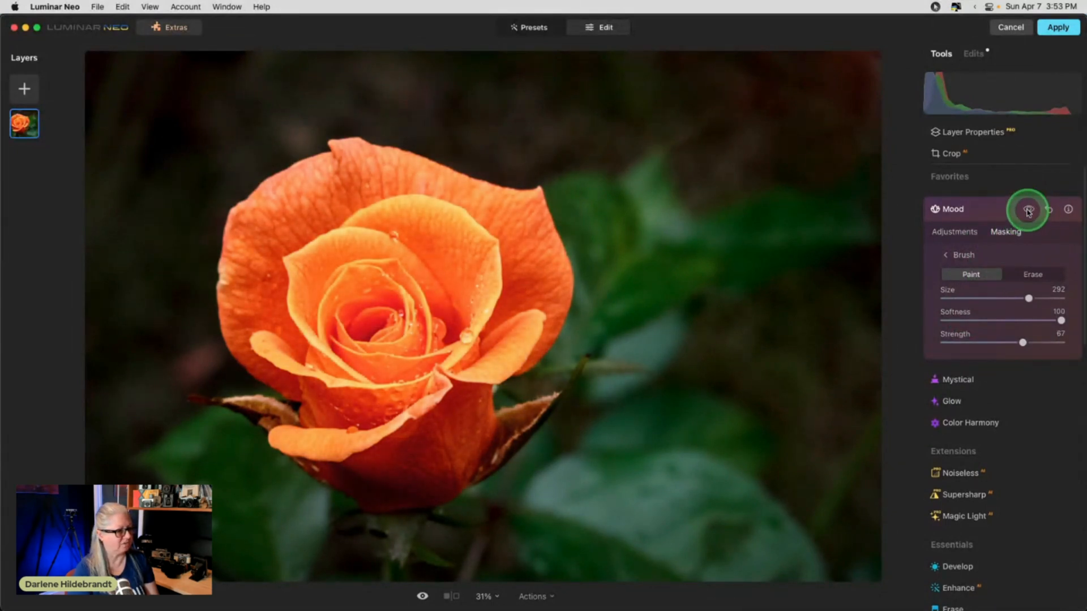
click(1028, 211)
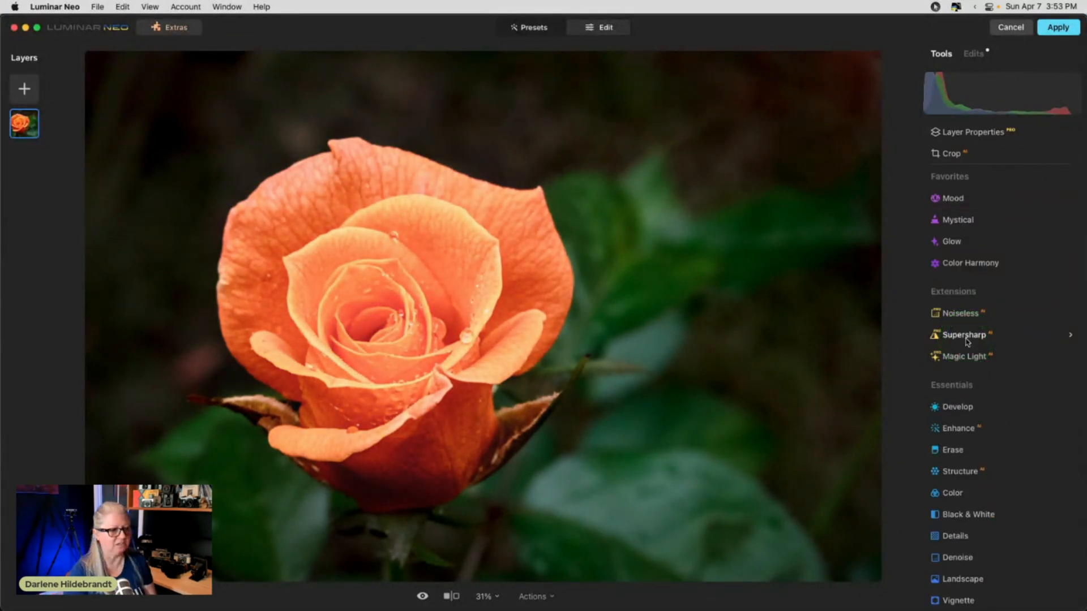
- Reopen Mood, preview several Creative looks and apply Kodack chrome 3
click(953, 197)
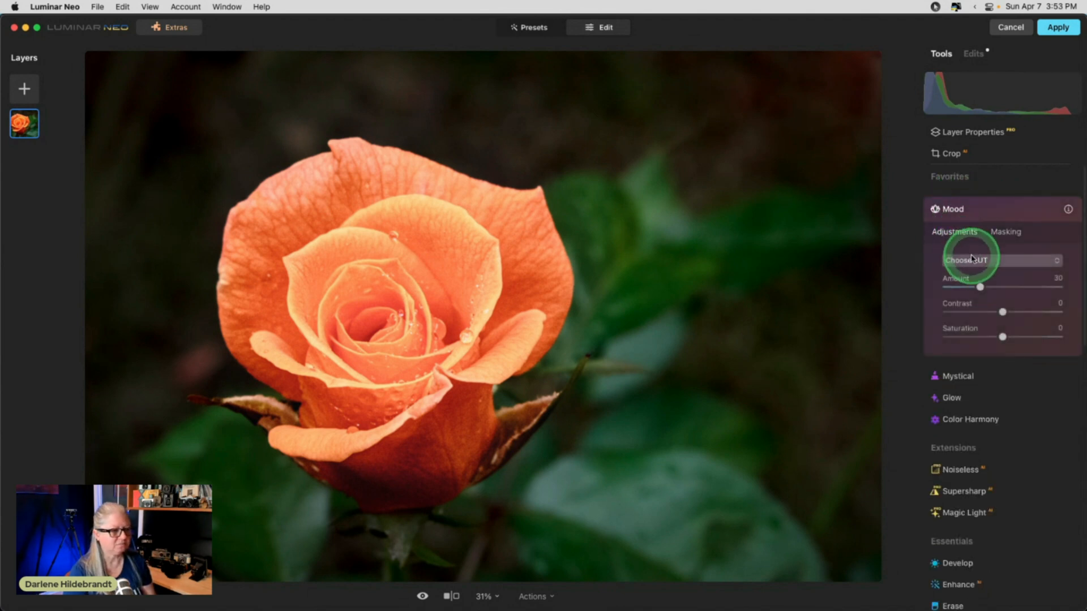
drag(980, 286, 1012, 286)
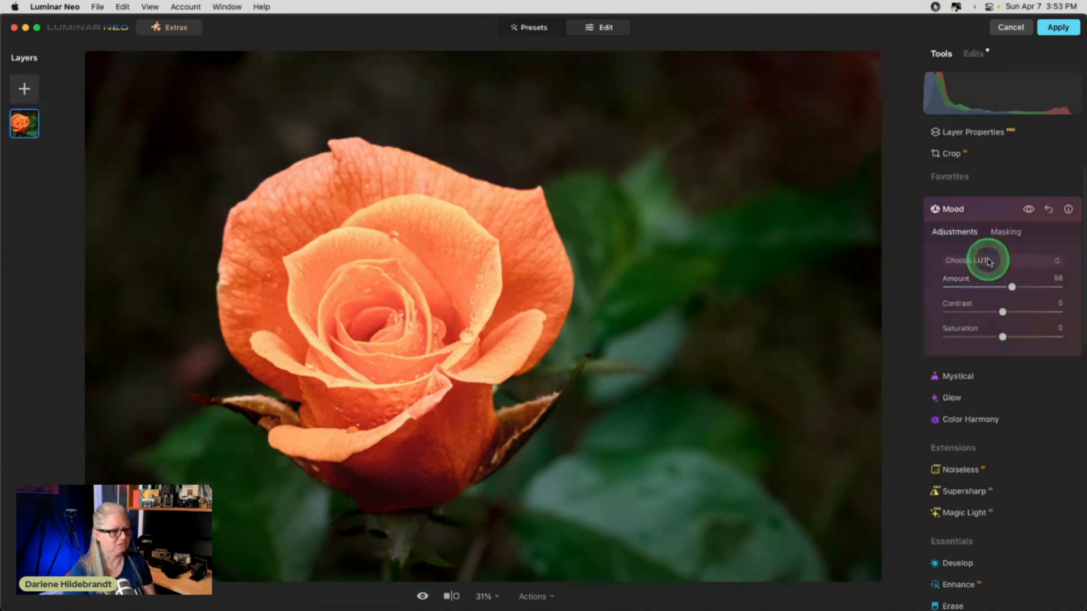
click(999, 260)
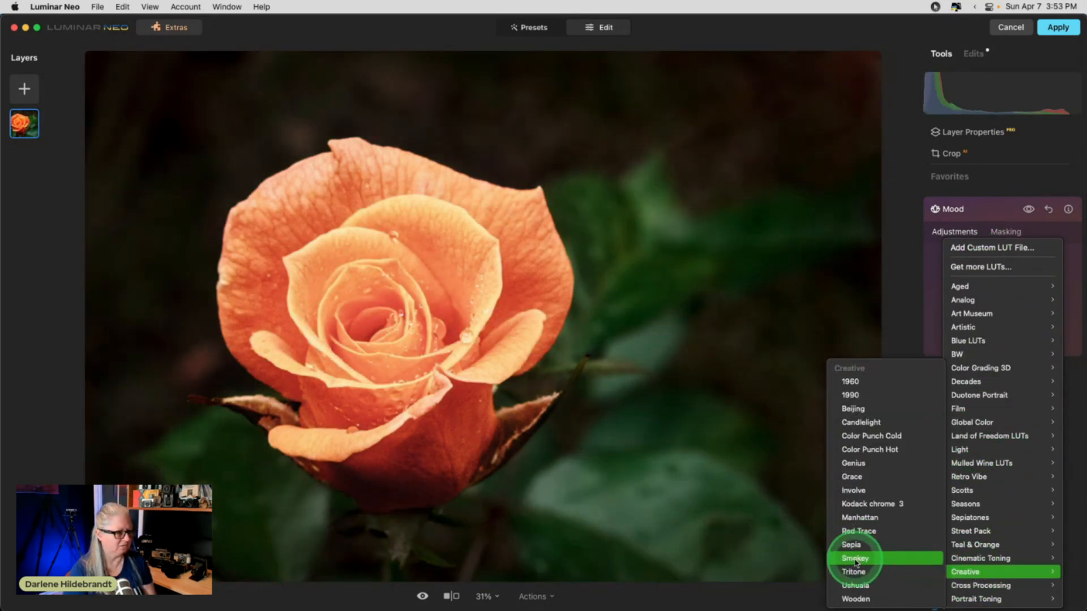
click(854, 572)
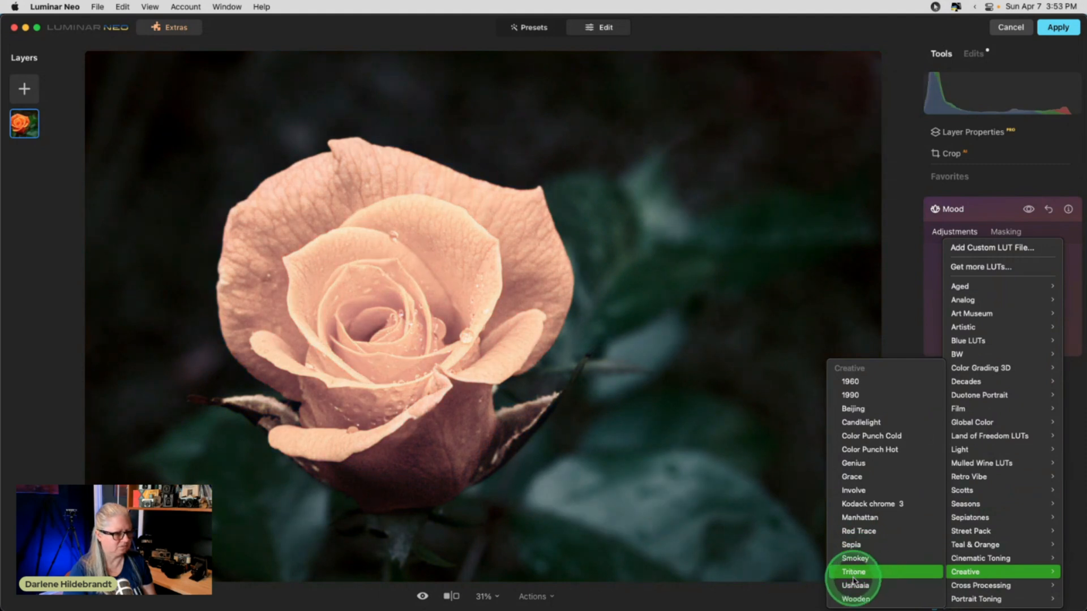
click(856, 599)
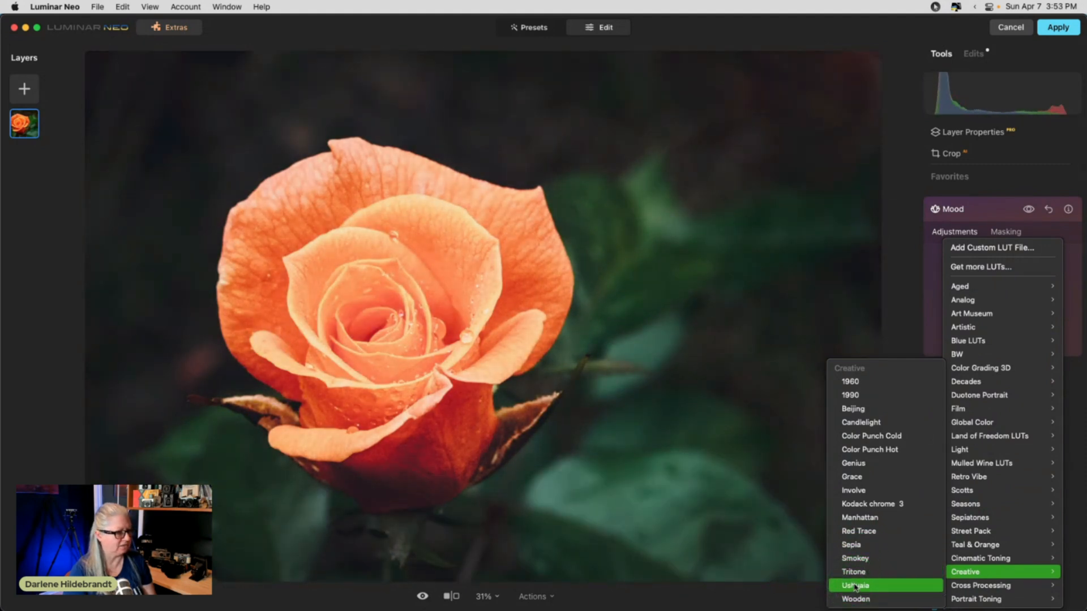
click(854, 572)
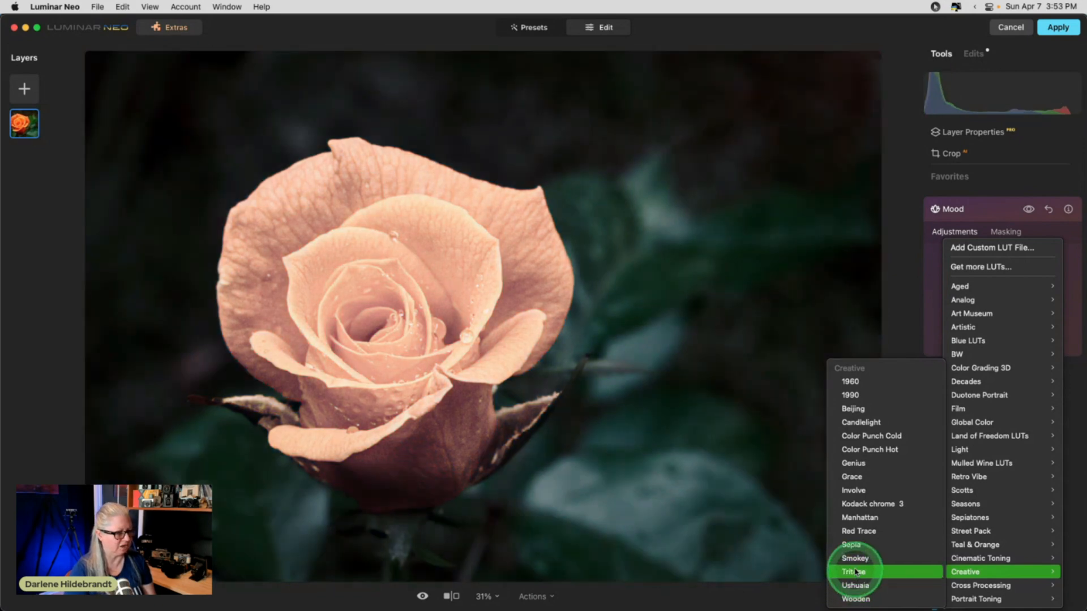
click(860, 518)
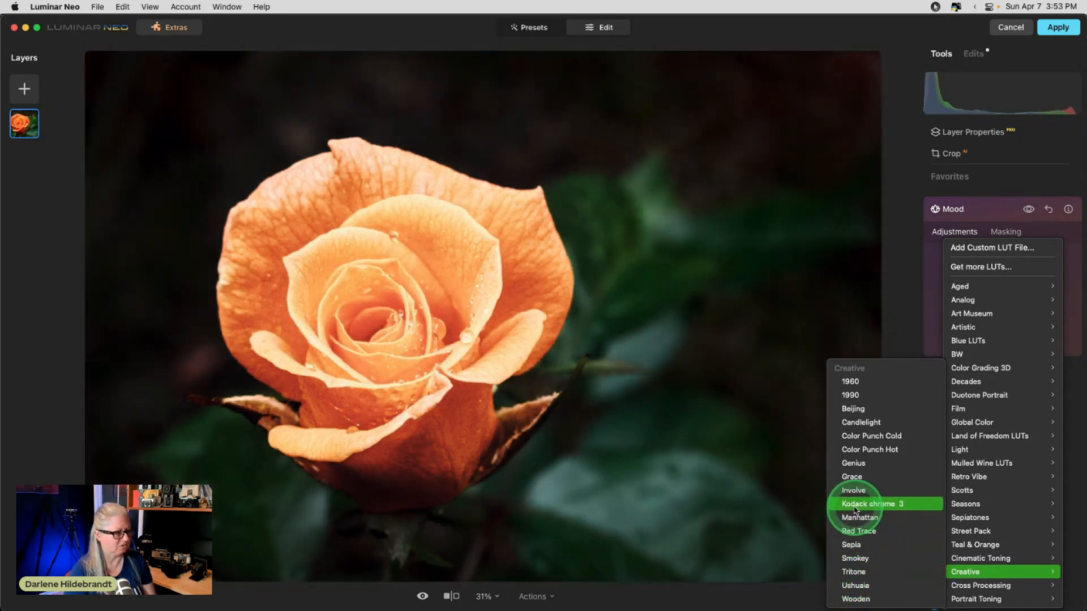
click(870, 504)
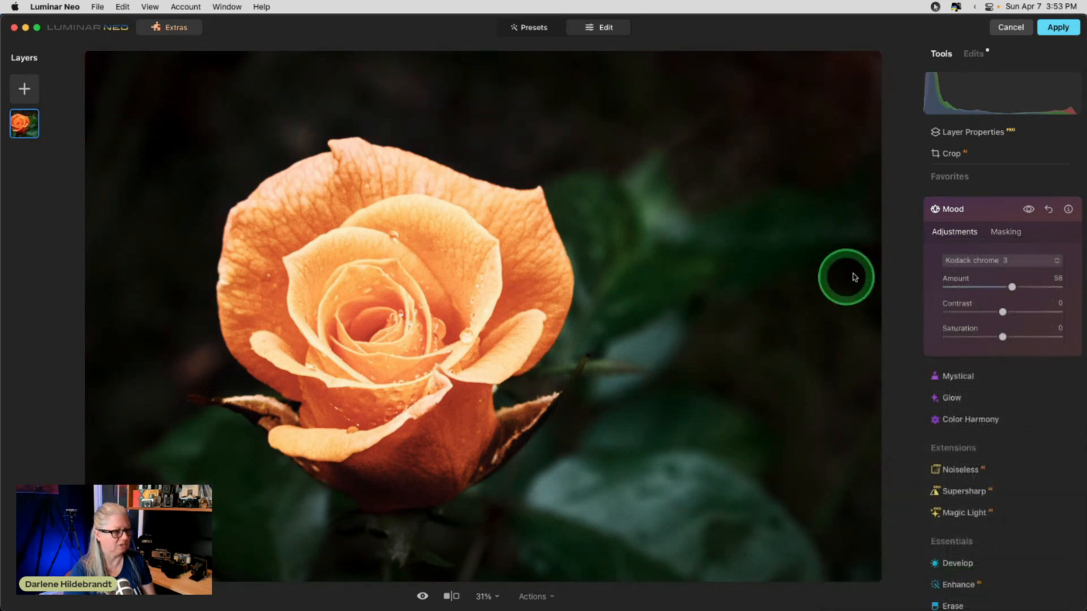
- Settle the Kodack chrome 3 amount at about 29 after trying zero and high strength
drag(1012, 287, 970, 286)
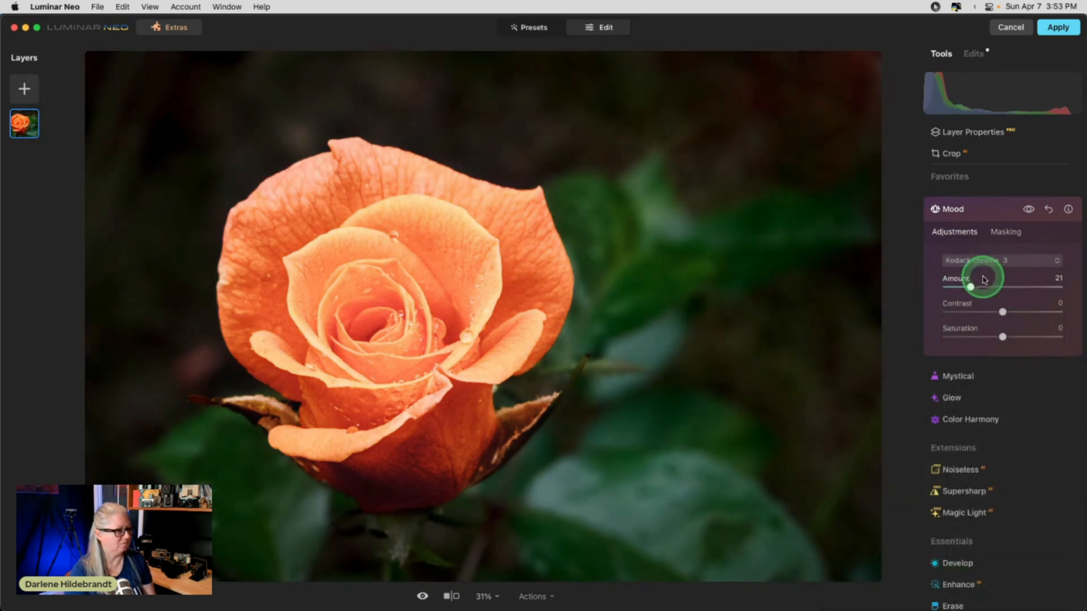
drag(971, 287, 946, 286)
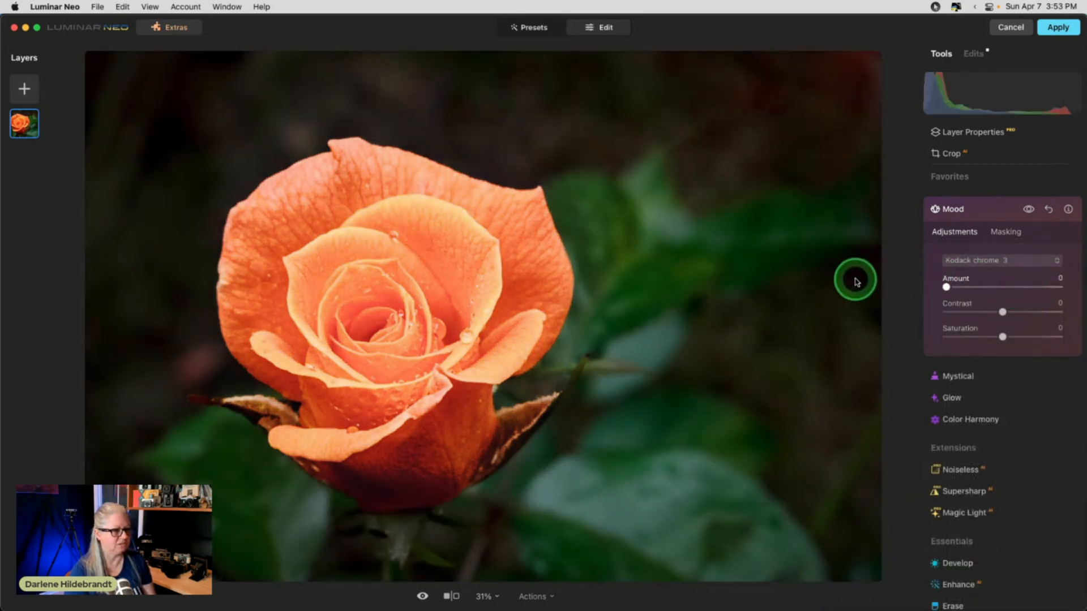
drag(947, 286, 1028, 286)
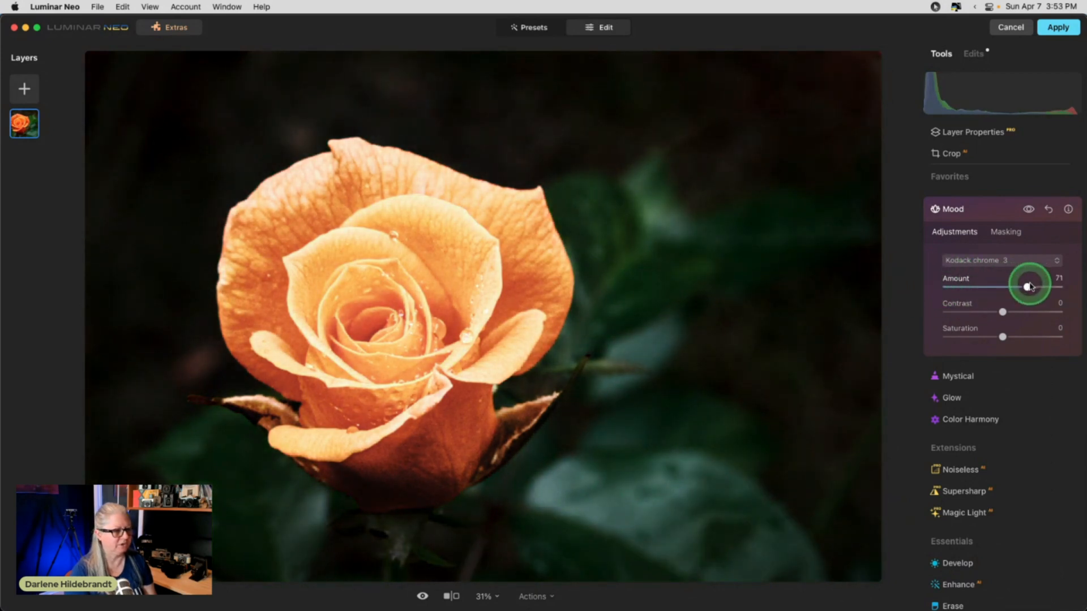
drag(1029, 286, 980, 286)
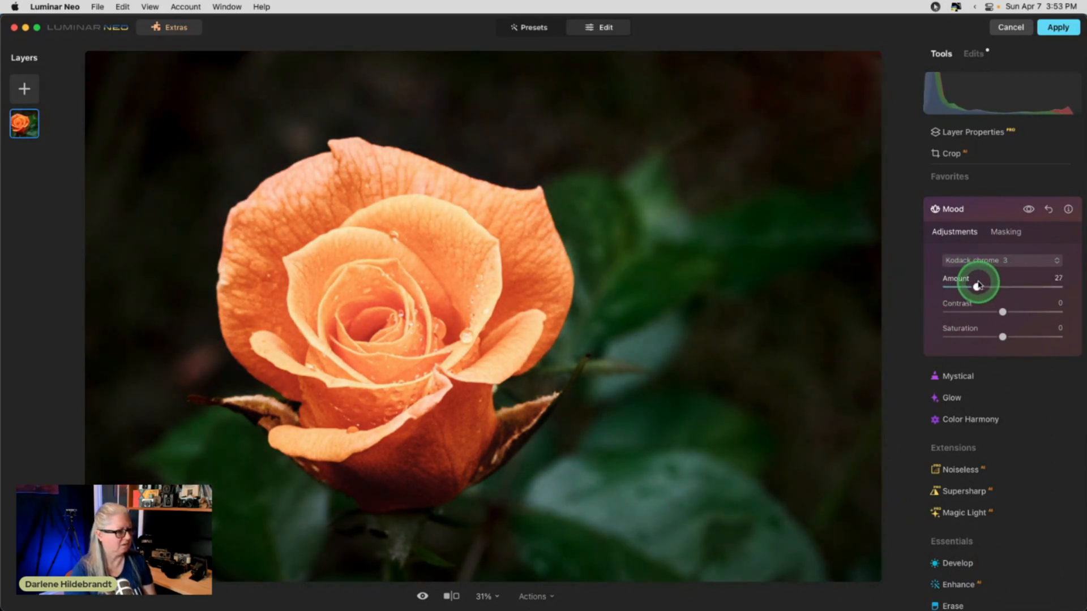
drag(988, 286, 979, 287)
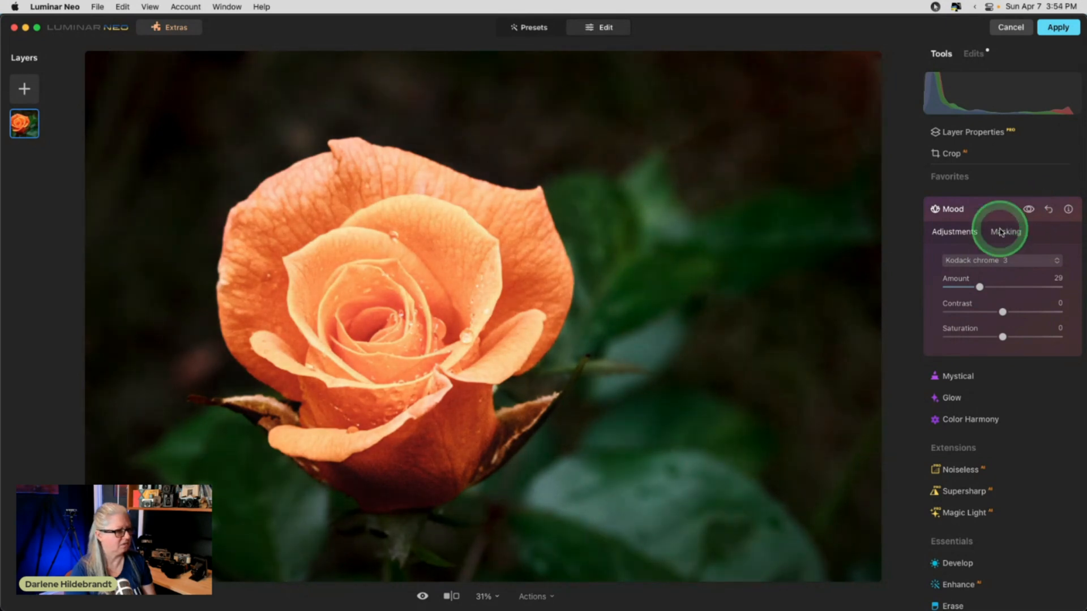
- Preview Red Trace and other Creative looks, then a Sepiatone look from the LUT list
click(1000, 260)
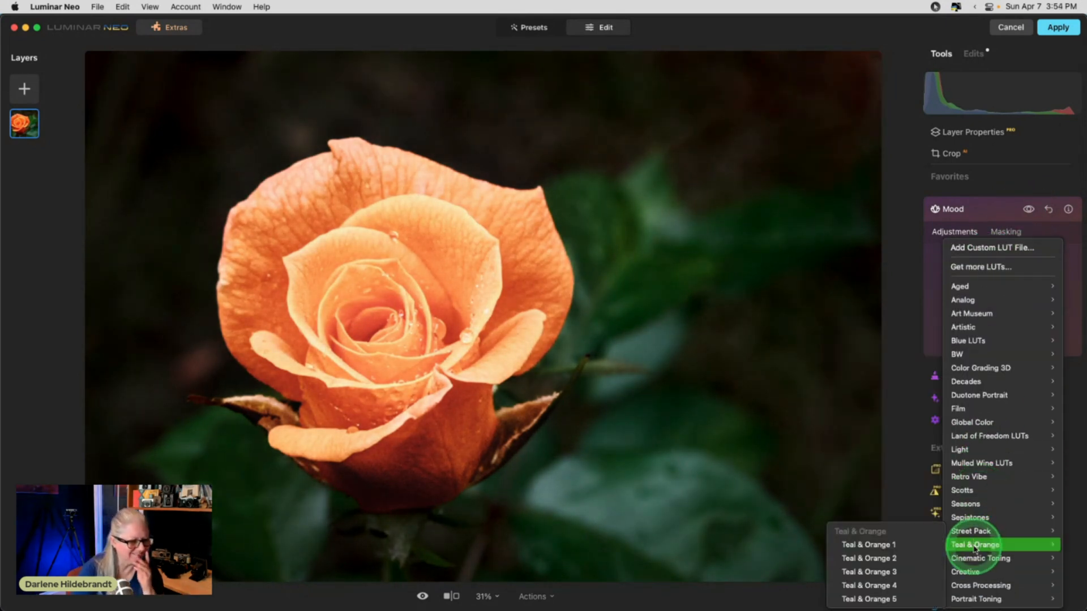
mouse_move(980, 559)
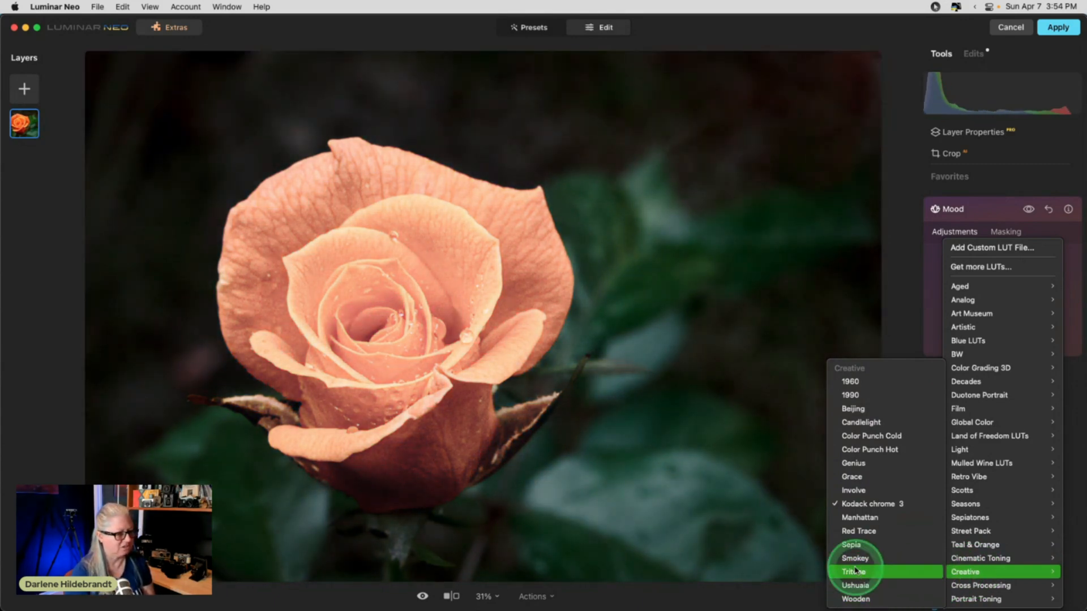
mouse_move(855, 558)
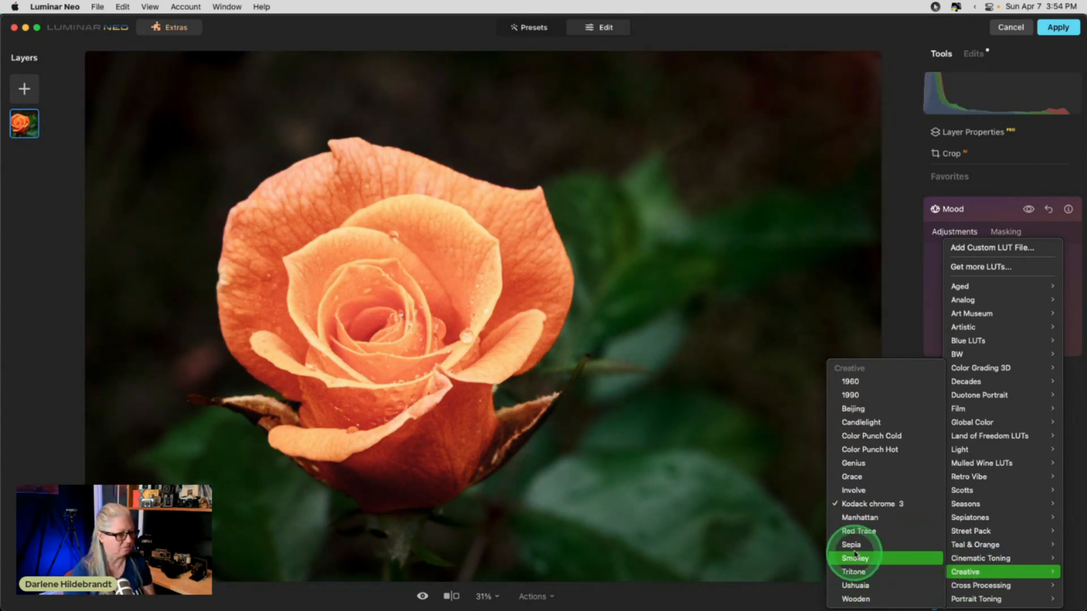
mouse_move(858, 532)
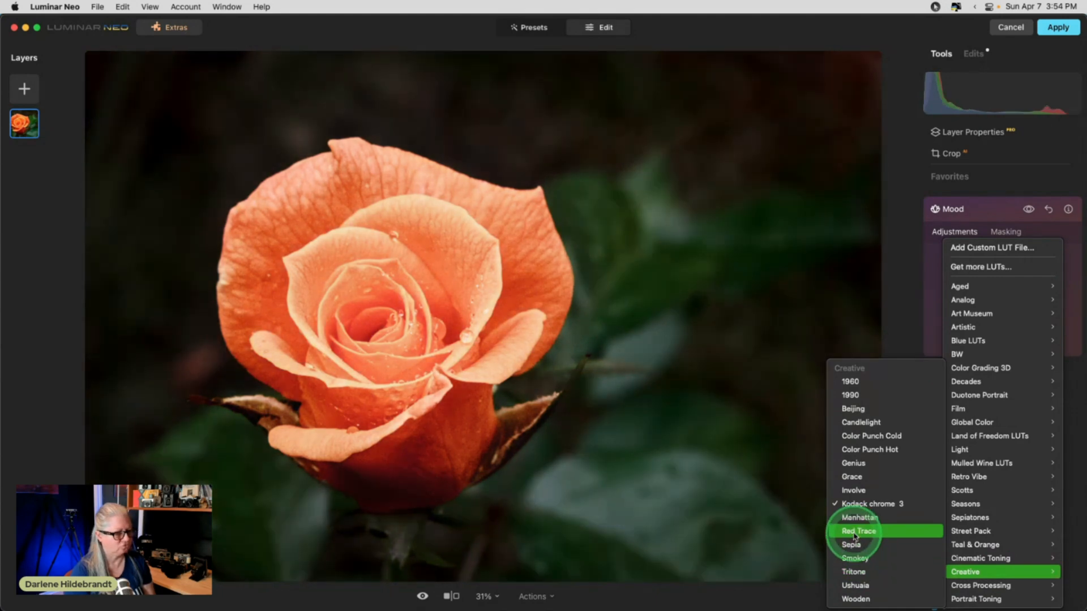
click(850, 545)
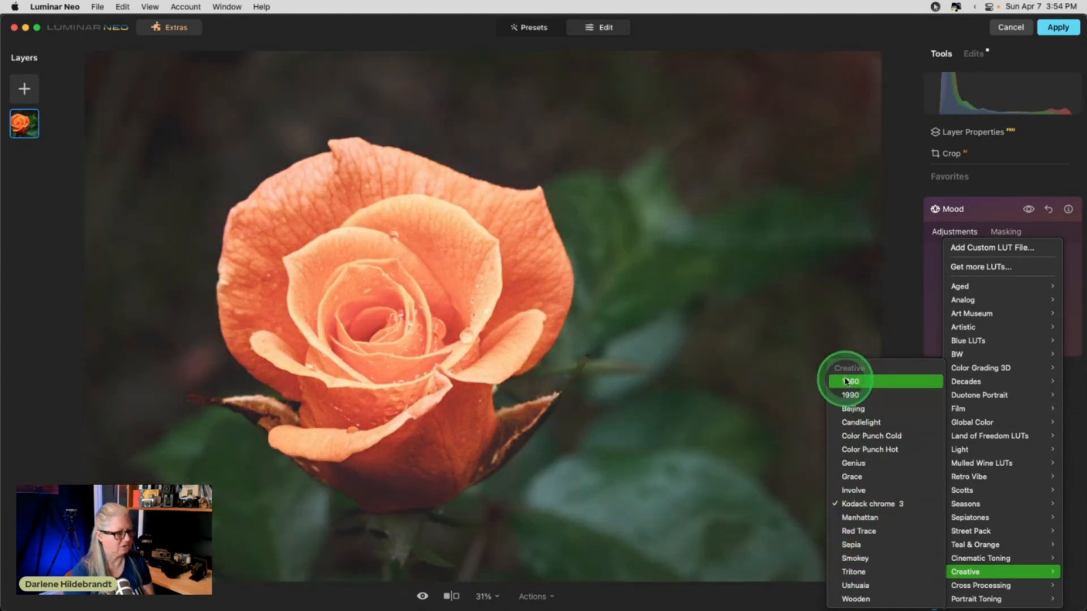
click(851, 408)
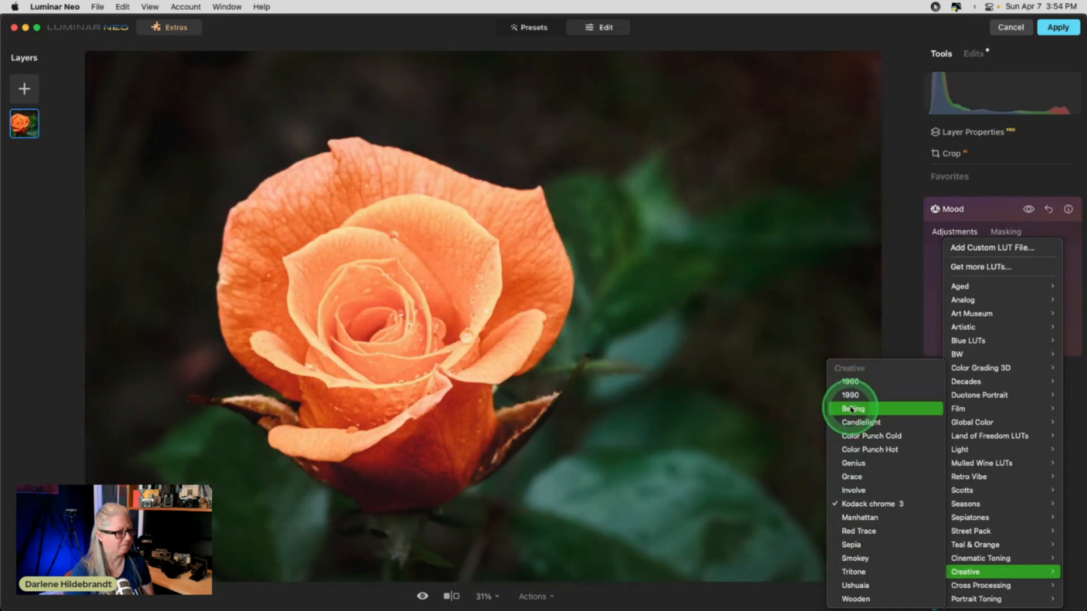
mouse_move(869, 450)
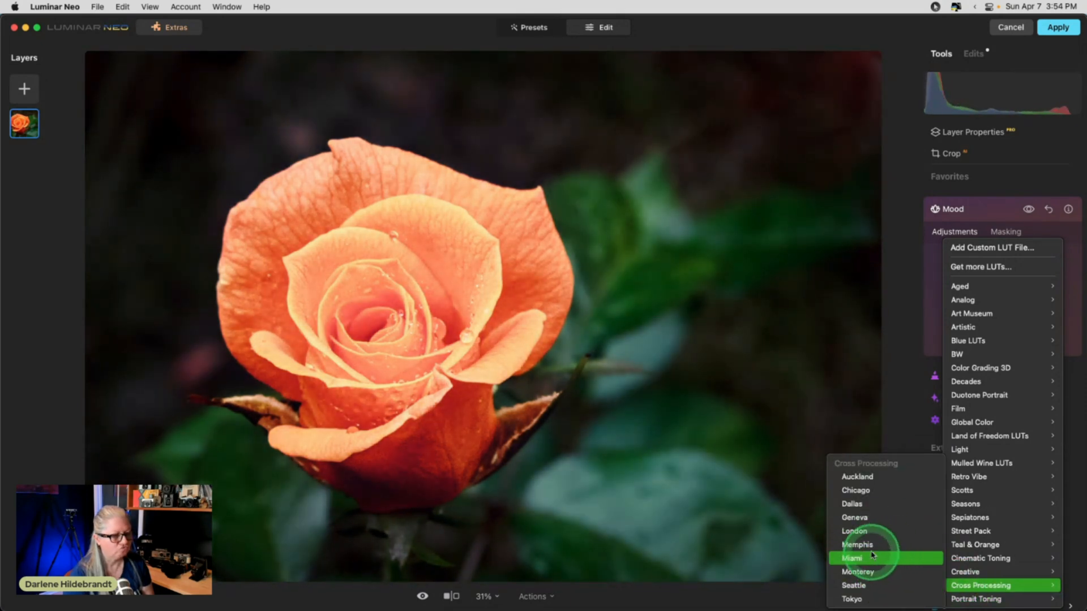
click(970, 518)
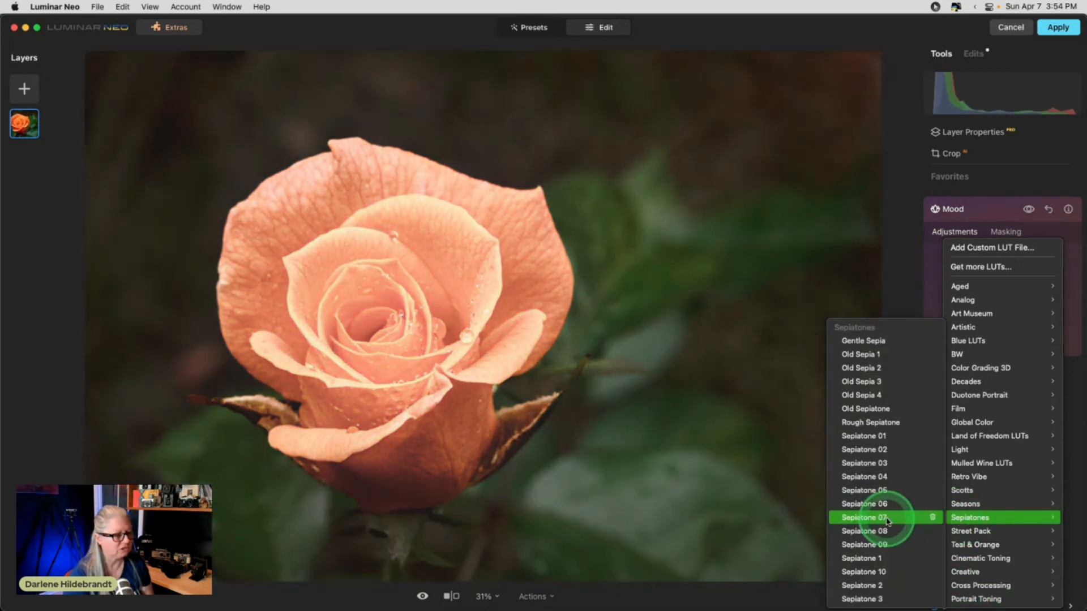
click(864, 490)
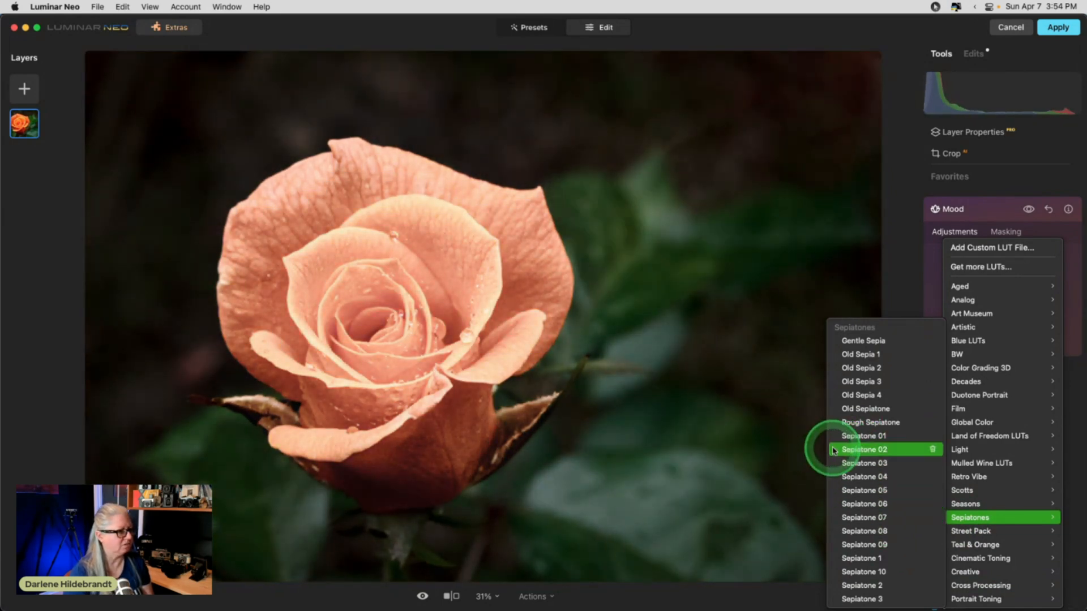
- Apply Sepiatone 02 at amount about 25 and try a larger masking brush before returning to Adjustments
click(864, 450)
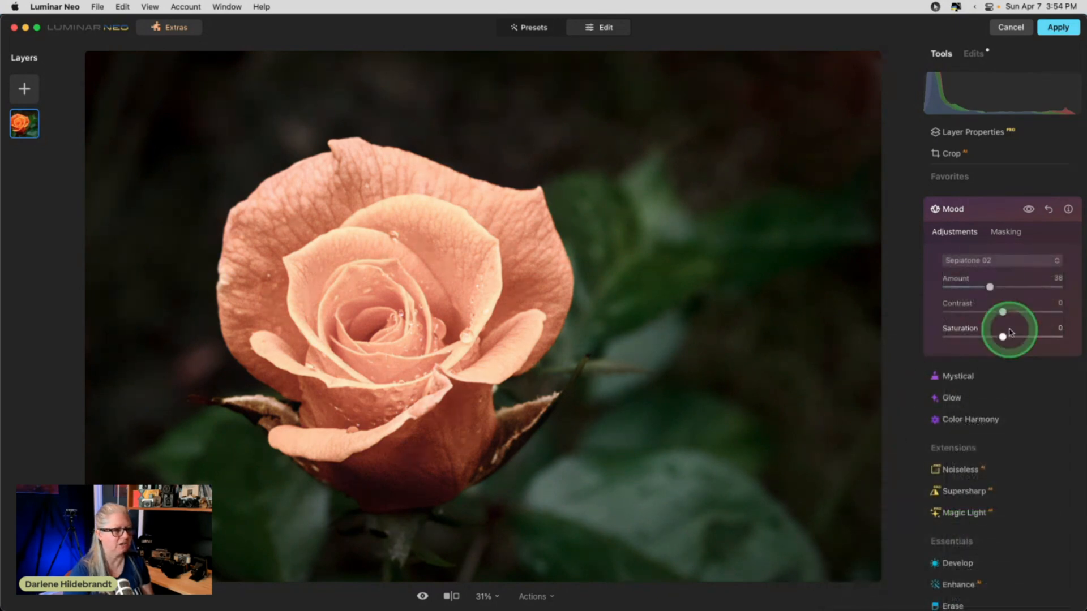
drag(989, 286, 947, 287)
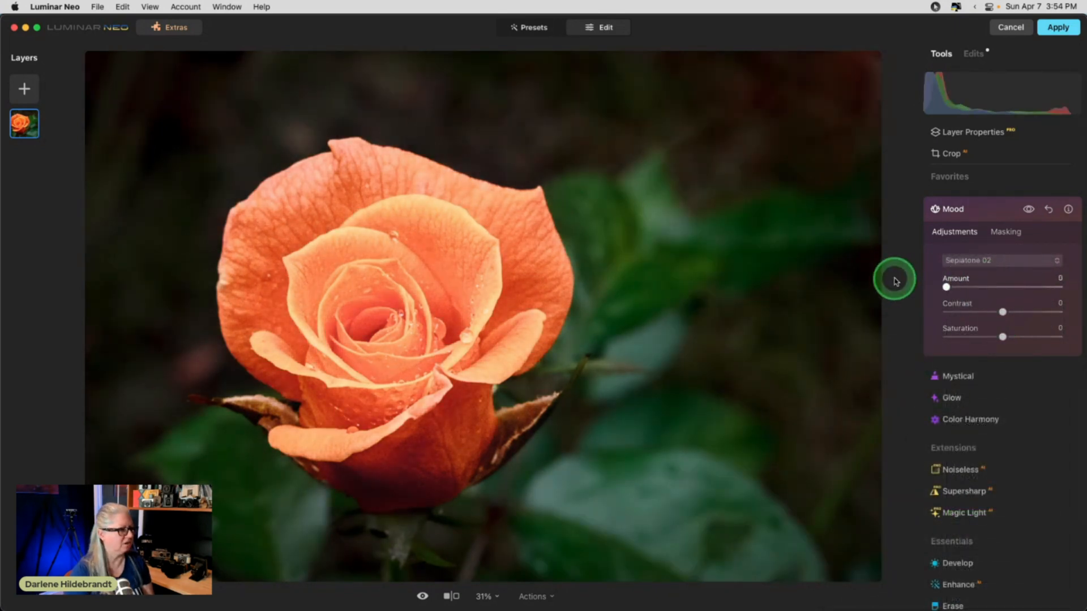
drag(948, 287, 971, 287)
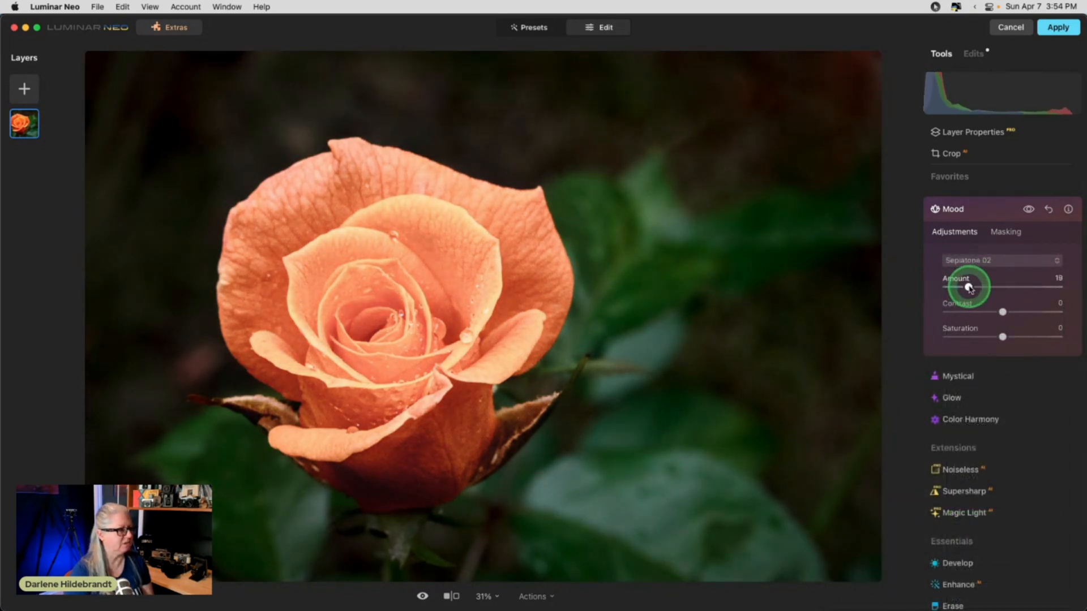
click(1005, 231)
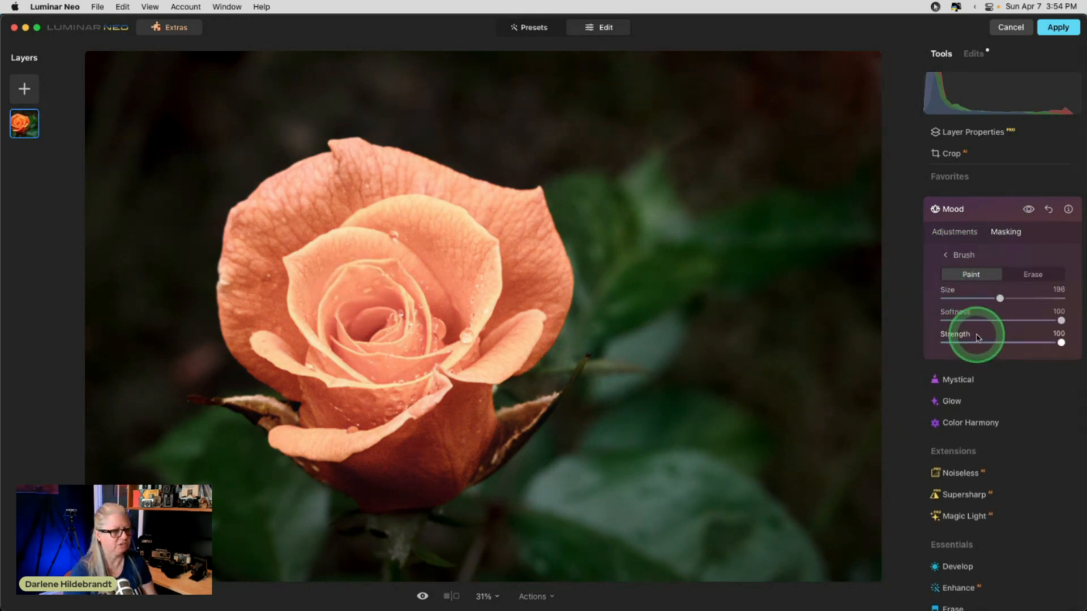
drag(1000, 298, 1021, 297)
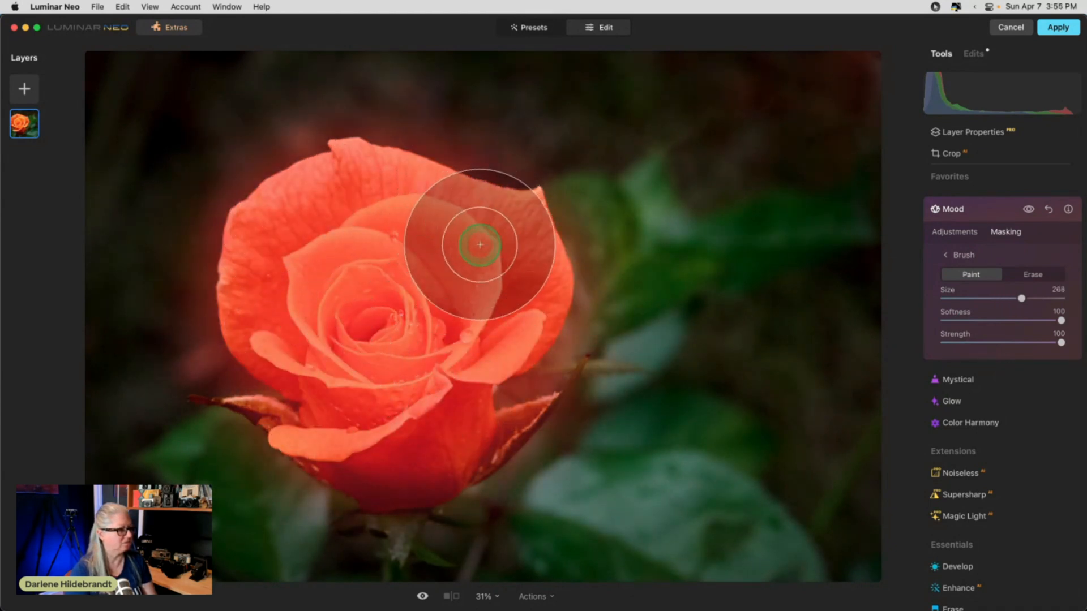
click(955, 231)
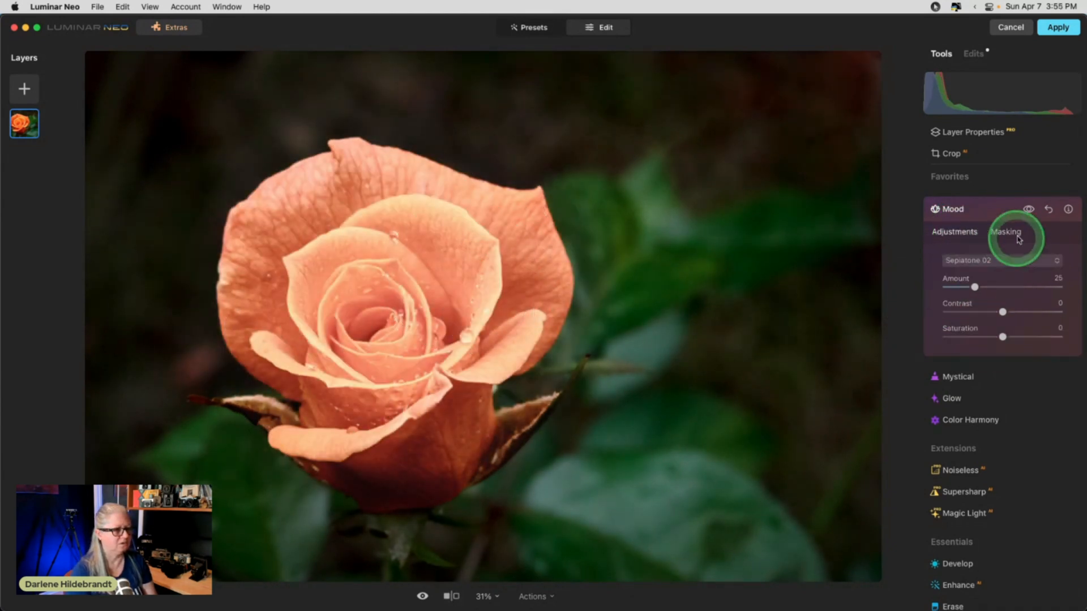
click(1029, 209)
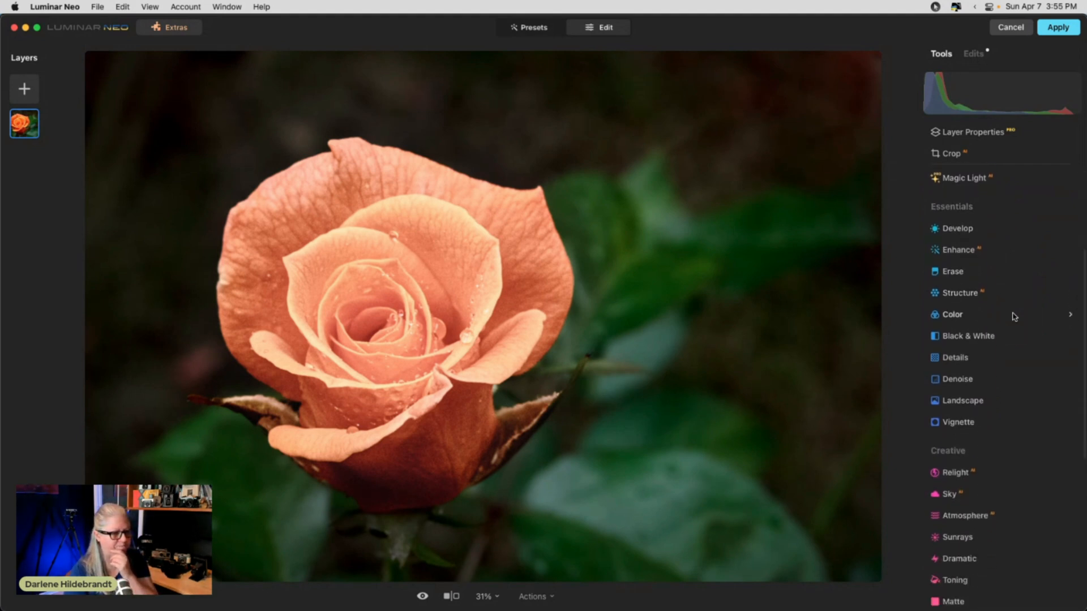
- Add a Blur effect, raise its strength and centre it on the middle of the rose
click(951, 337)
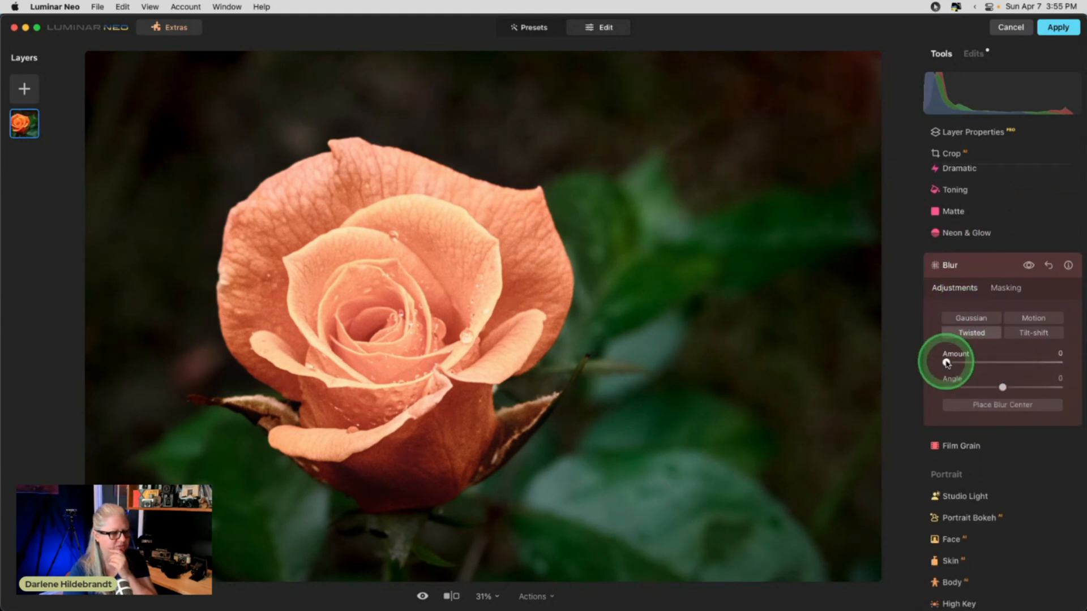
drag(948, 361, 1009, 362)
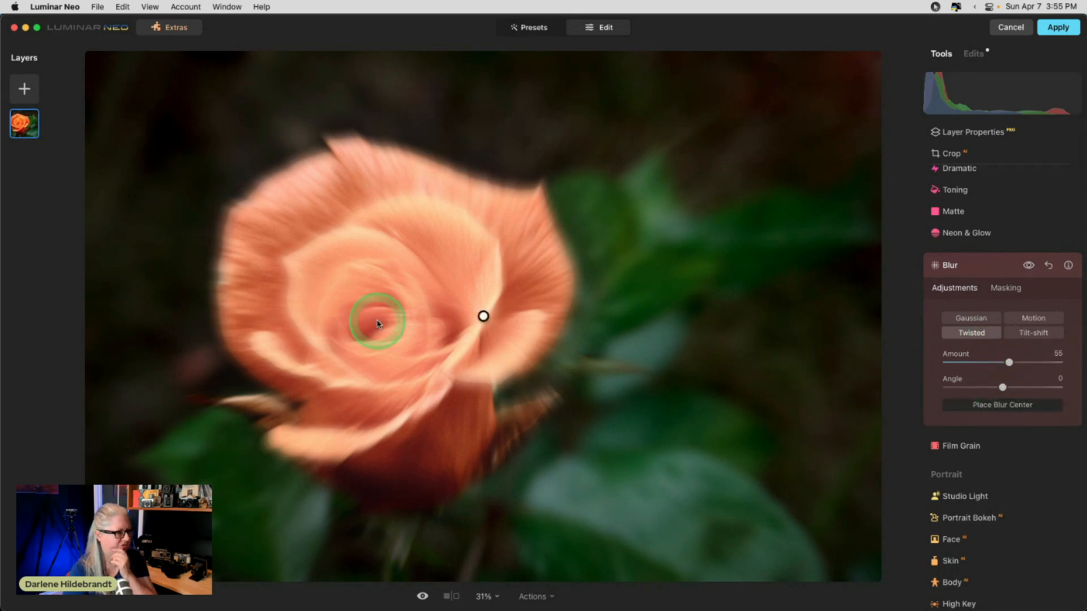
drag(378, 323, 493, 323)
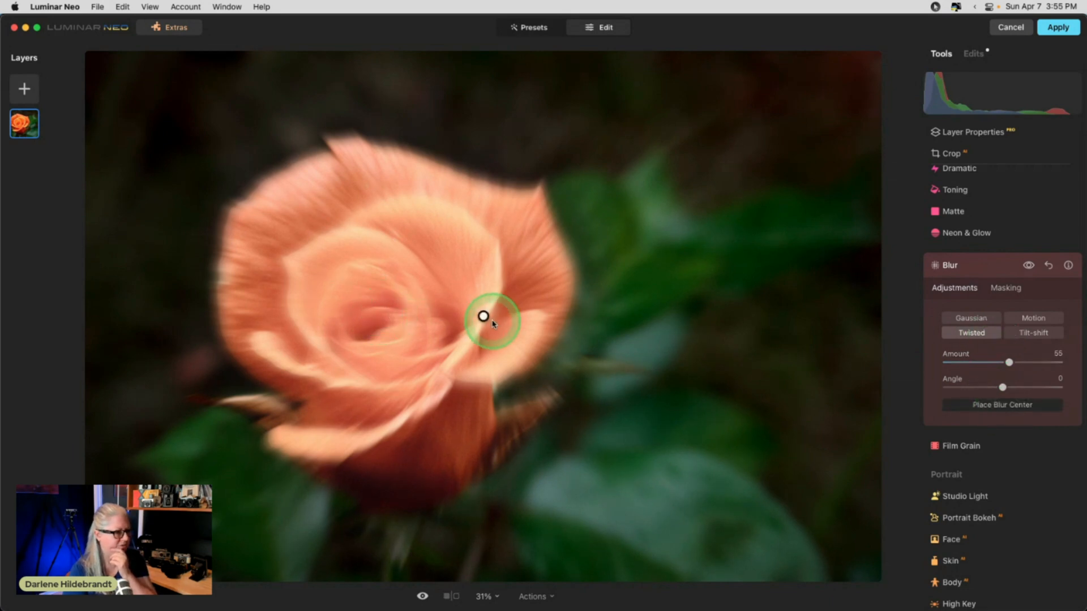
drag(483, 316, 387, 308)
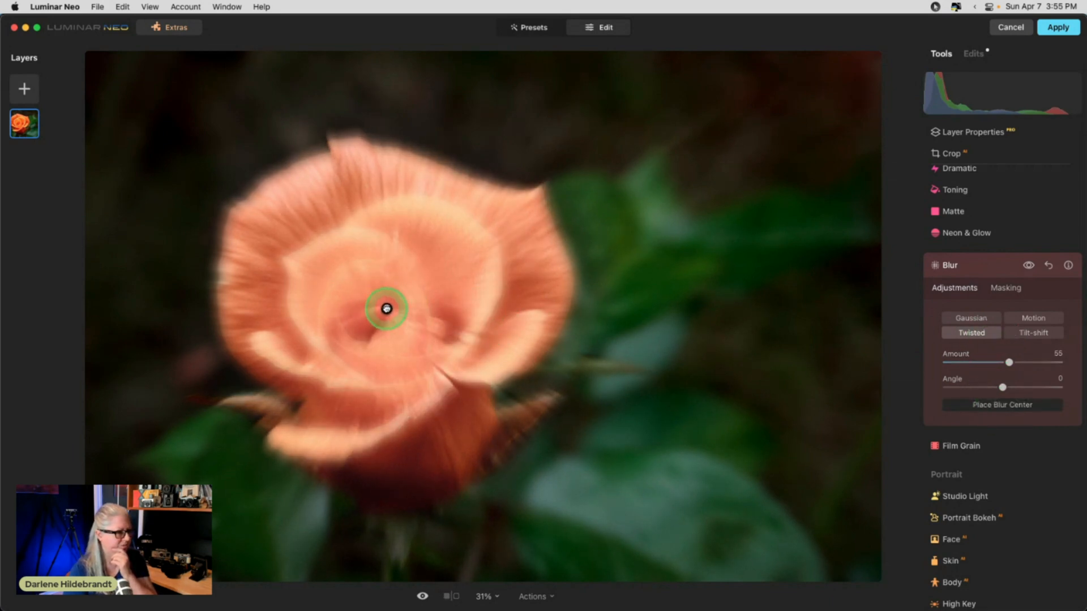
- Set the swirl angle to 45 and the amount to 100, keeping the Twisted blur type
drag(1001, 387, 1020, 387)
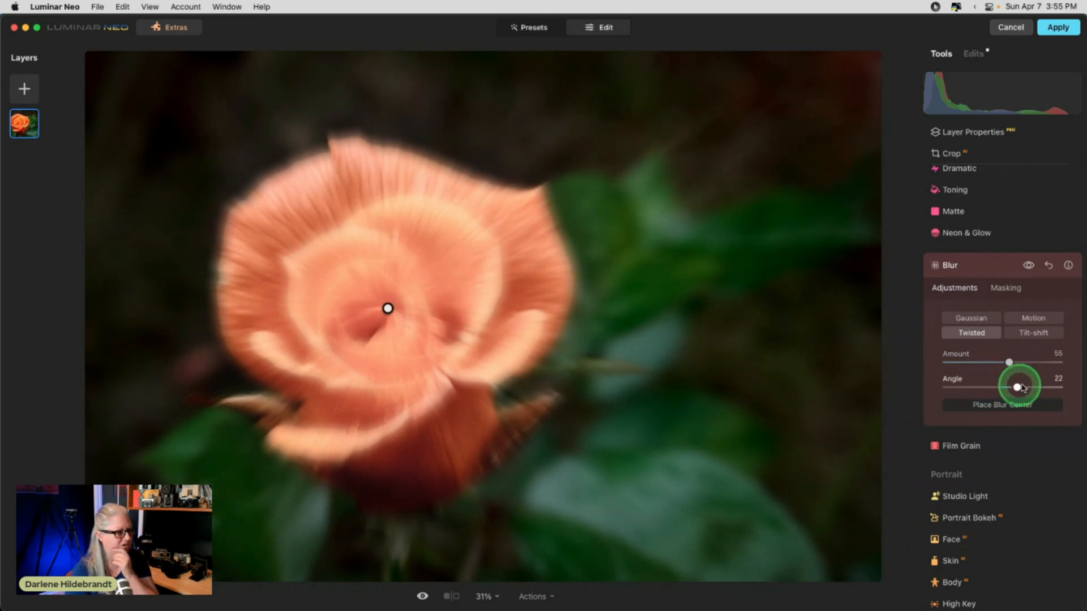
drag(1020, 387, 1061, 387)
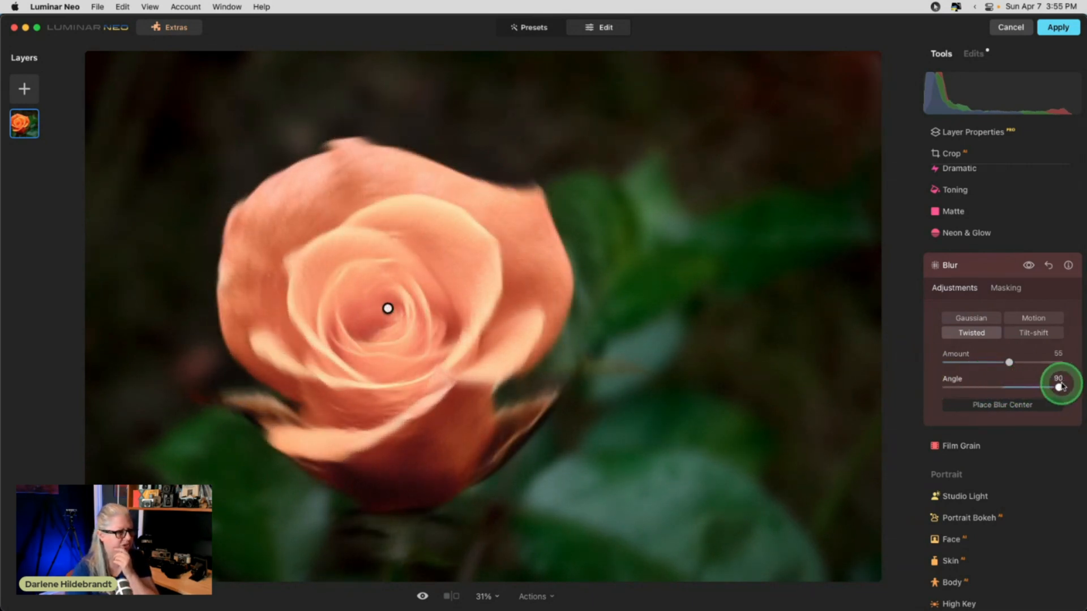
drag(1061, 386, 1058, 386)
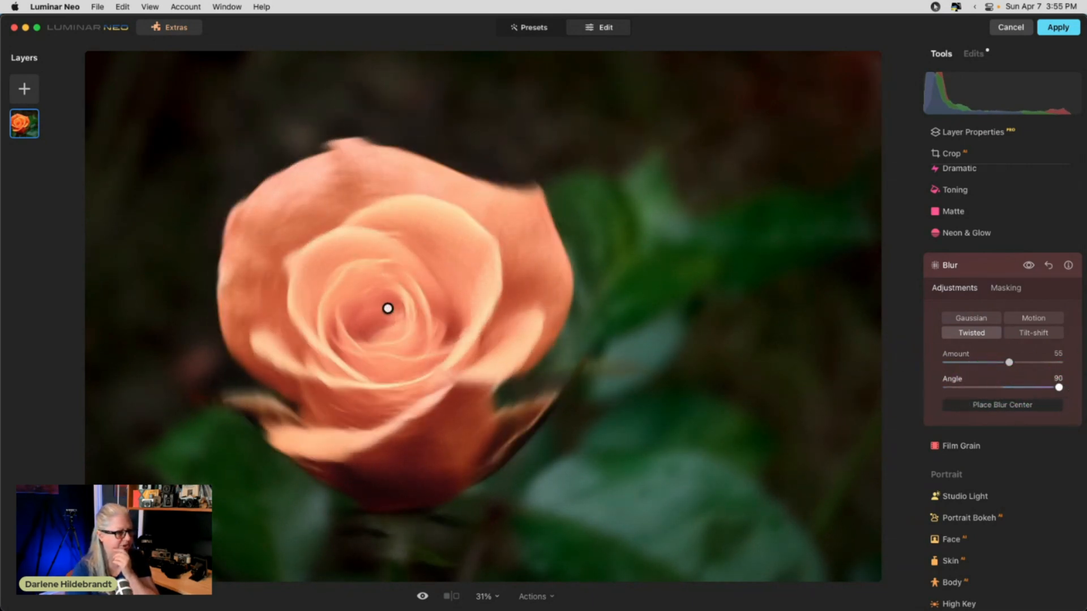
drag(1058, 387, 1033, 388)
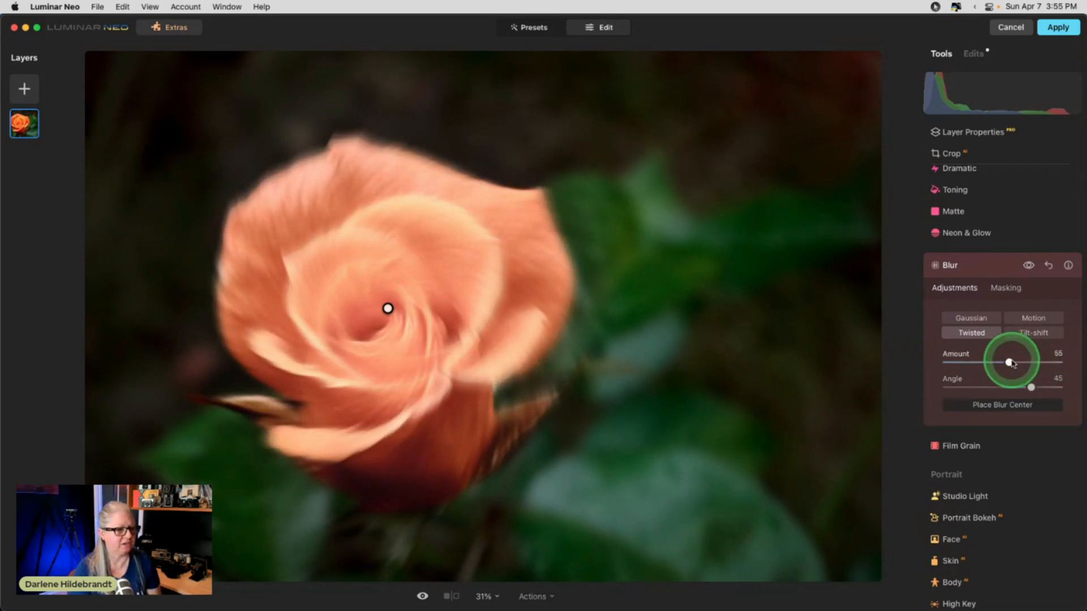
drag(1012, 363, 1058, 362)
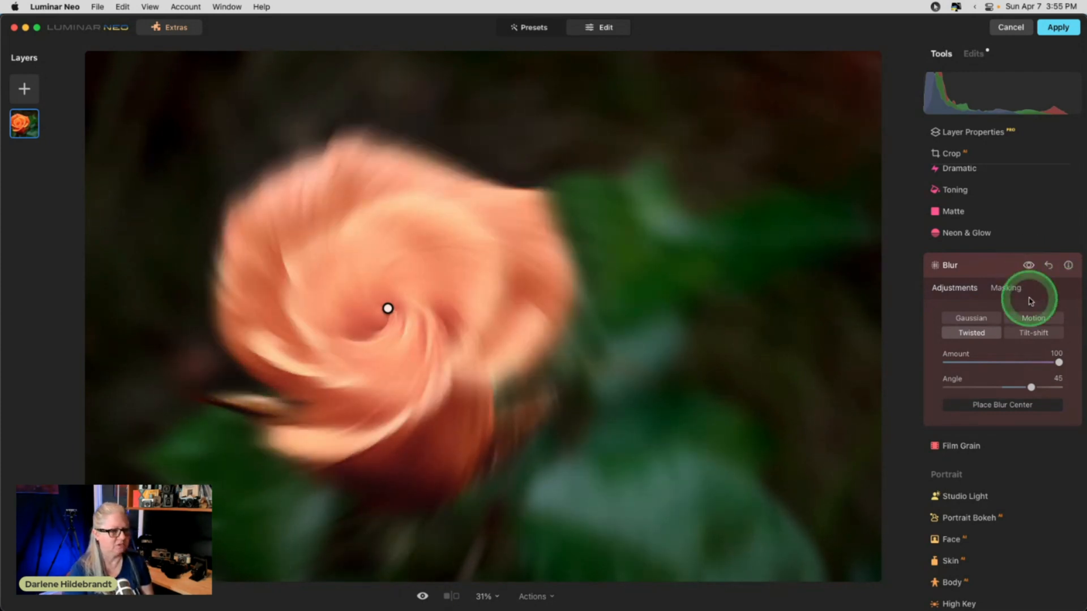
click(970, 317)
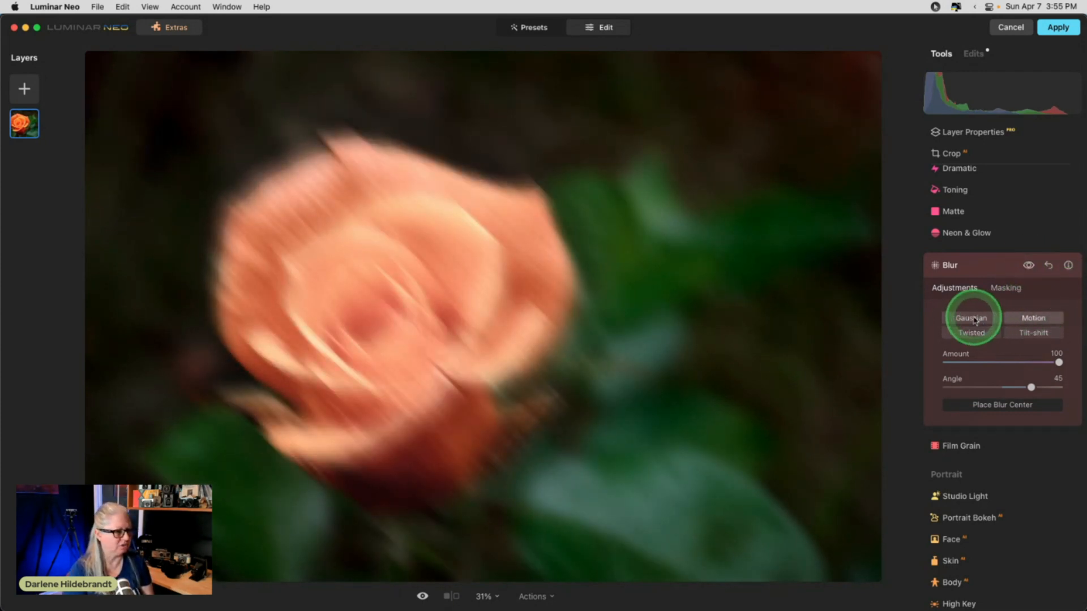
click(971, 333)
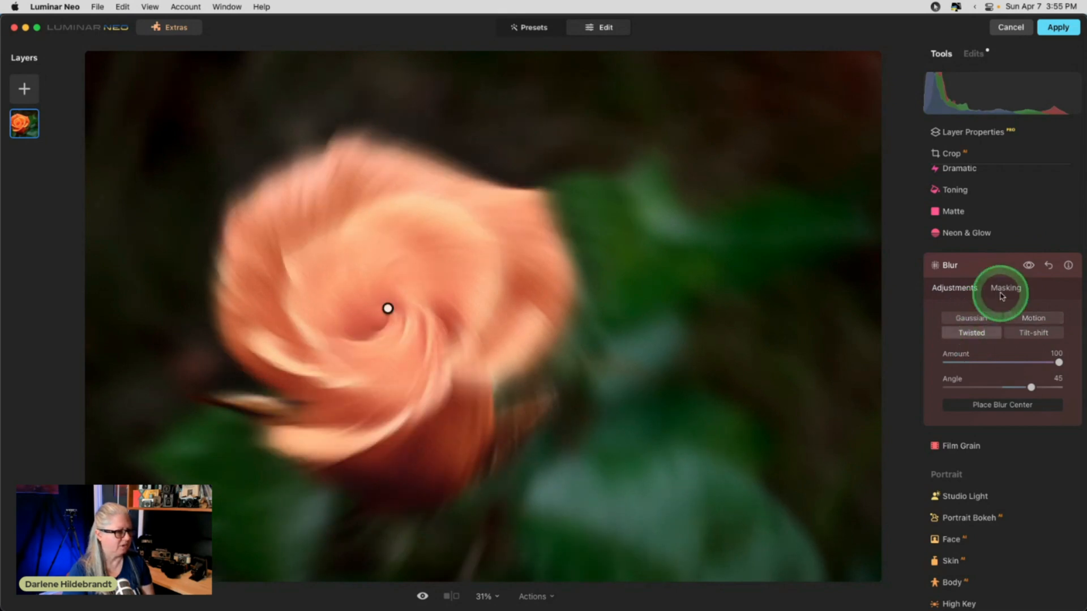
- Erase the blur from the rose petals with a masking brush
click(1006, 288)
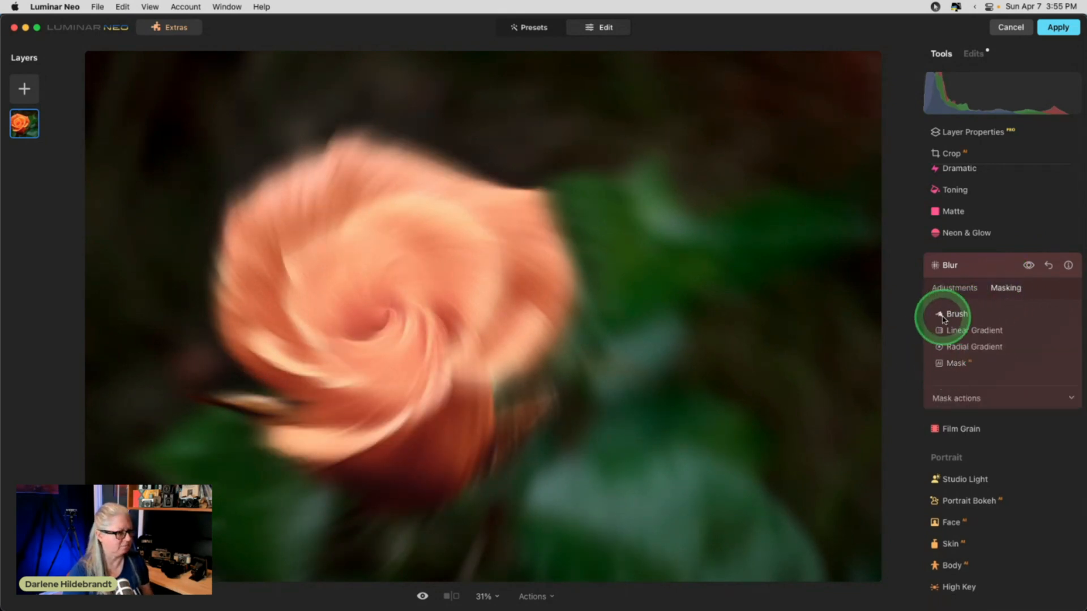
click(957, 314)
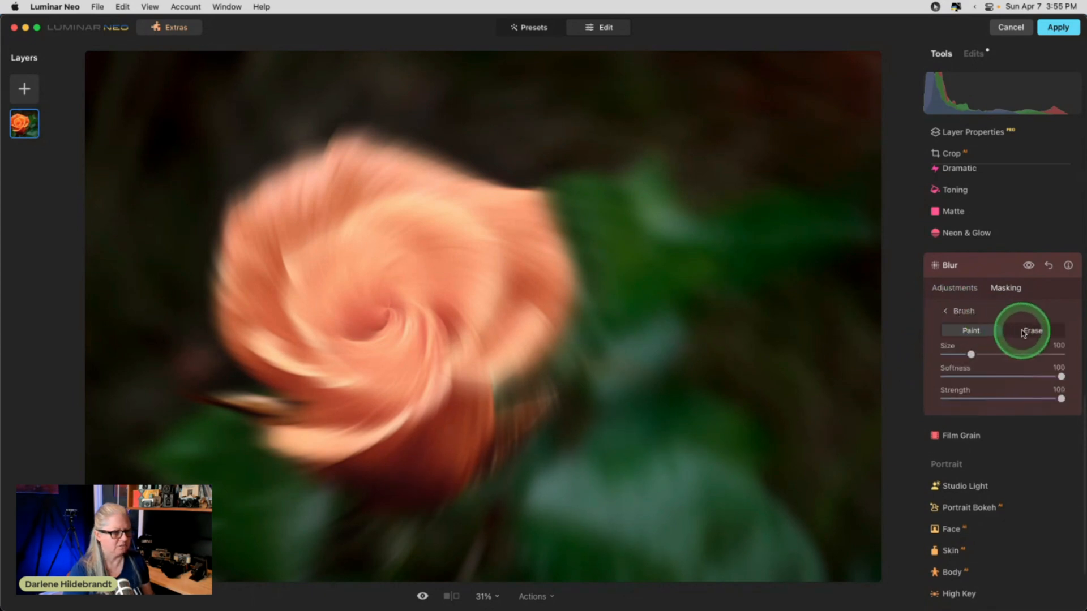
click(1032, 330)
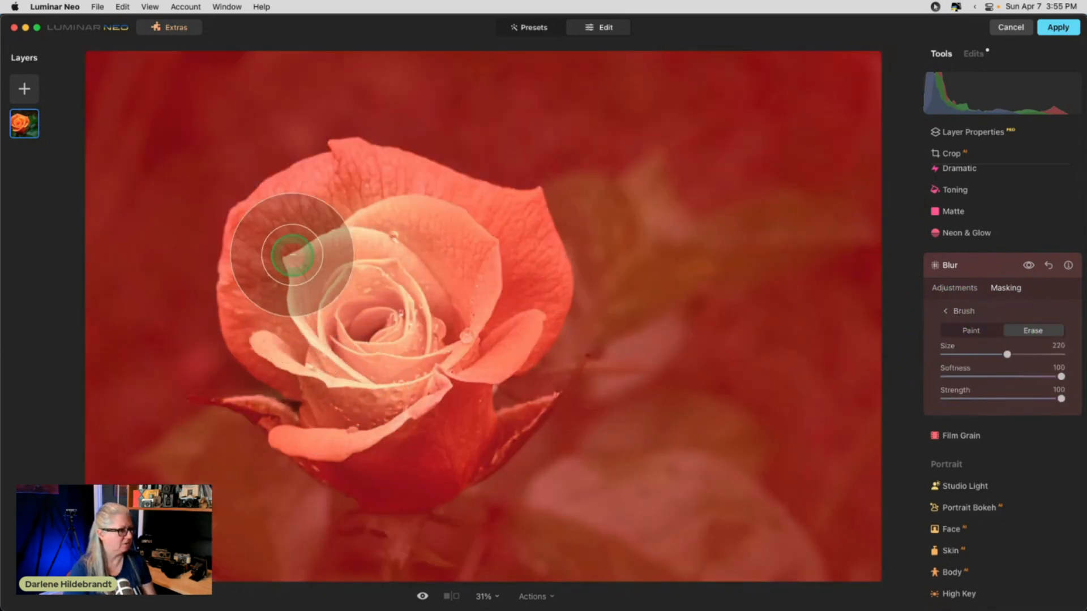
drag(291, 253, 468, 444)
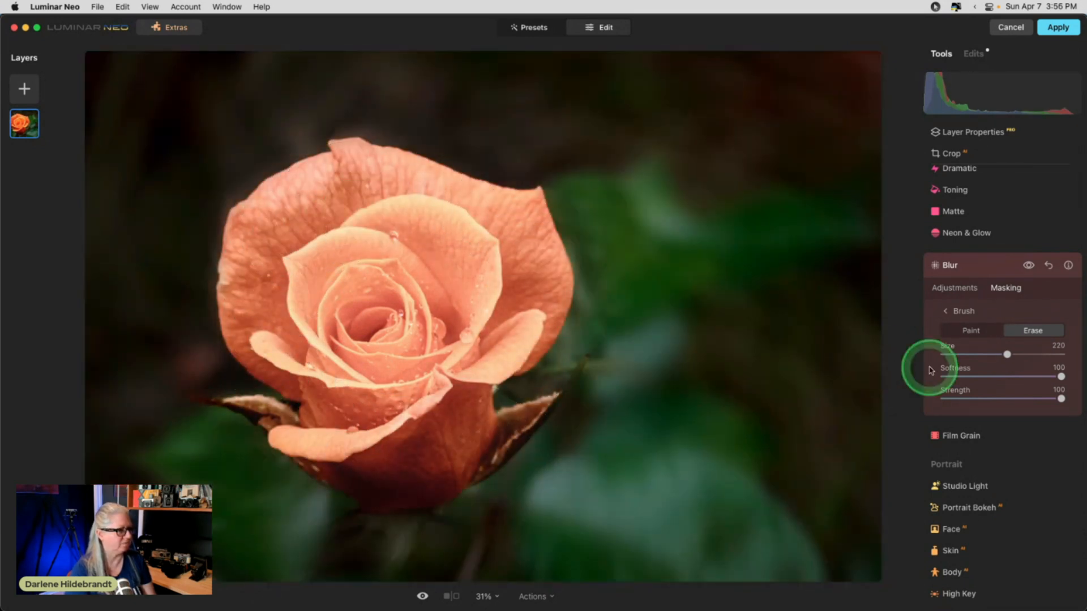
- Paint softer blur with a smaller, weaker brush around the rose's edges and the bottom of the photo
click(970, 331)
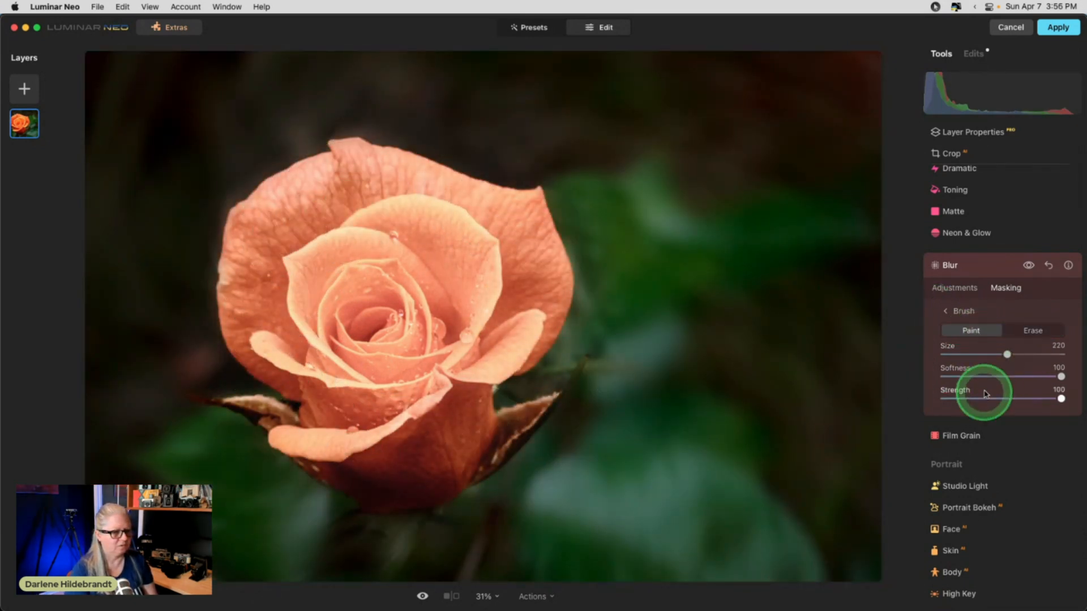
drag(1006, 355, 967, 354)
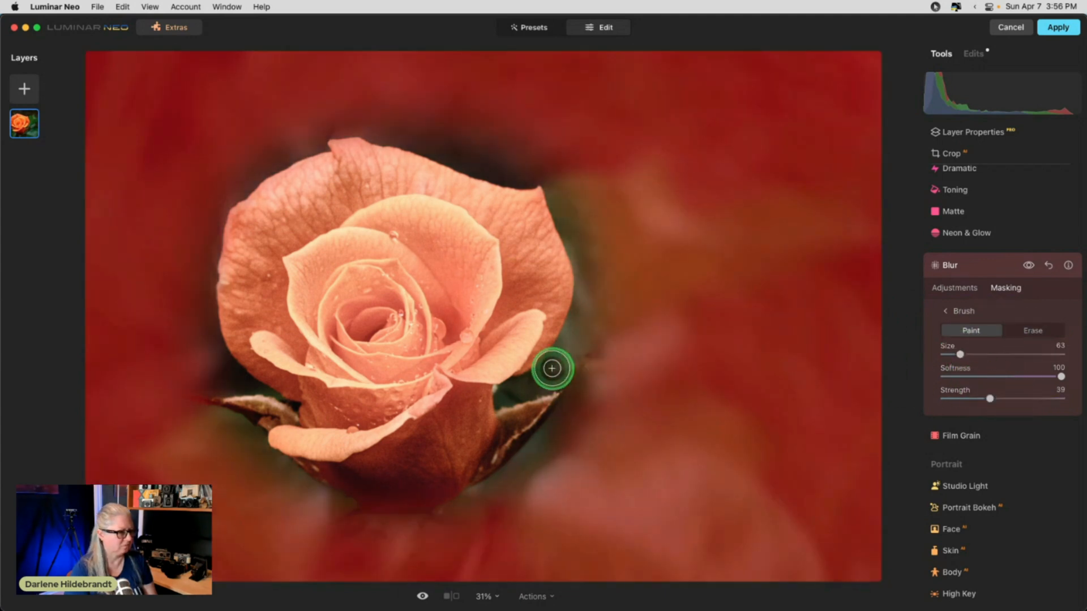
drag(551, 368, 577, 203)
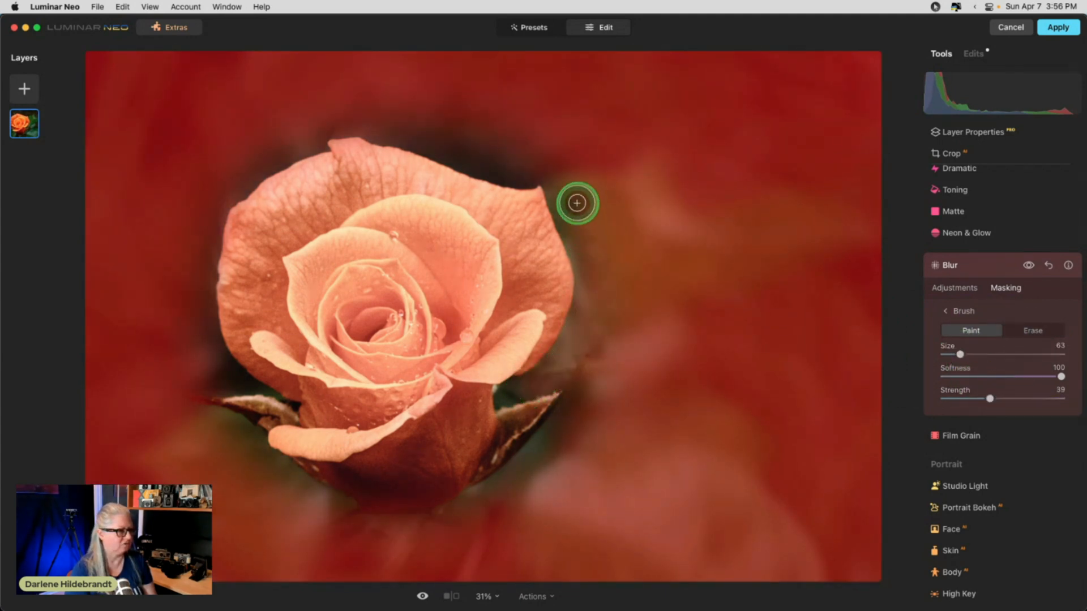
drag(576, 203, 528, 471)
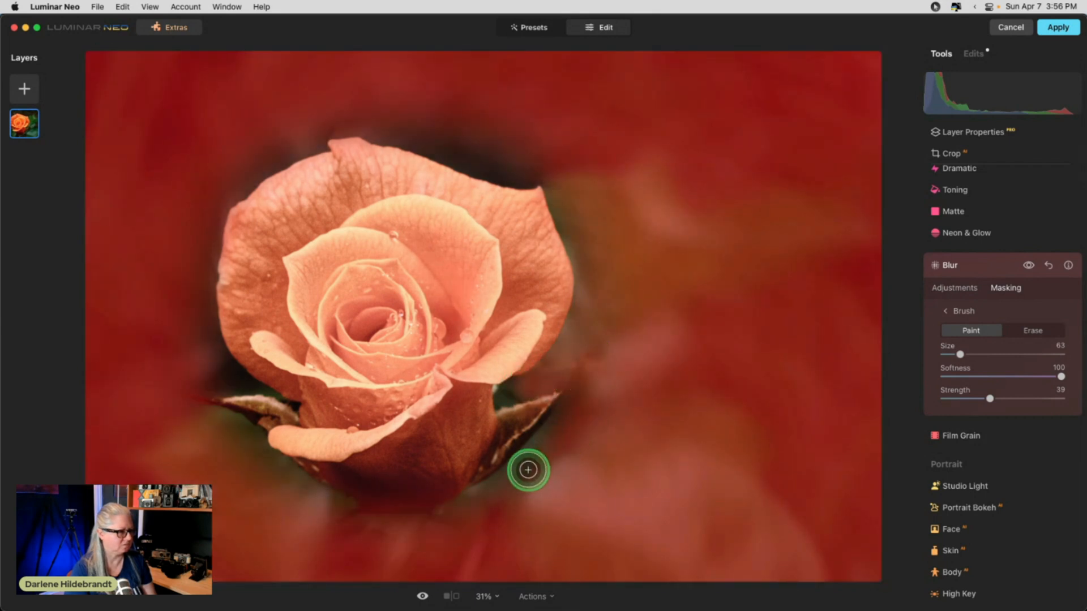
drag(528, 471, 342, 529)
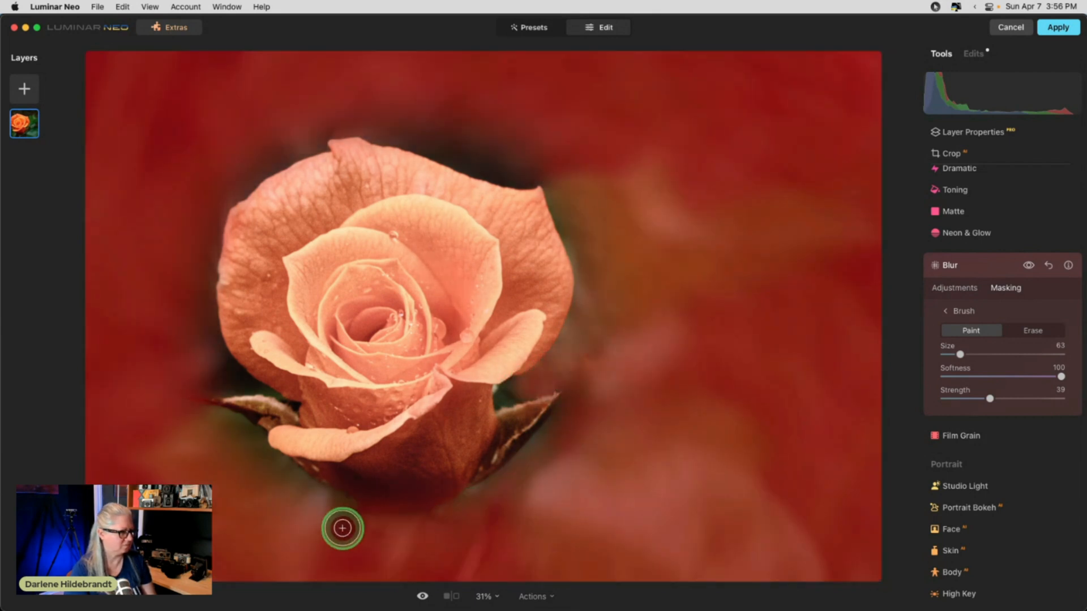
drag(342, 529, 192, 347)
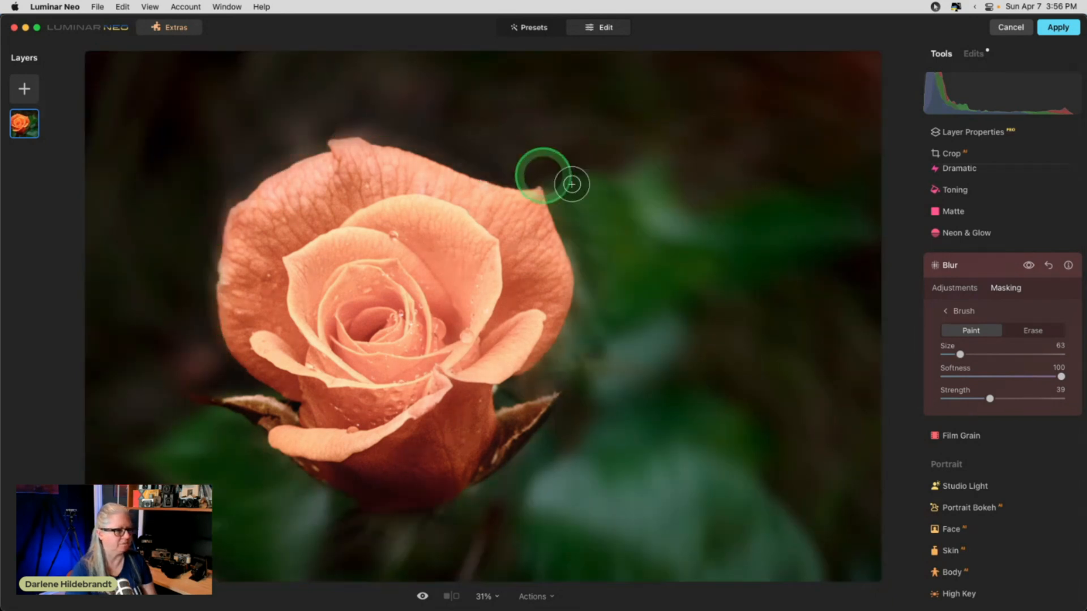
- Set the Gaussian blur Amount to about 31, toggling the effect on and off to compare
click(1029, 265)
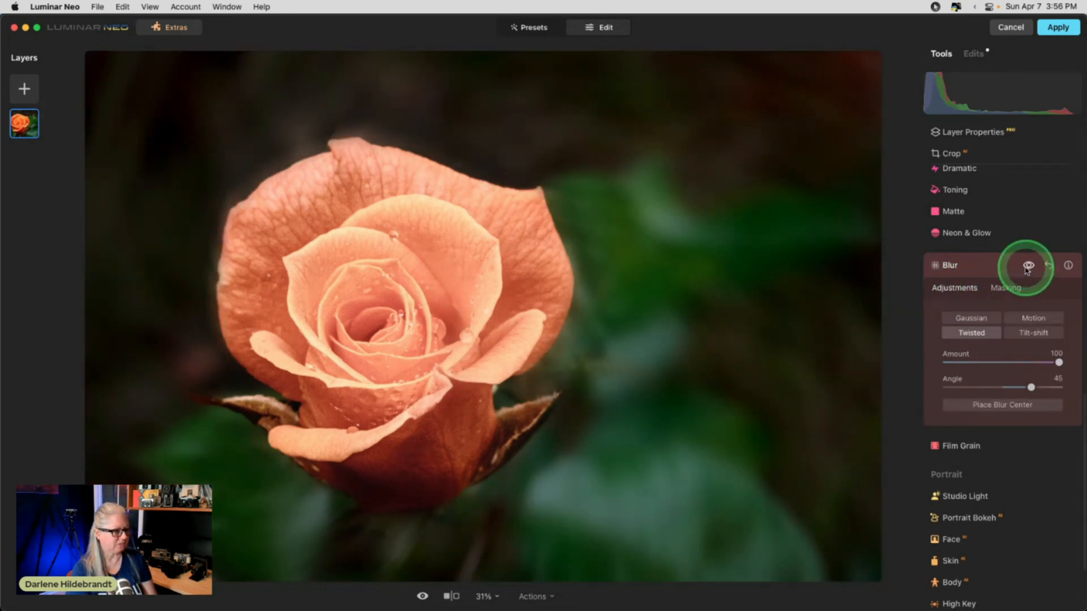
click(1030, 265)
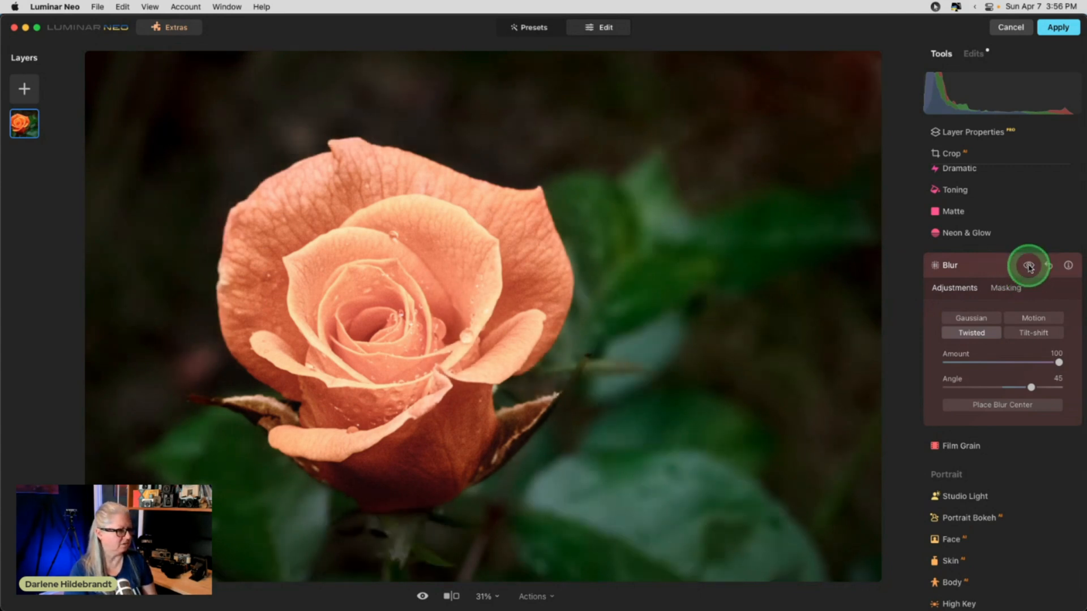
click(1029, 265)
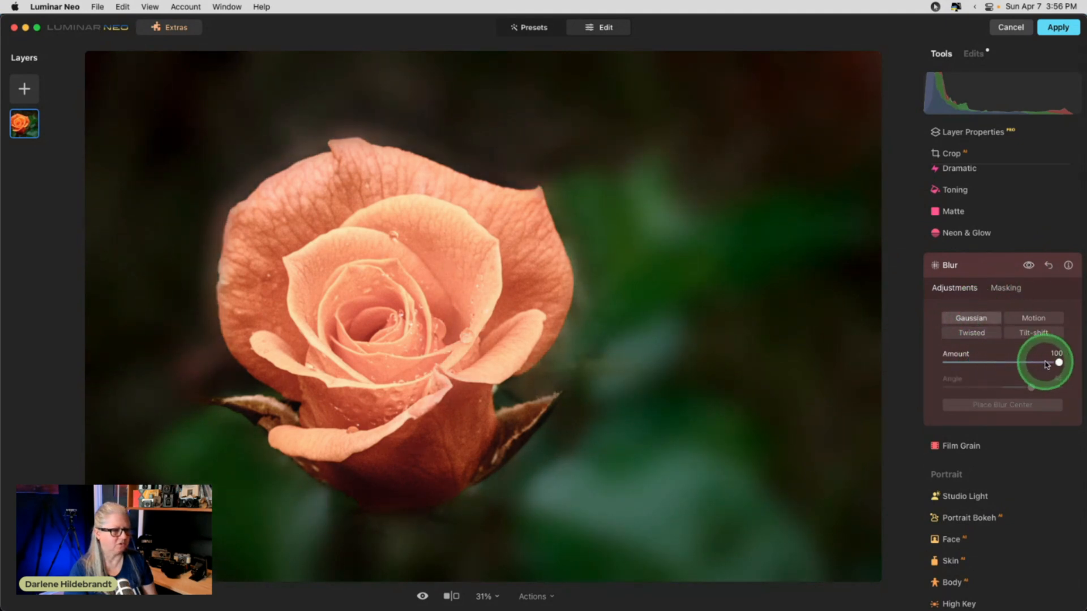
drag(1059, 362, 976, 360)
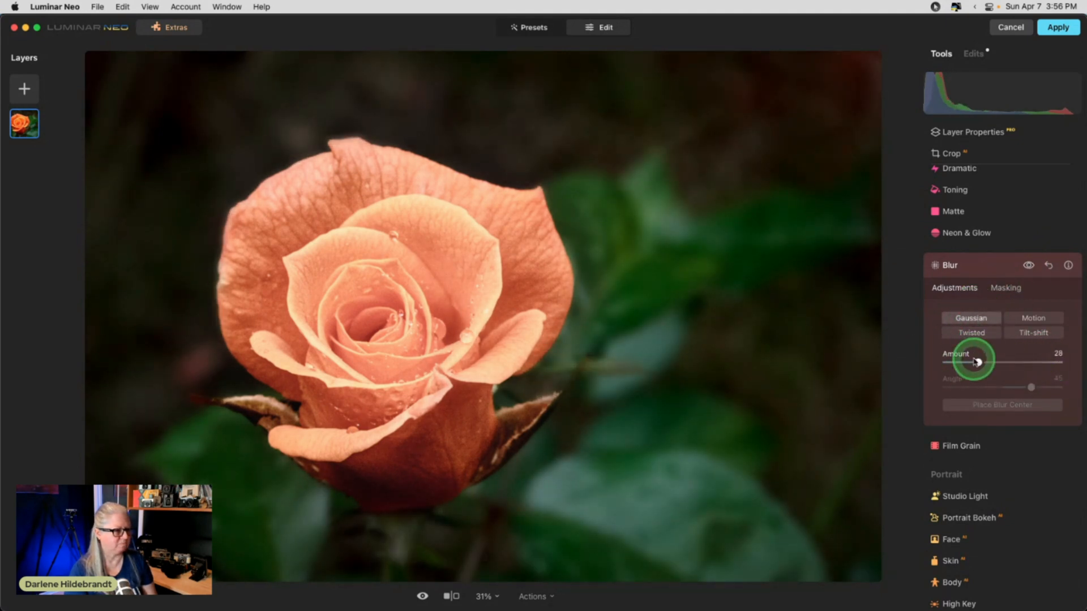
drag(974, 360, 996, 360)
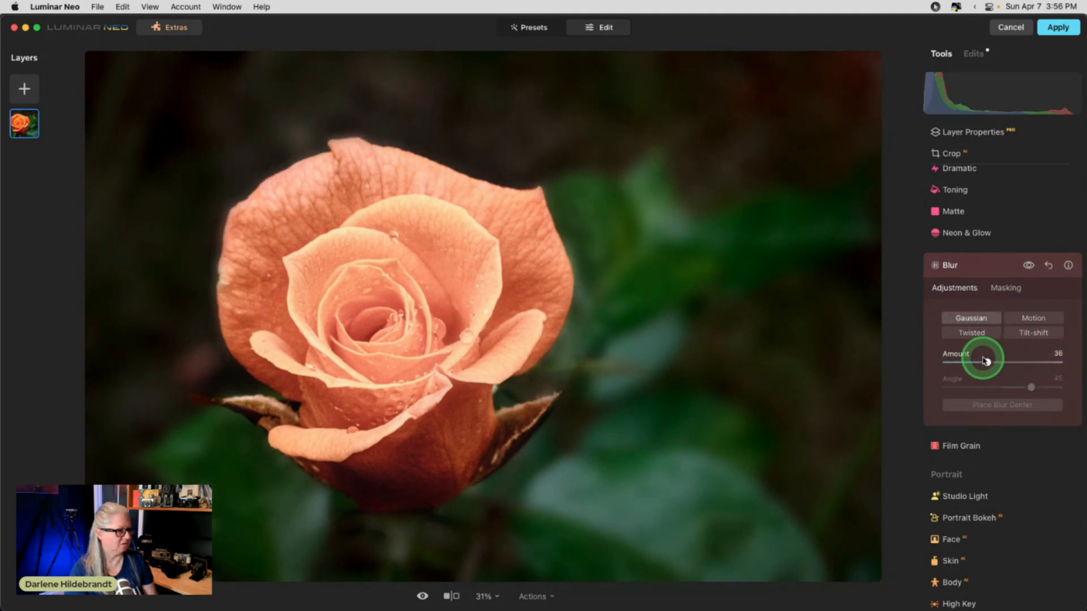
drag(984, 361, 971, 361)
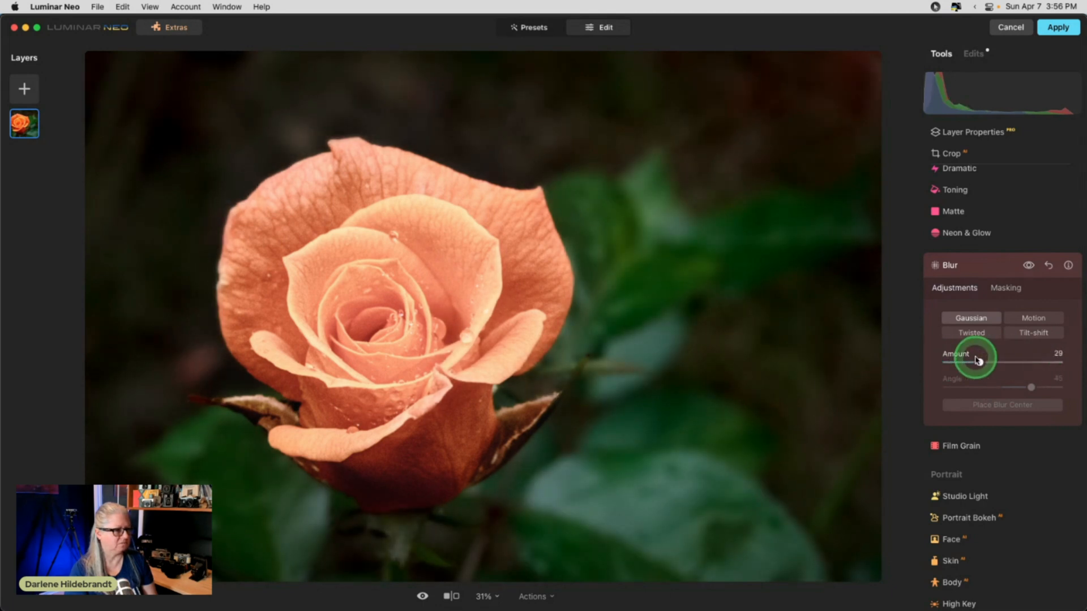
drag(974, 362, 979, 362)
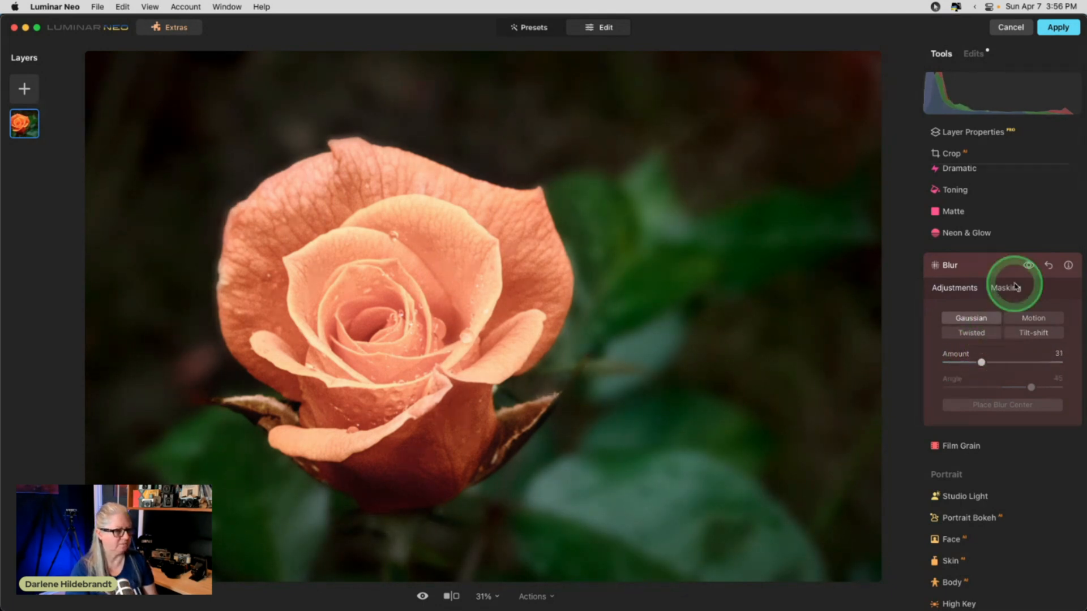
click(1030, 265)
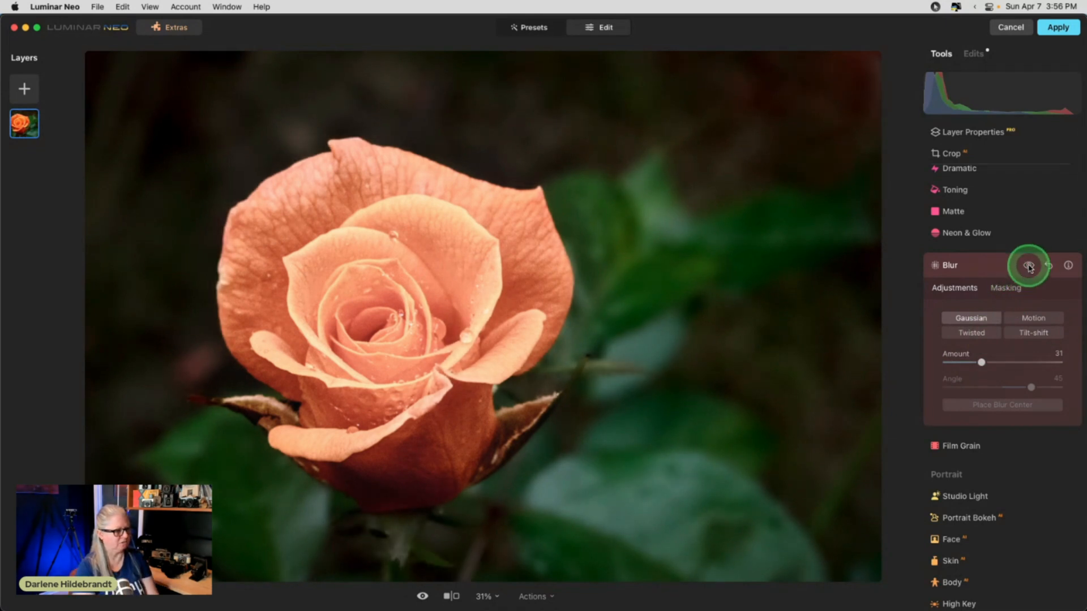
click(1030, 265)
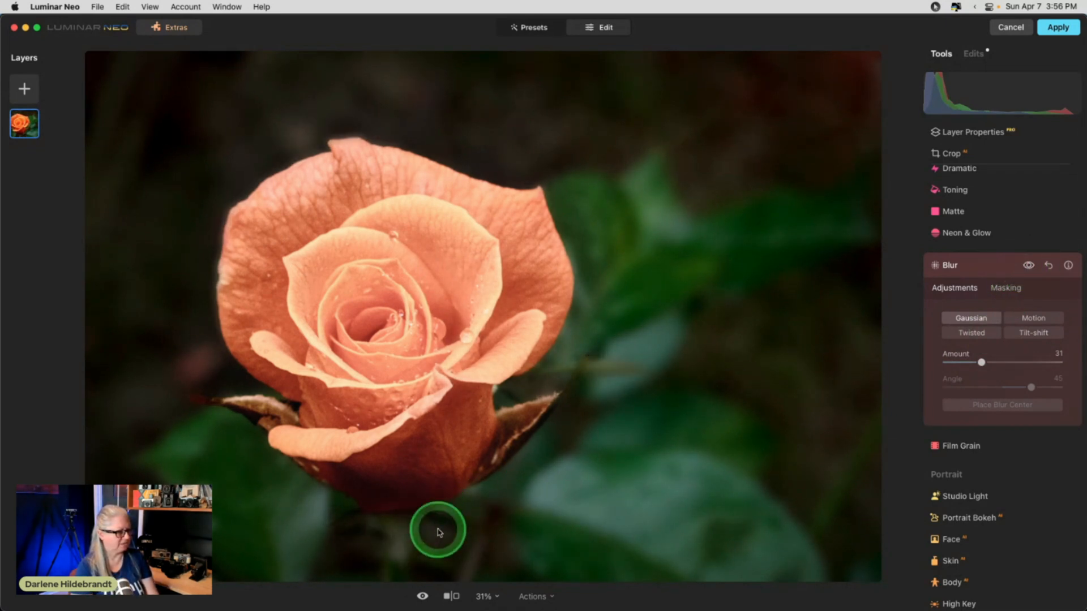
- Erase the blur mask over the rose and its left leaf so only the background stays soft
click(1006, 287)
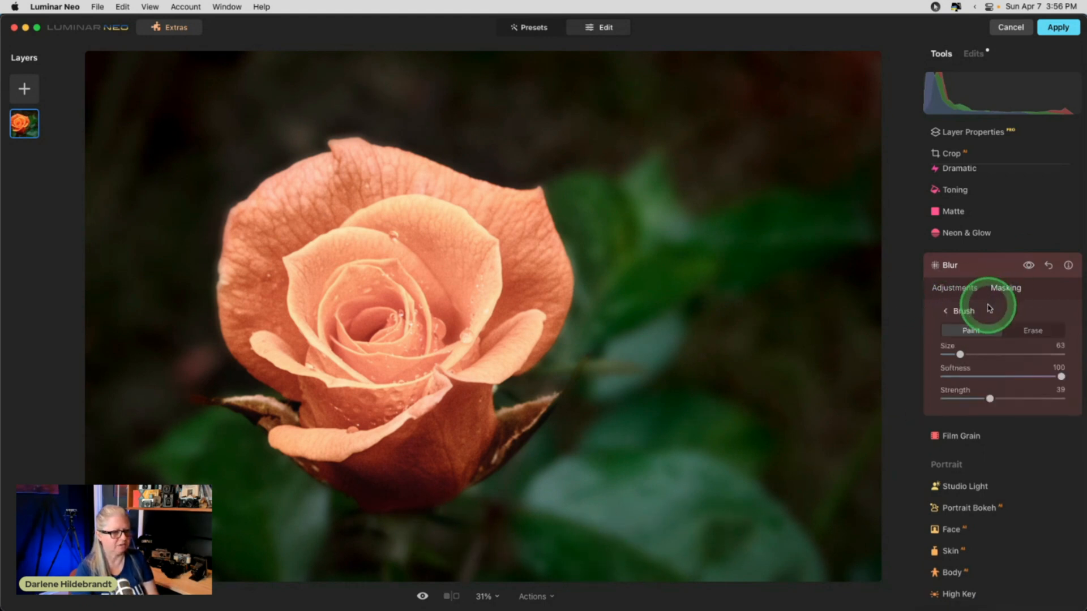
click(1033, 331)
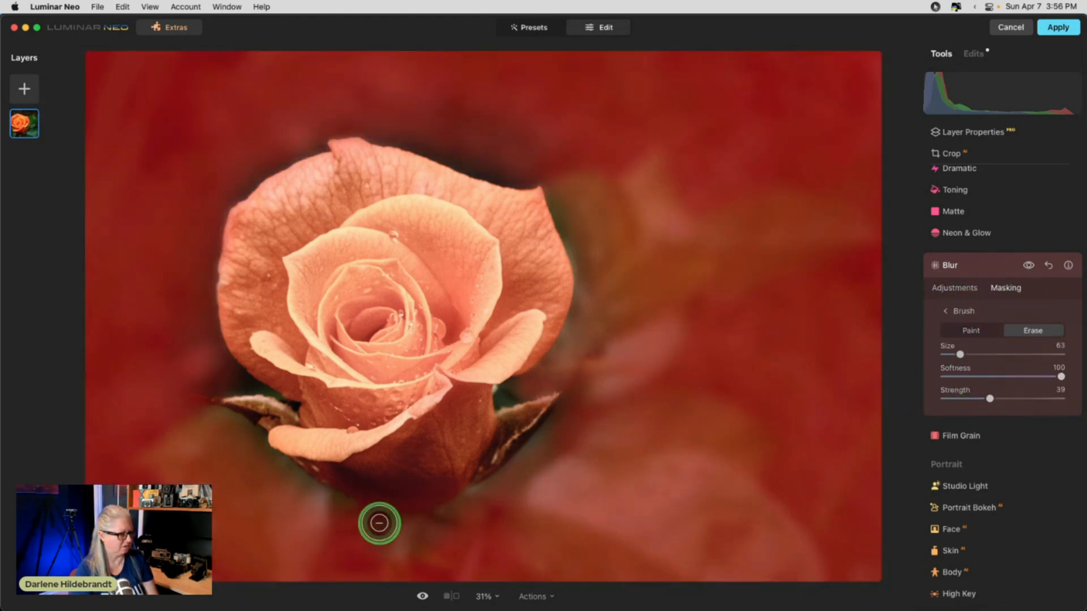
drag(380, 523, 260, 408)
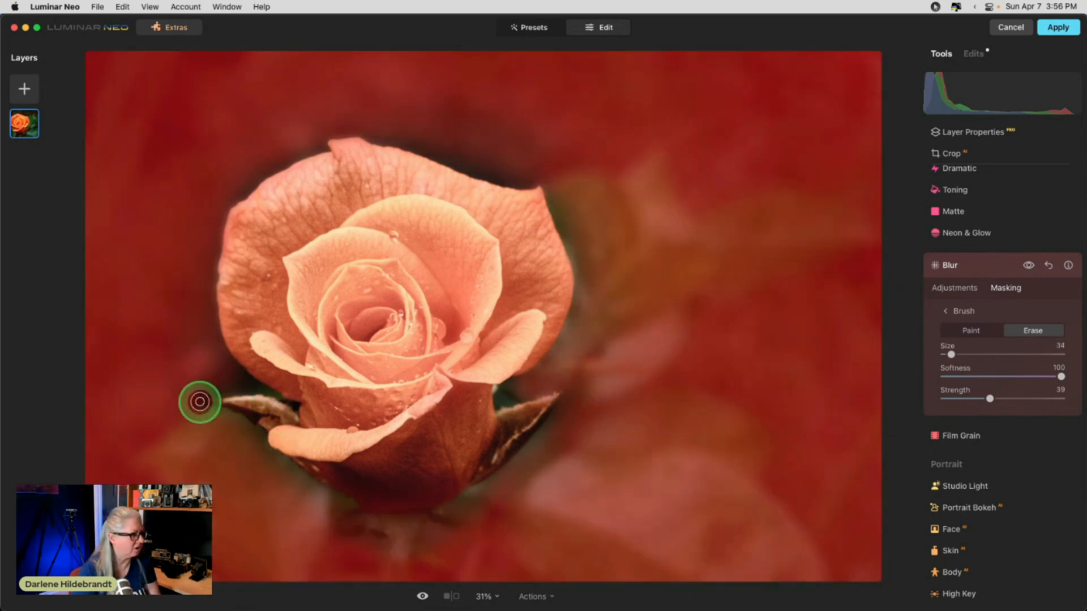
drag(200, 402, 103, 392)
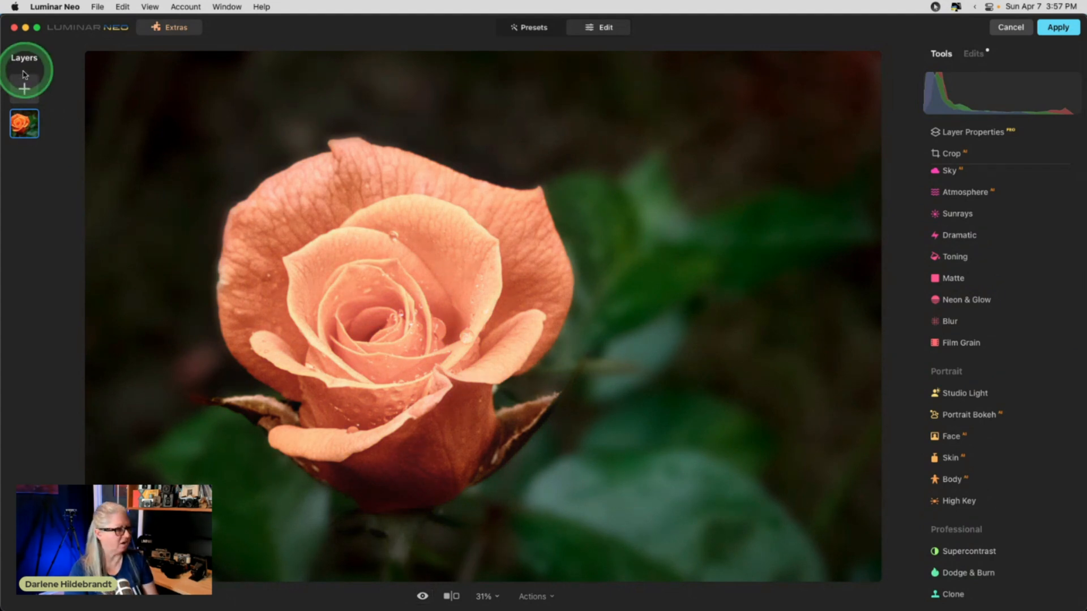
- Add the green bokeh image from My Images as a new layer over the rose
click(24, 88)
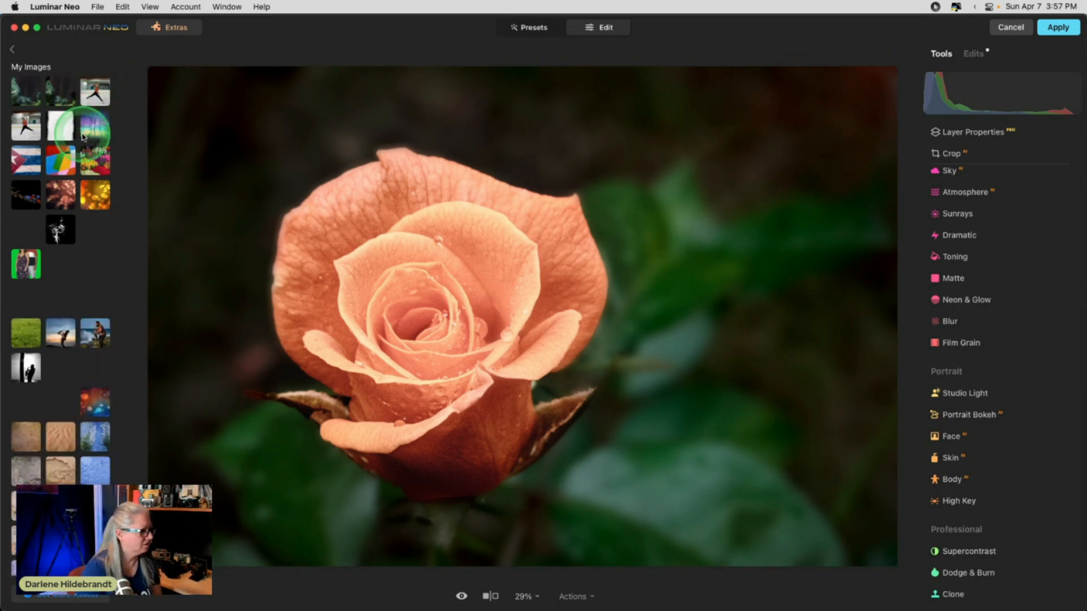
scroll(down, 3)
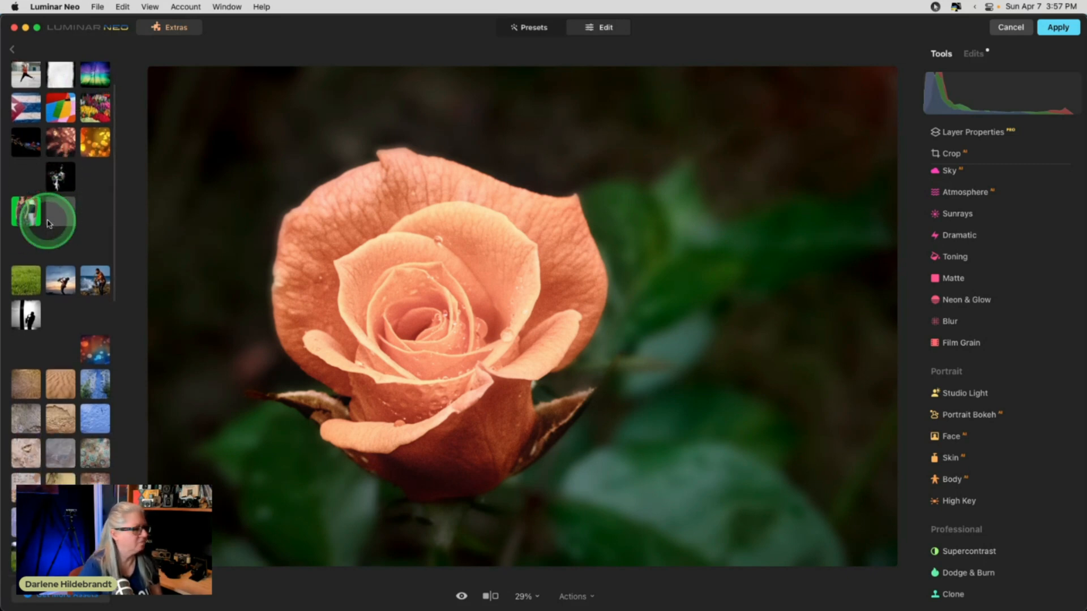
scroll(down, 3)
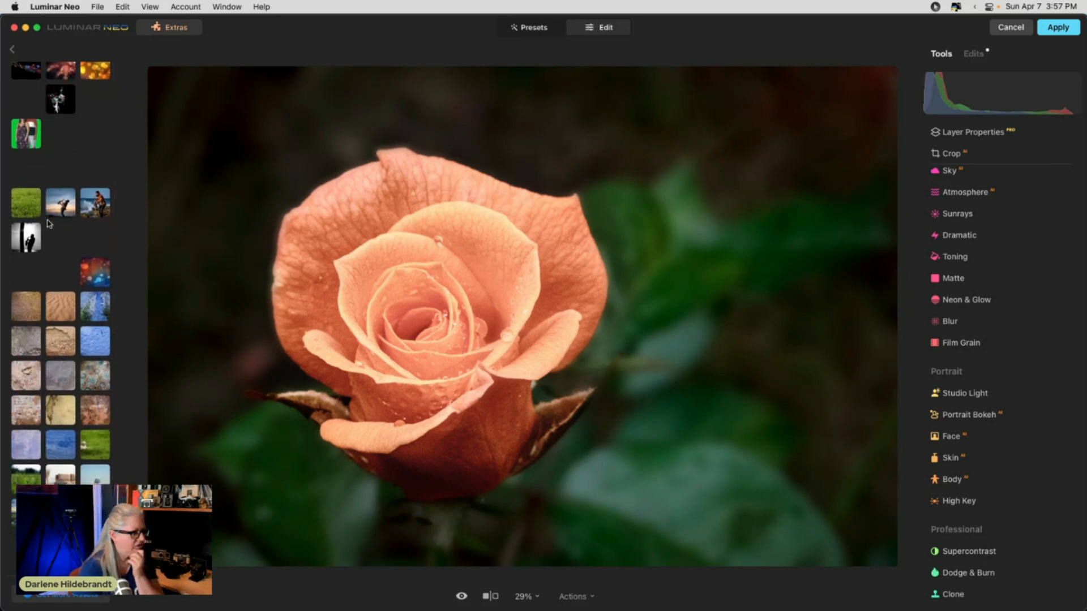
scroll(down, 3)
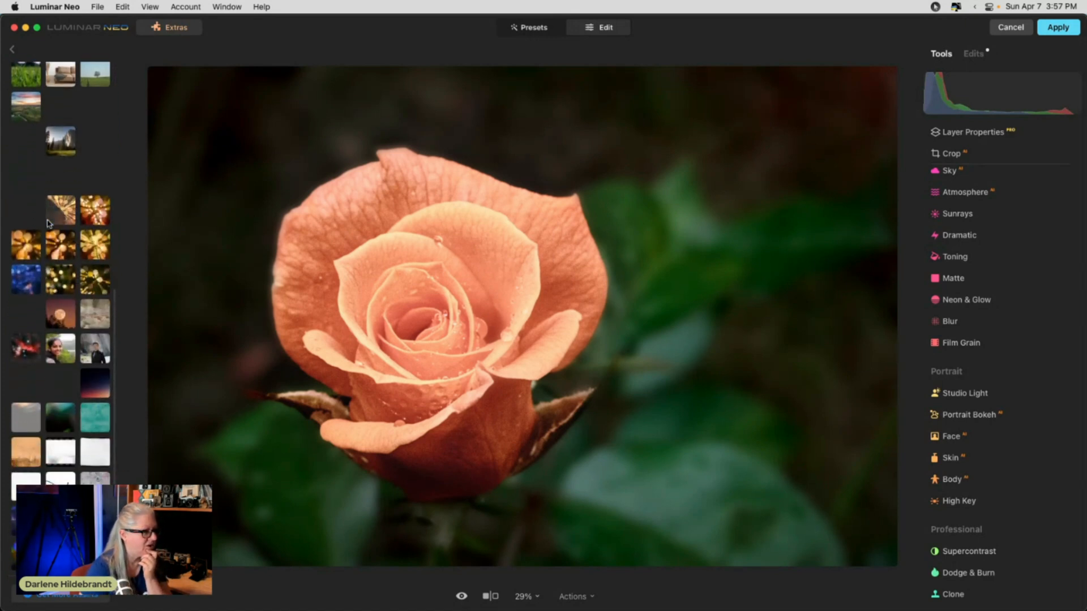
scroll(down, 3)
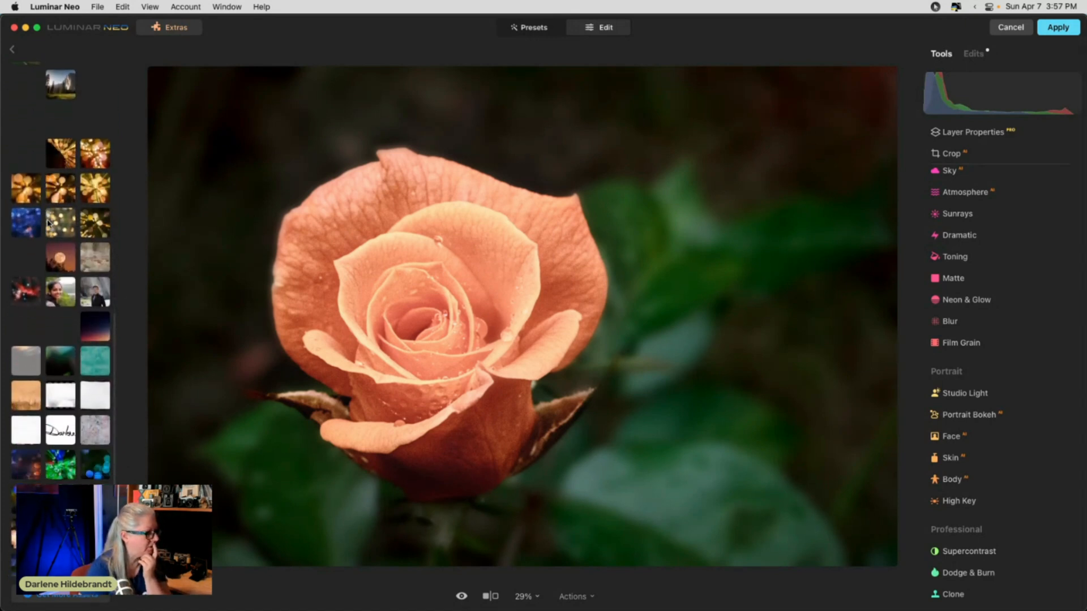
scroll(down, 3)
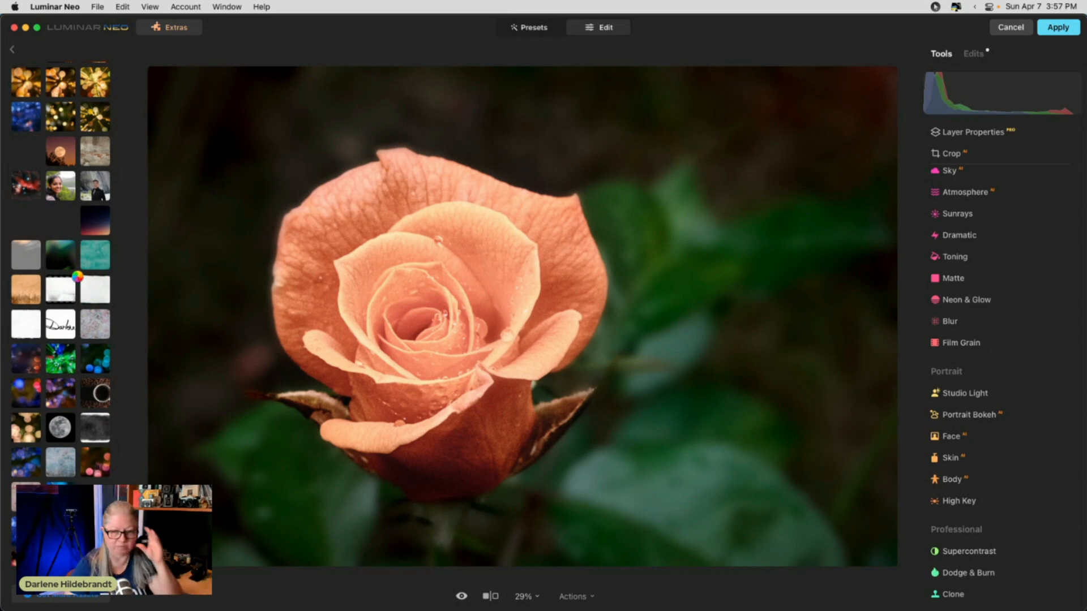
click(78, 277)
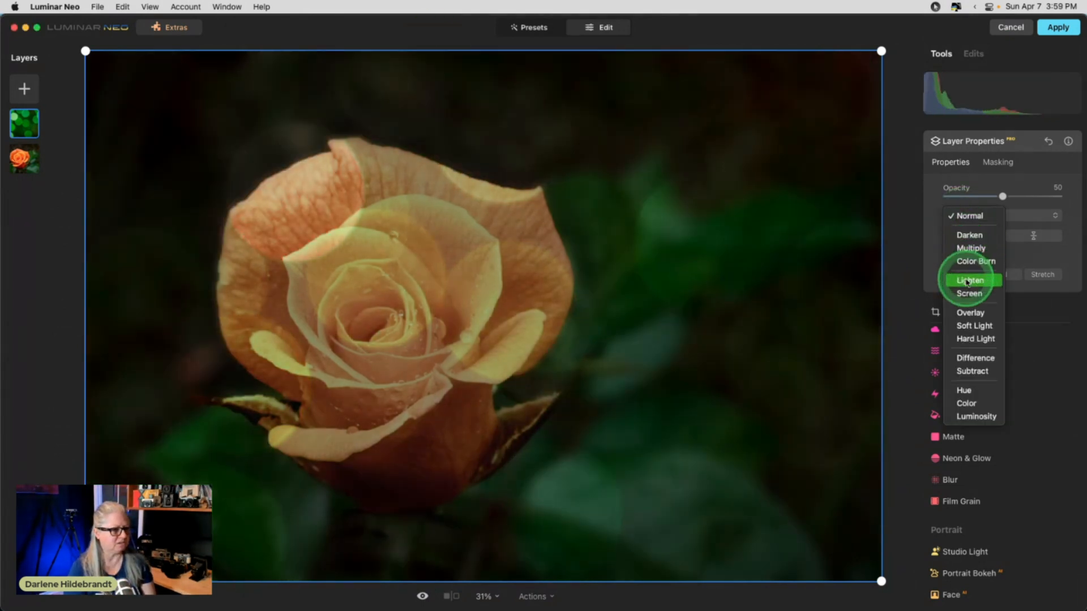
- Try Lighten on the bokeh layer, then settle on Soft Light blending
click(969, 294)
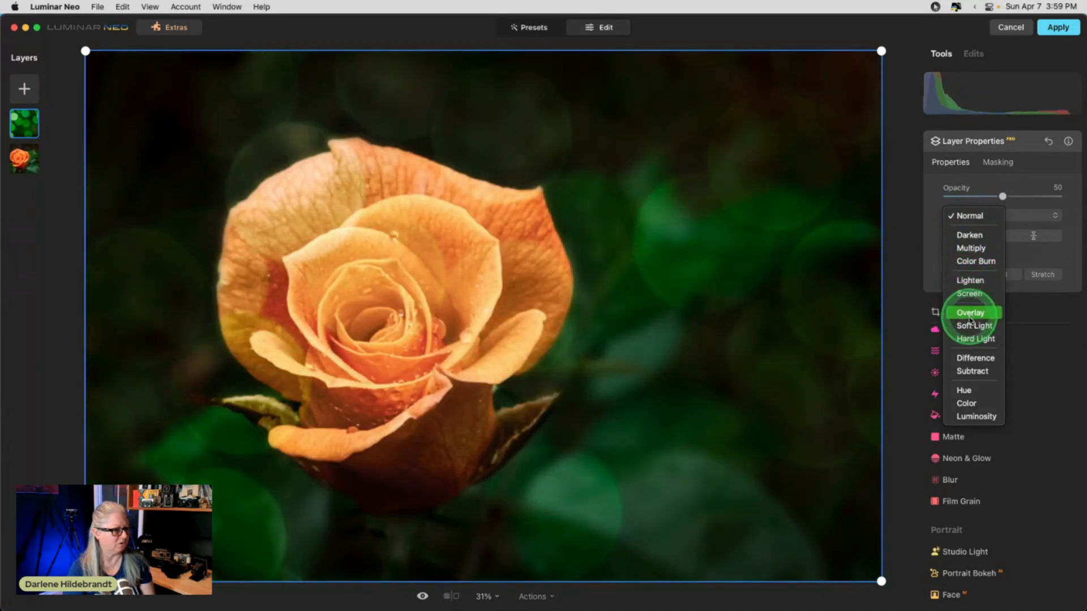
mouse_move(973, 326)
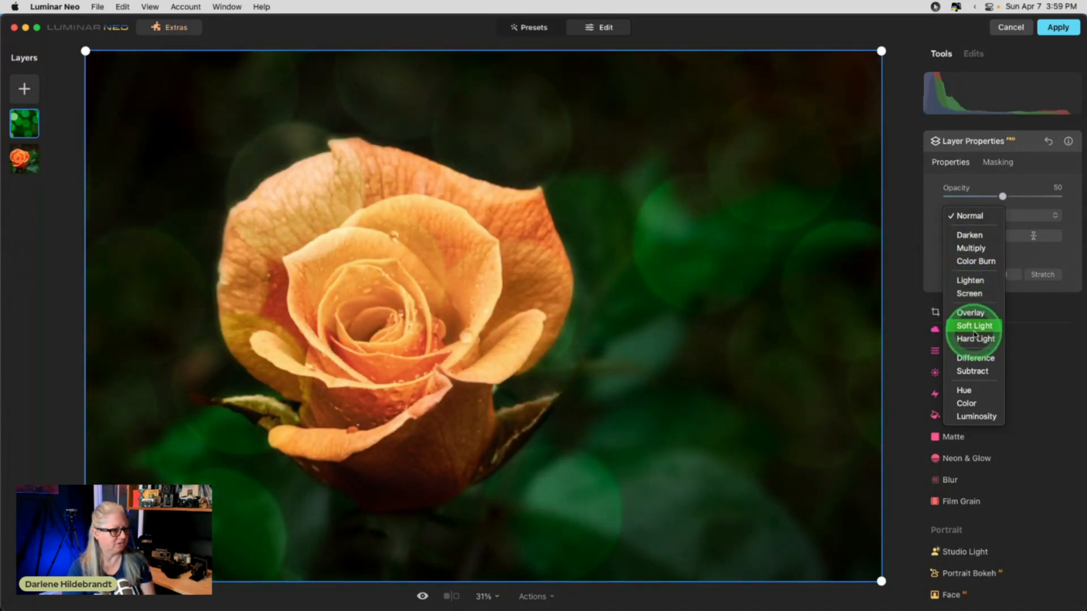
click(974, 327)
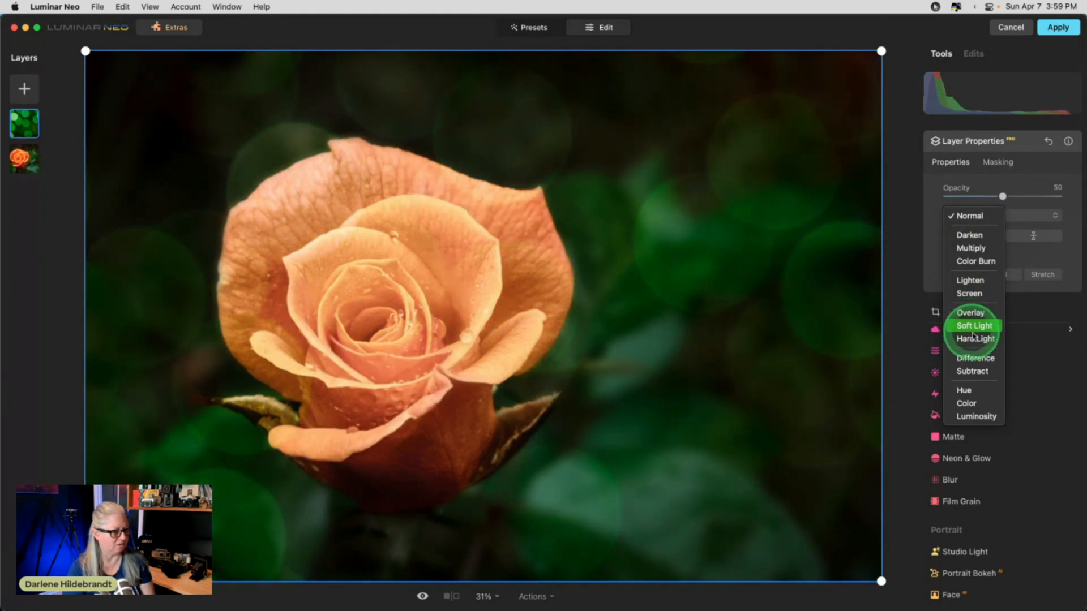
click(974, 327)
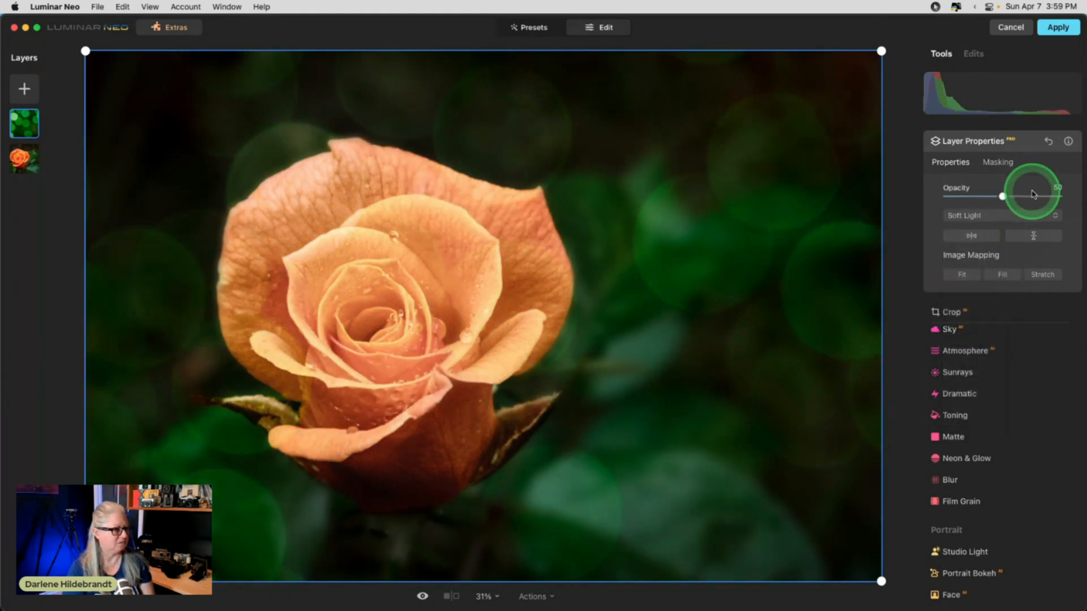
- Brush-erase the bokeh layer from the rose's centre and upper right petals
click(997, 161)
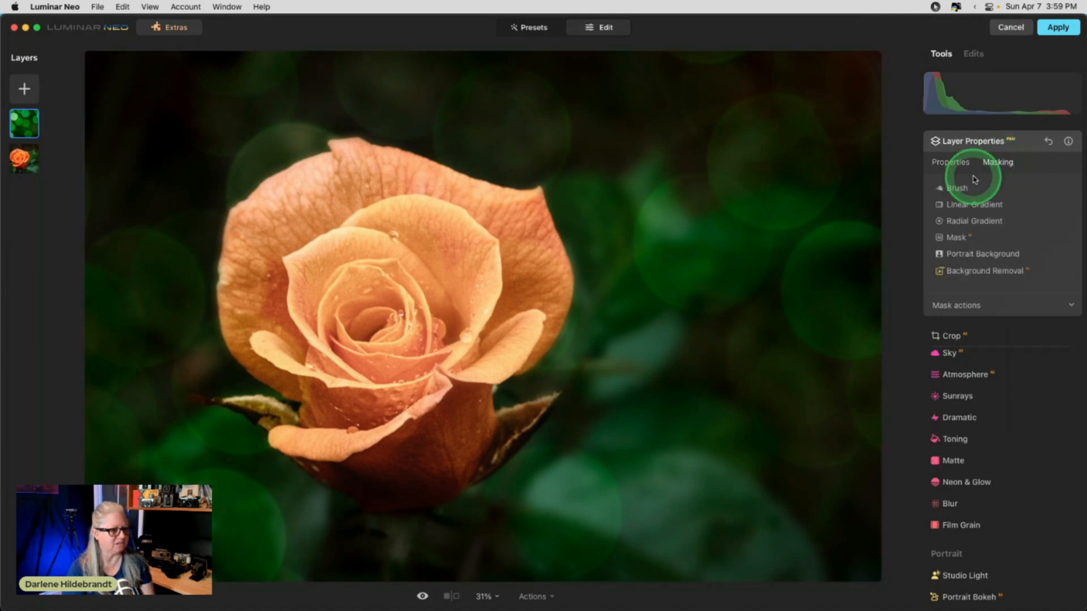
click(957, 188)
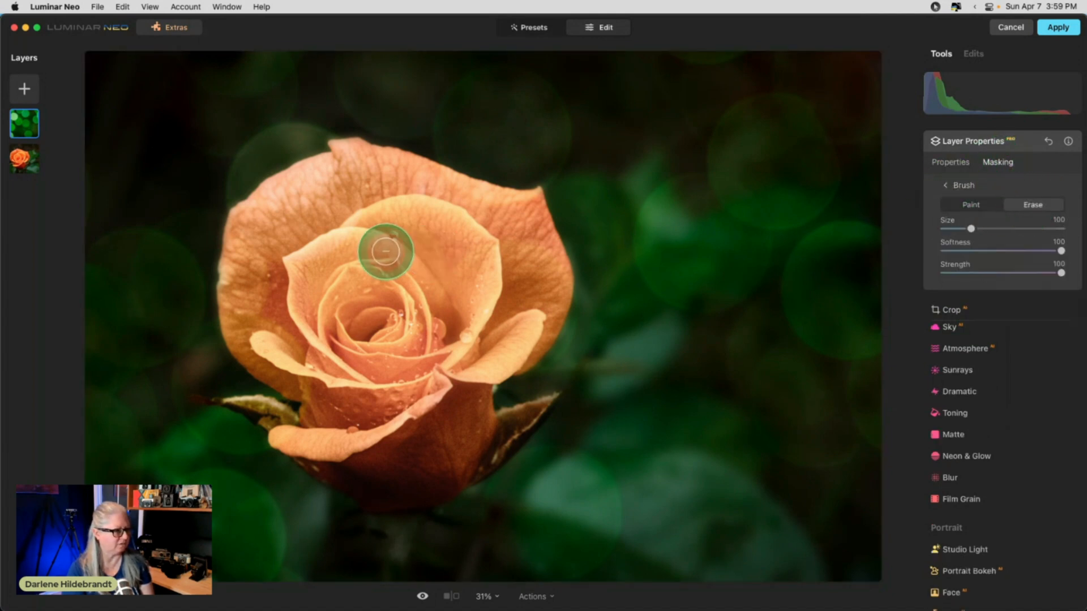
drag(972, 229, 1007, 229)
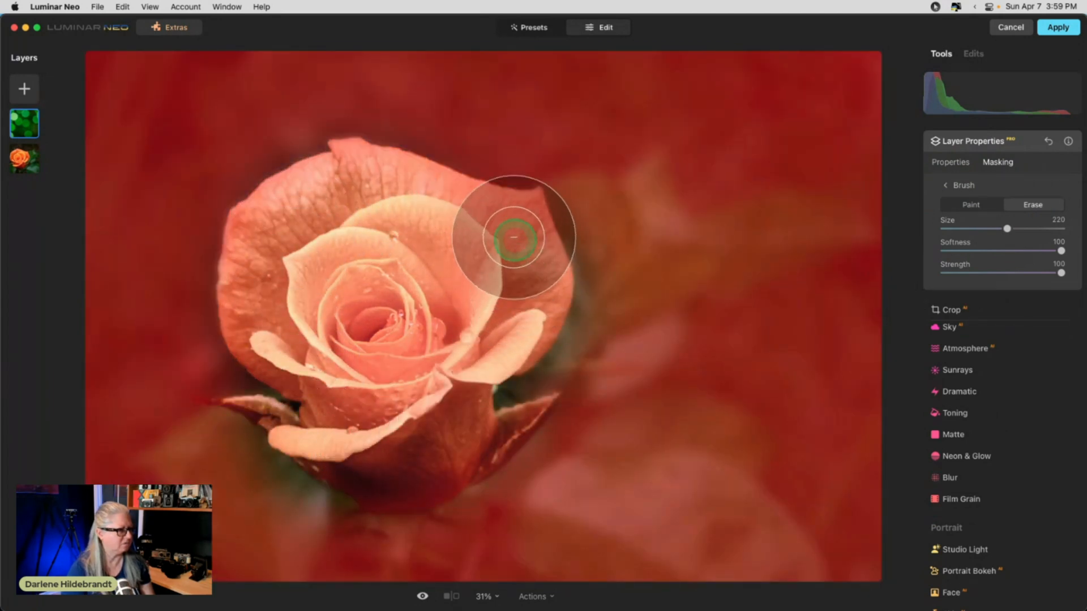
drag(515, 237, 402, 199)
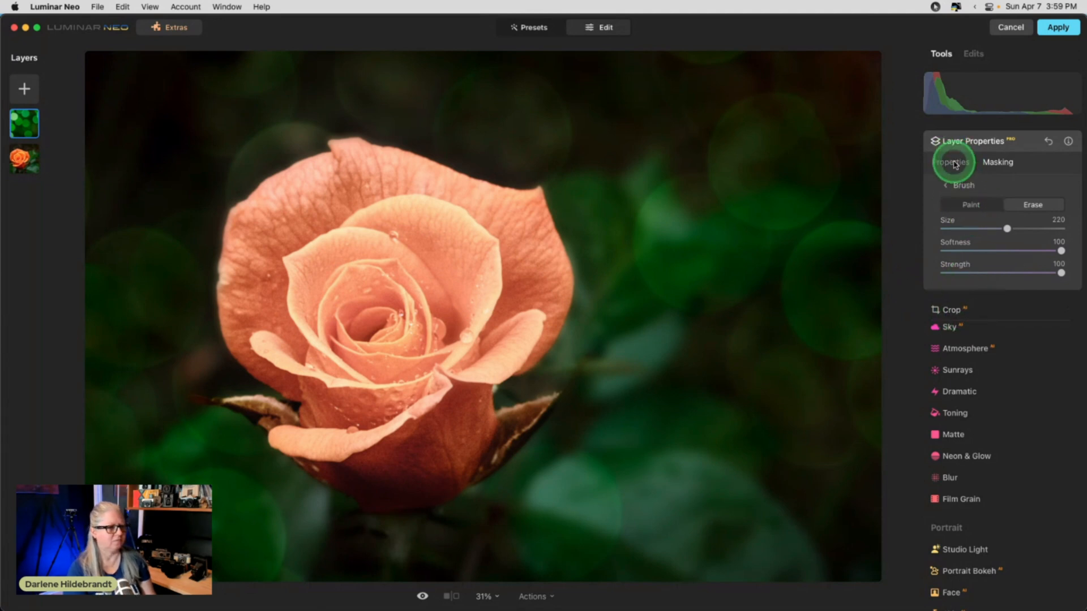
- Flip the bokeh texture vertically and lower its layer opacity to about 32
click(951, 162)
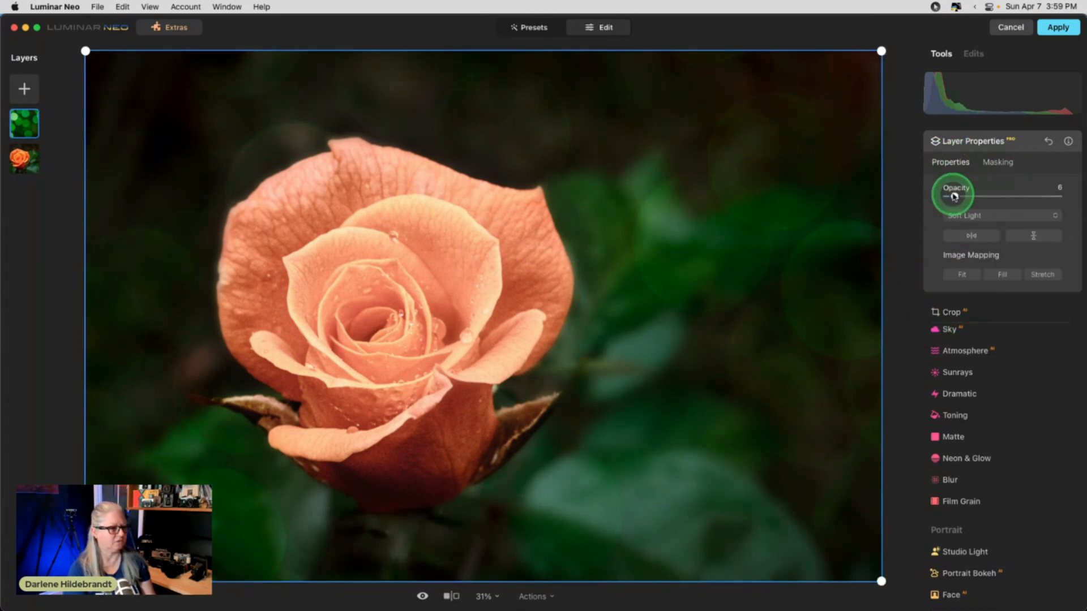
drag(950, 196, 987, 195)
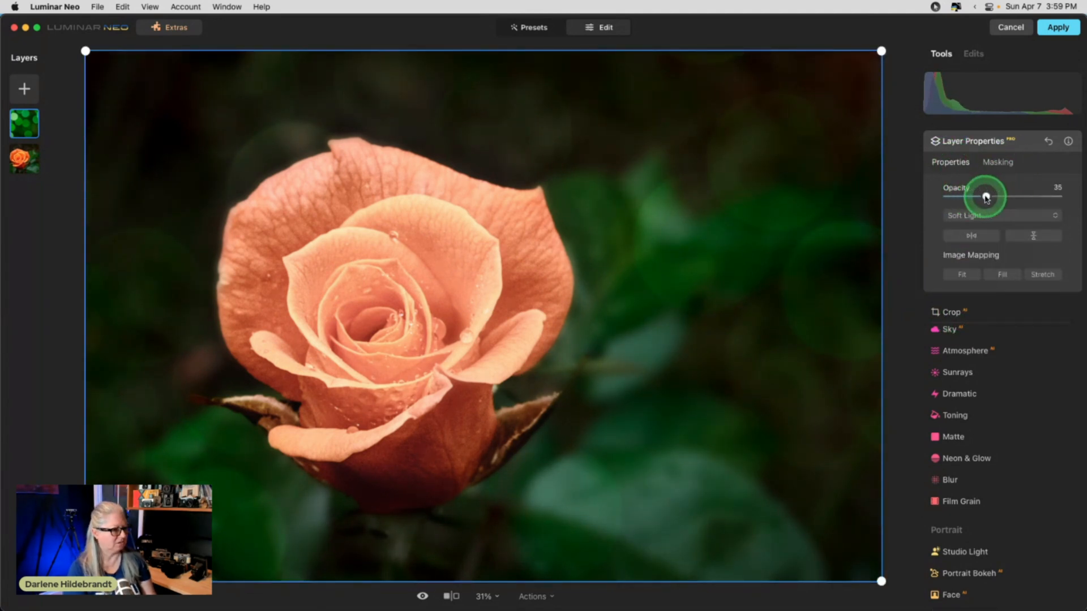
drag(984, 196, 1023, 196)
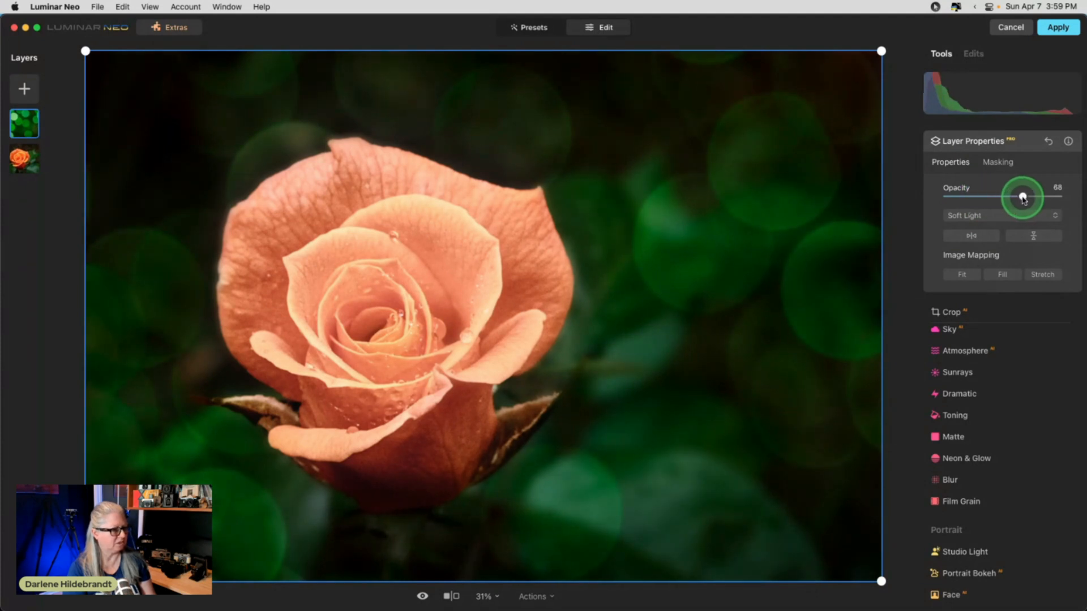
drag(1023, 197, 1004, 197)
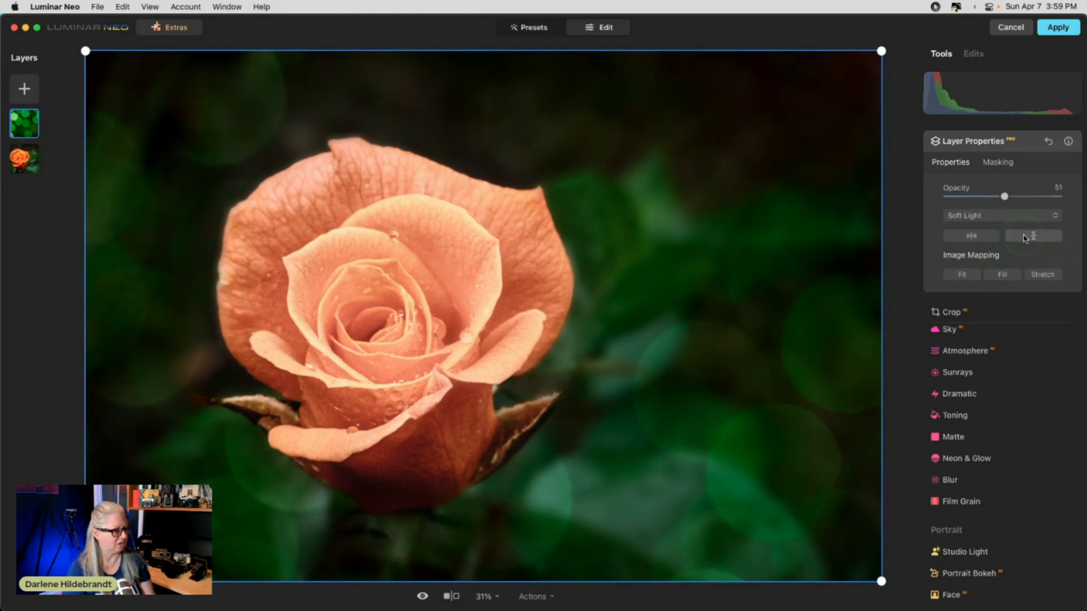
click(1033, 235)
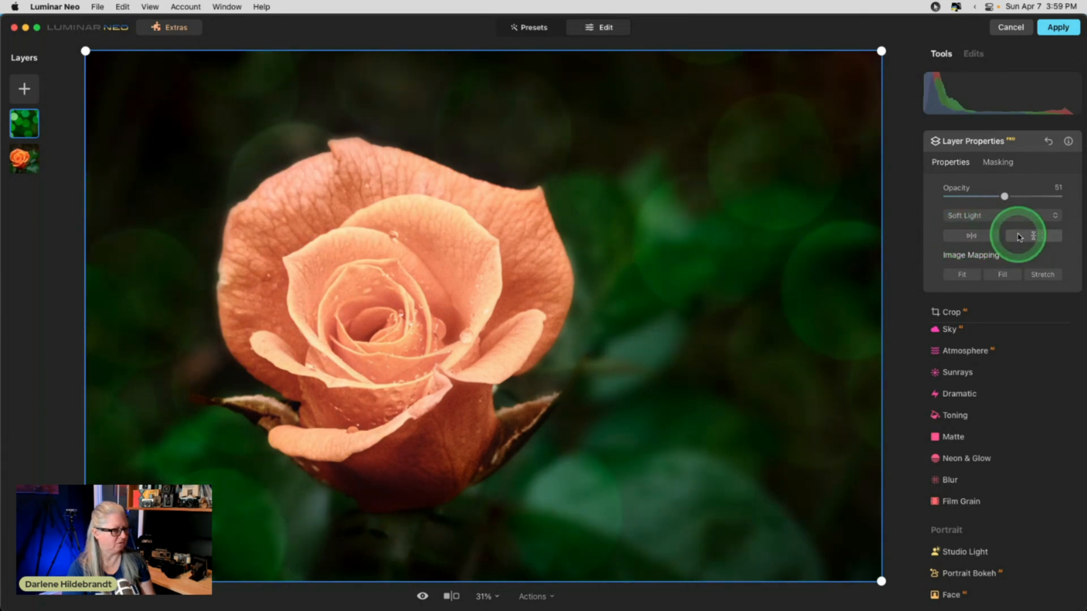
drag(1005, 196, 993, 196)
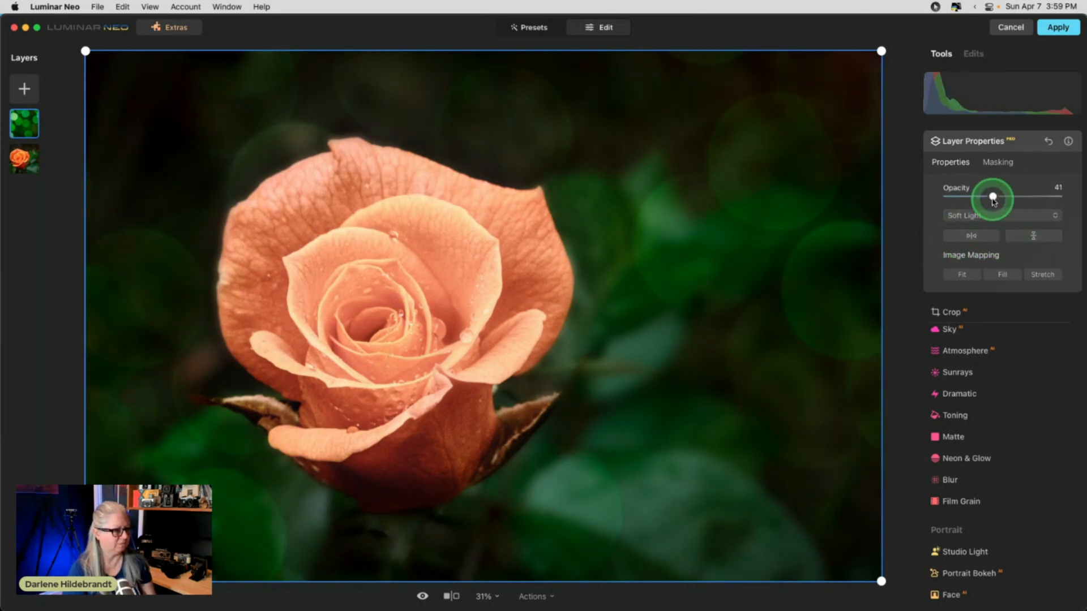
drag(994, 196, 983, 196)
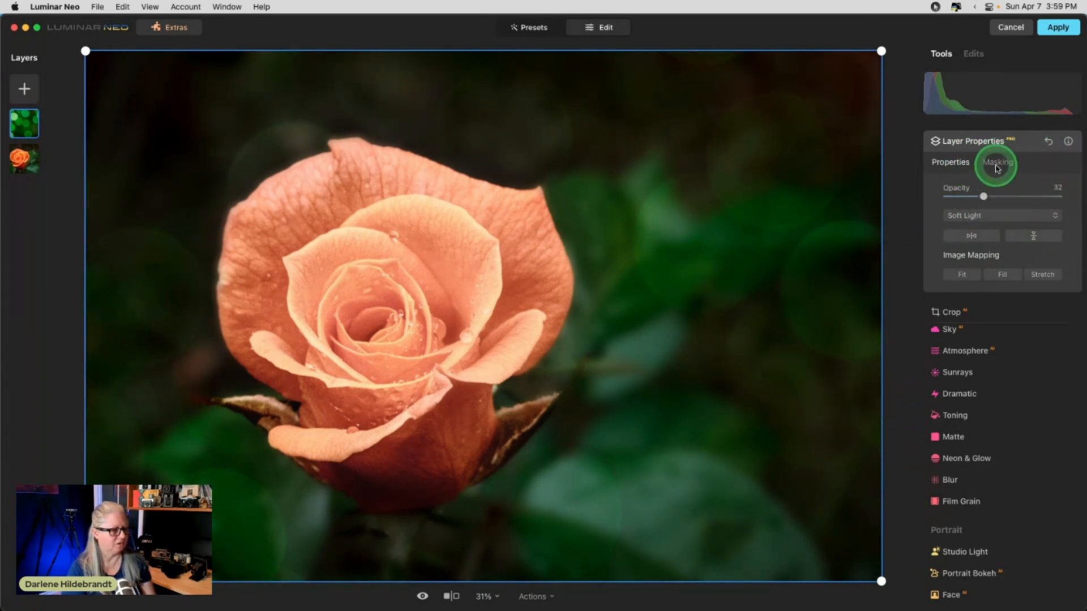
click(997, 162)
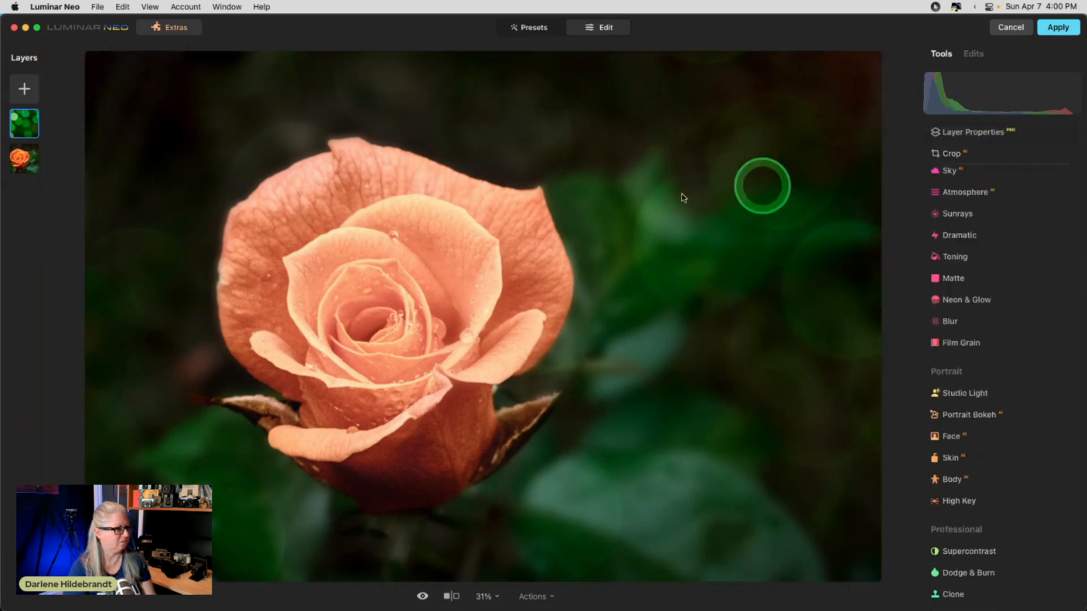
click(23, 88)
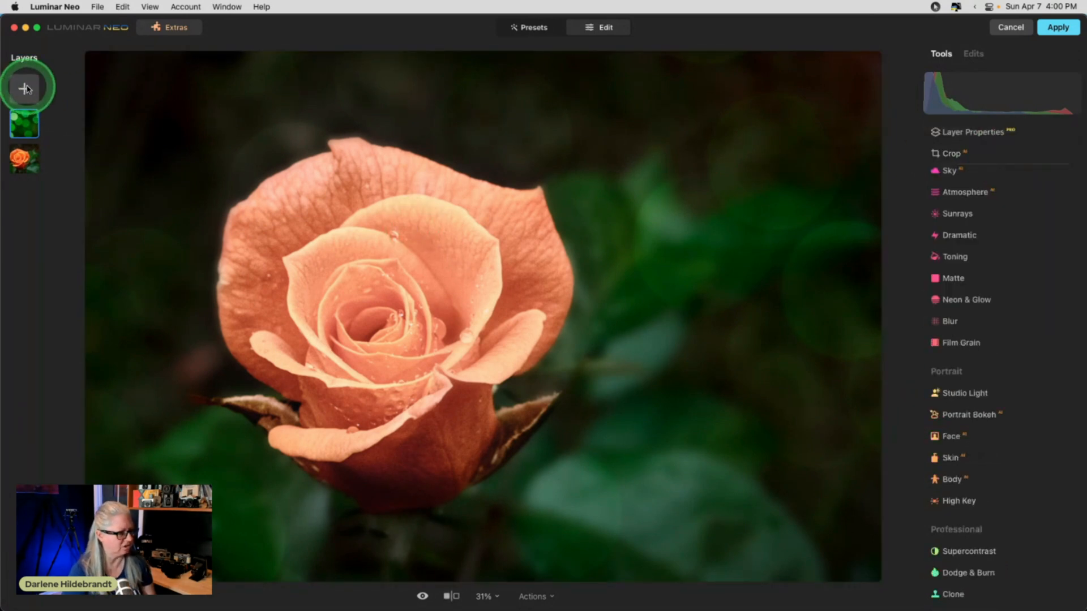
click(23, 88)
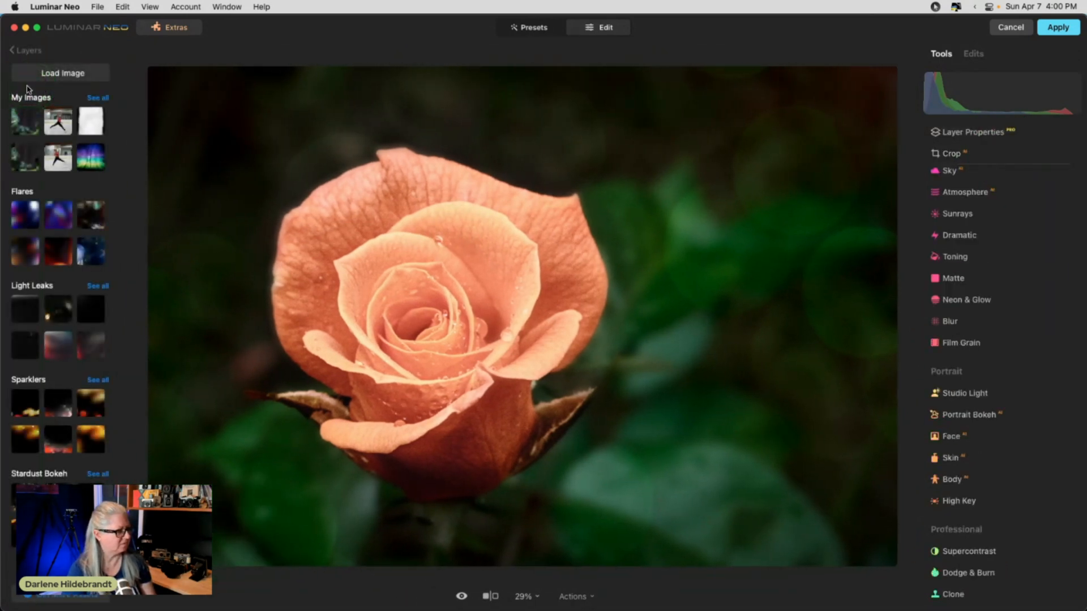
click(26, 50)
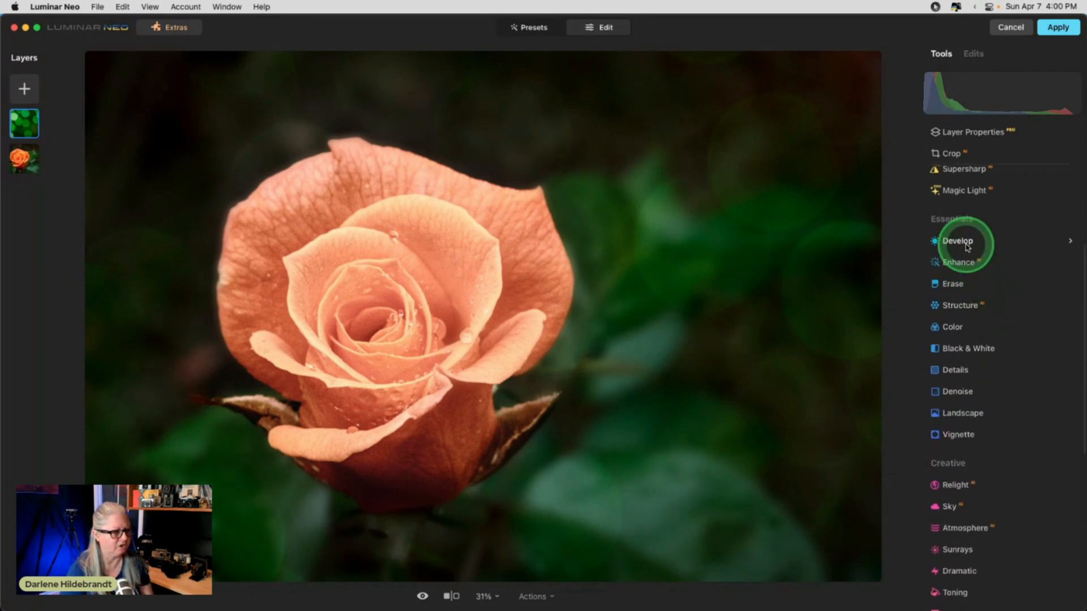
- In Develop's Color tool, bring the bokeh layer's Saturation down to -15
click(958, 242)
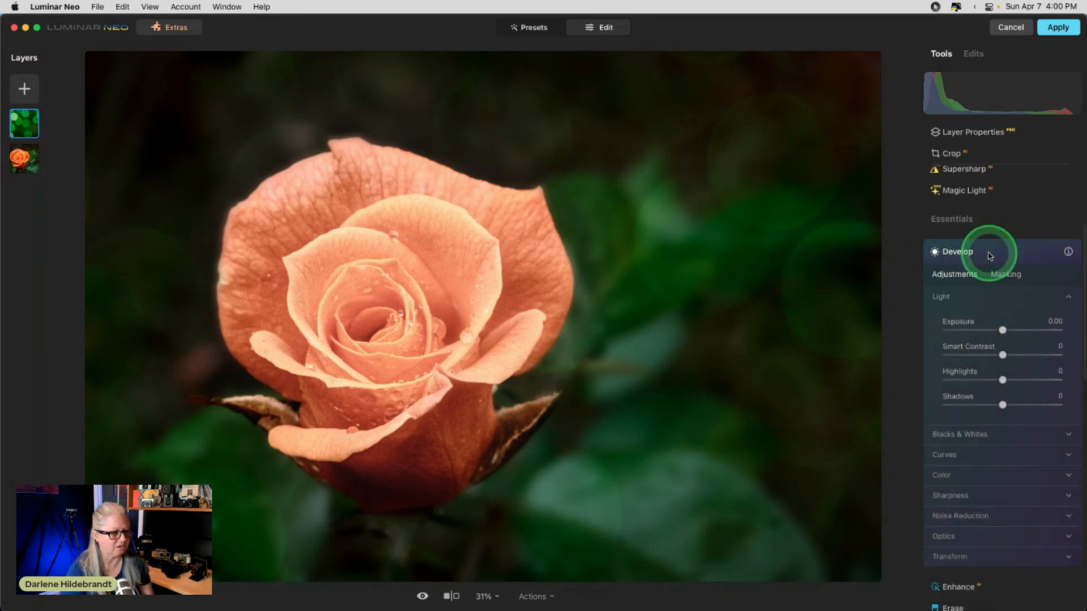
click(952, 257)
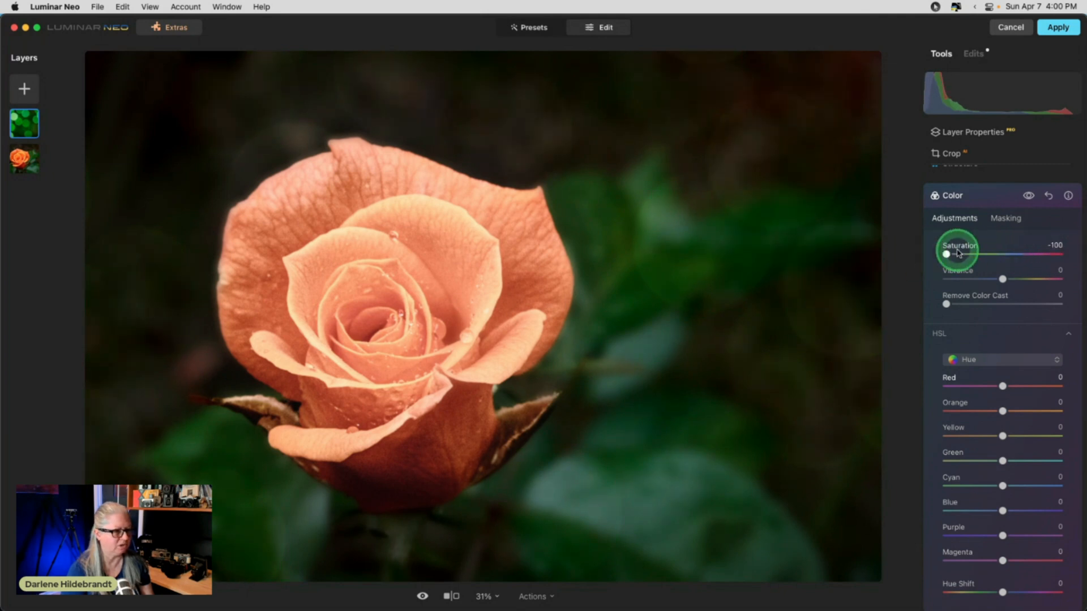
drag(948, 254, 977, 253)
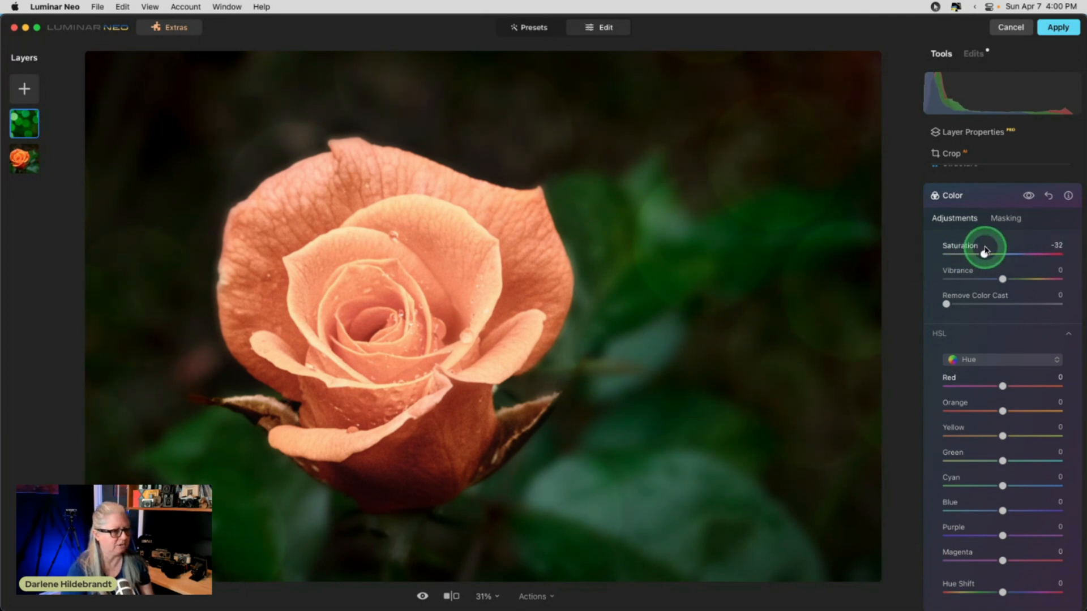
drag(986, 254, 997, 254)
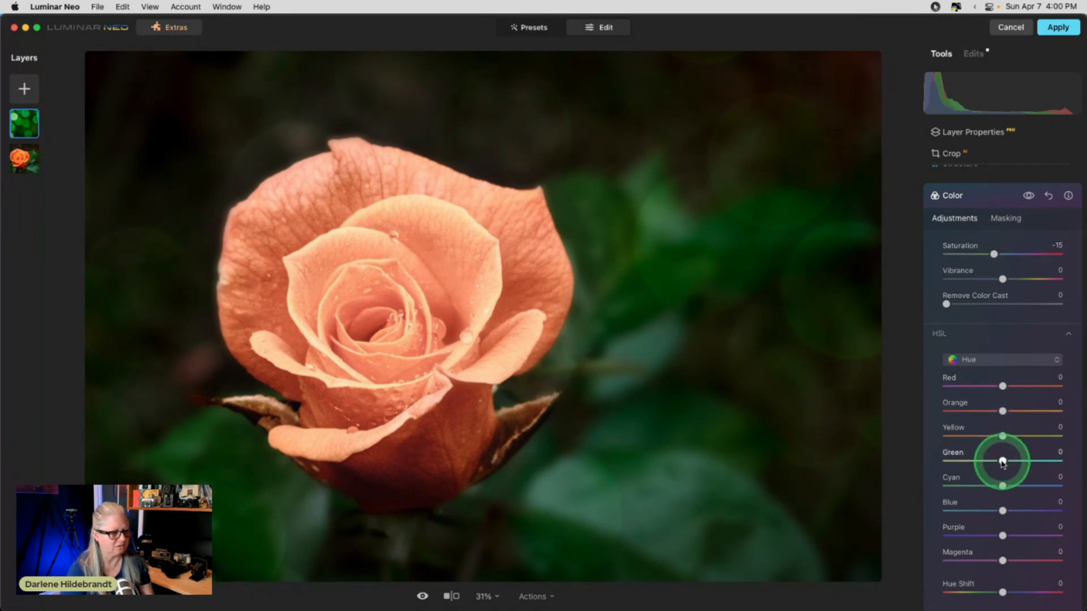
- Shift the HSL Green hue to about -5 for a more muted background
drag(1002, 461, 947, 461)
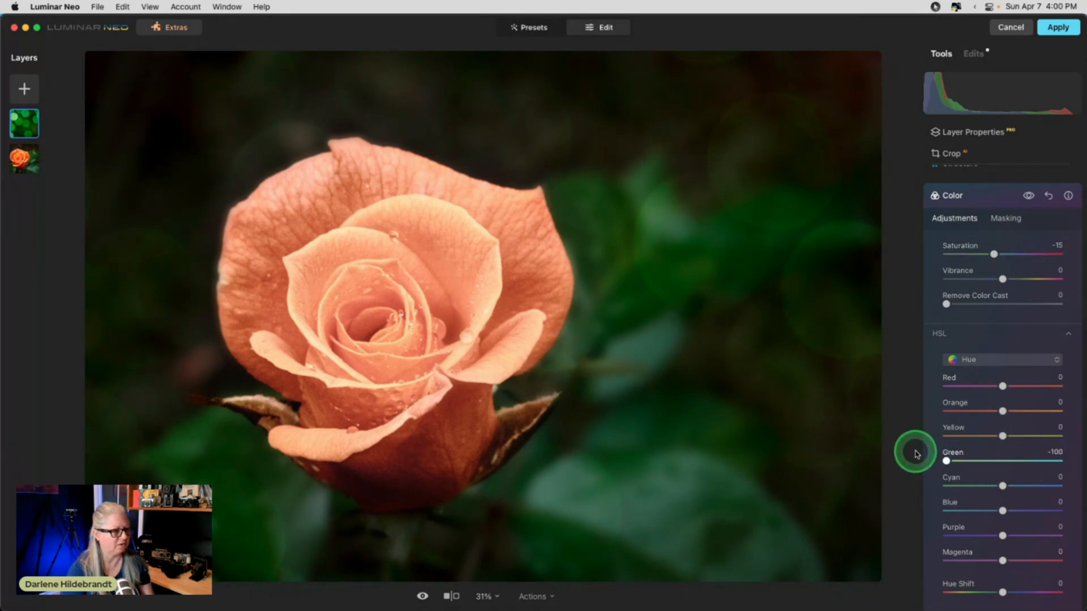
drag(947, 461, 1002, 461)
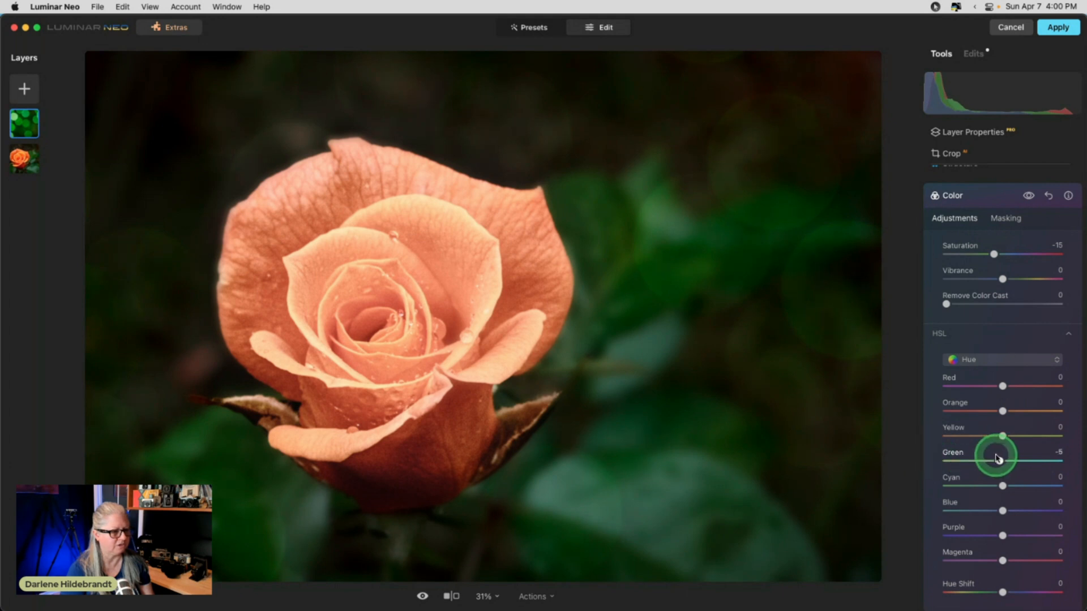
drag(1012, 255, 1003, 255)
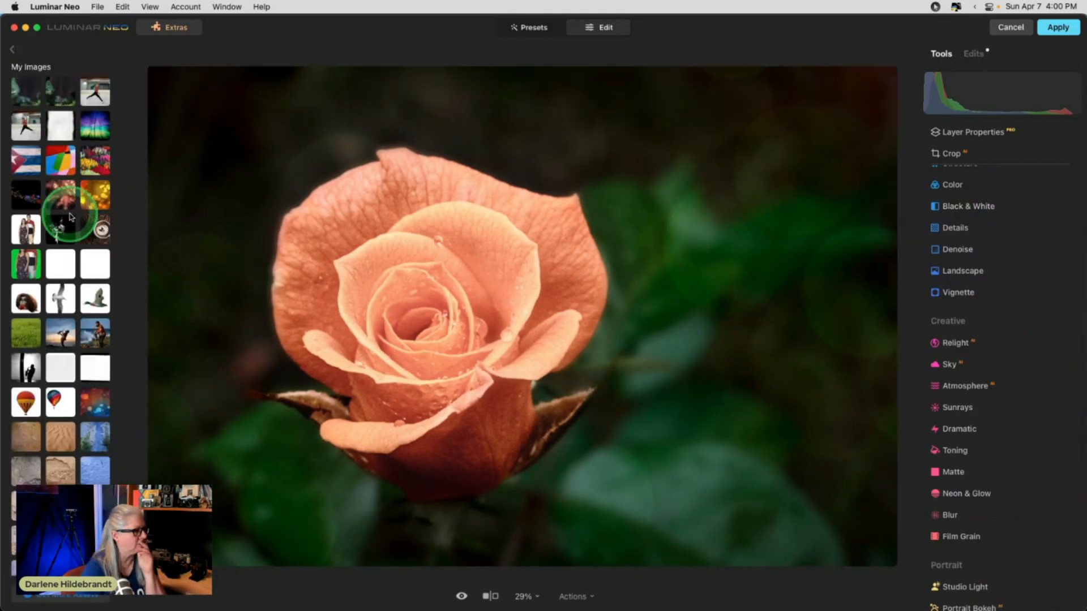
- Remove an unwanted picture from the My Images library and confirm
right_click(95, 91)
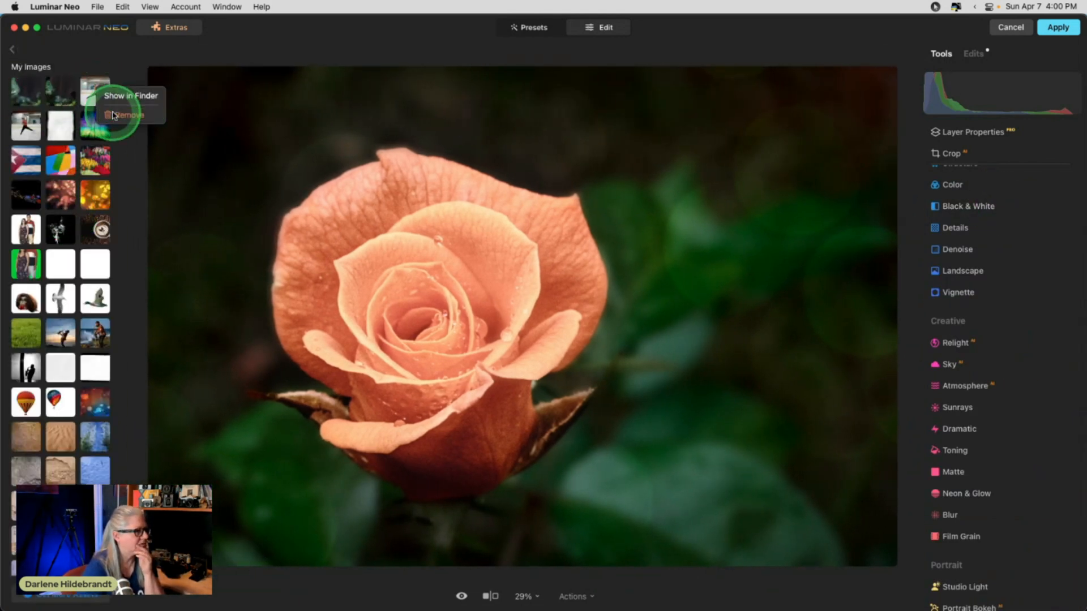
click(128, 115)
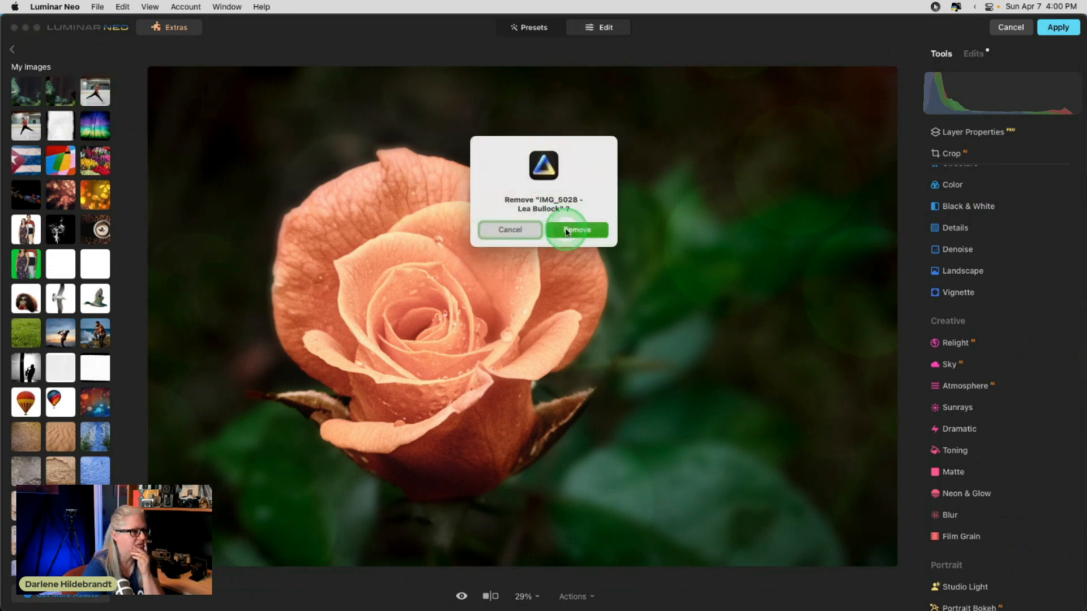
click(576, 230)
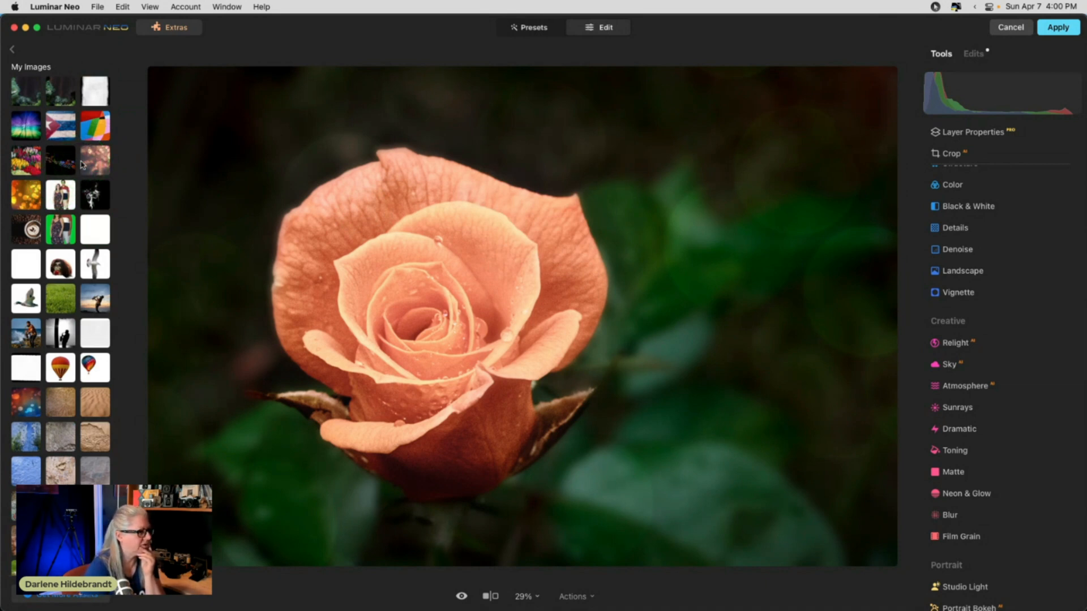
- Add the weathered cracked stone texture as a third layer and select it
scroll(down, 3)
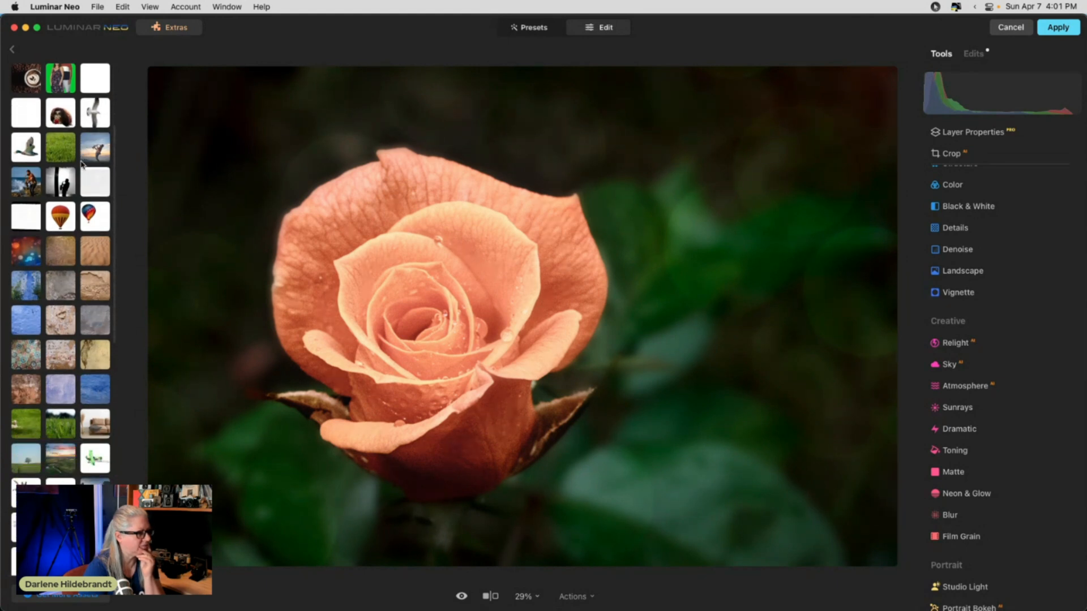
click(89, 286)
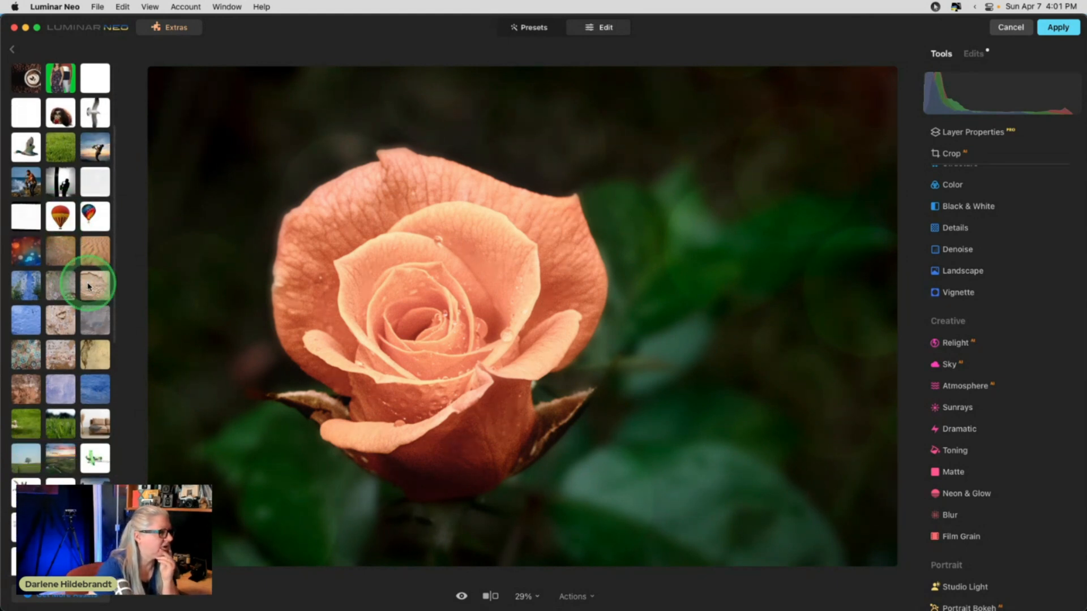
scroll(down, 3)
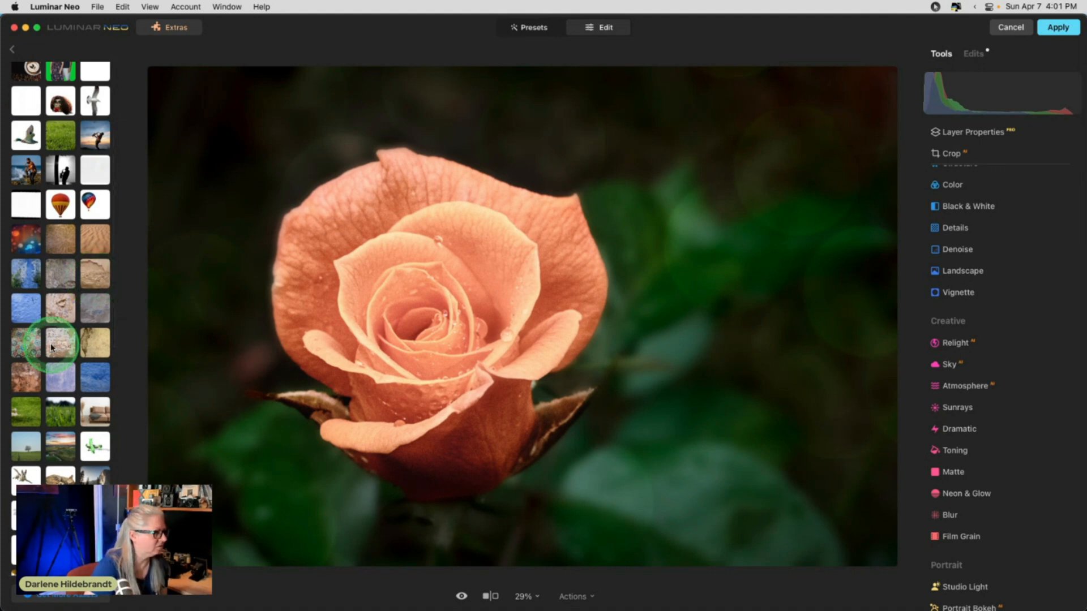
mouse_move(21, 376)
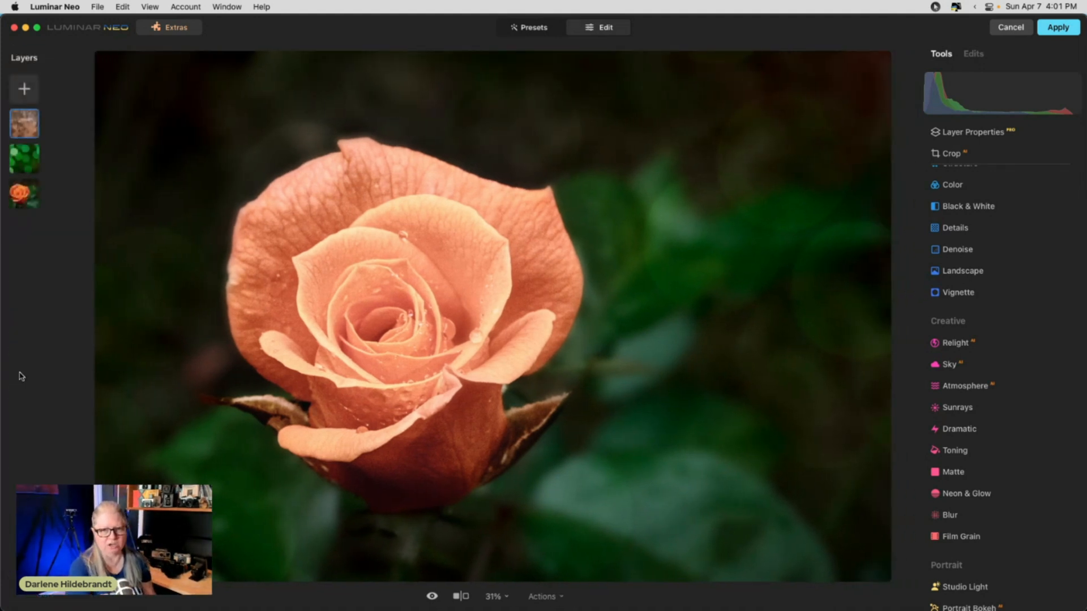
click(972, 131)
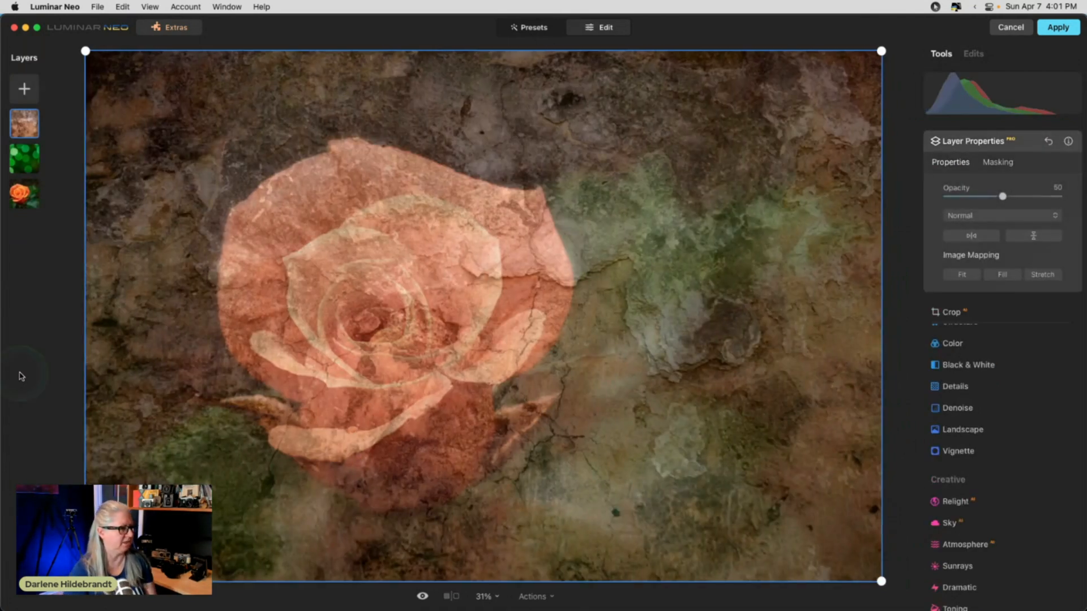
click(1000, 215)
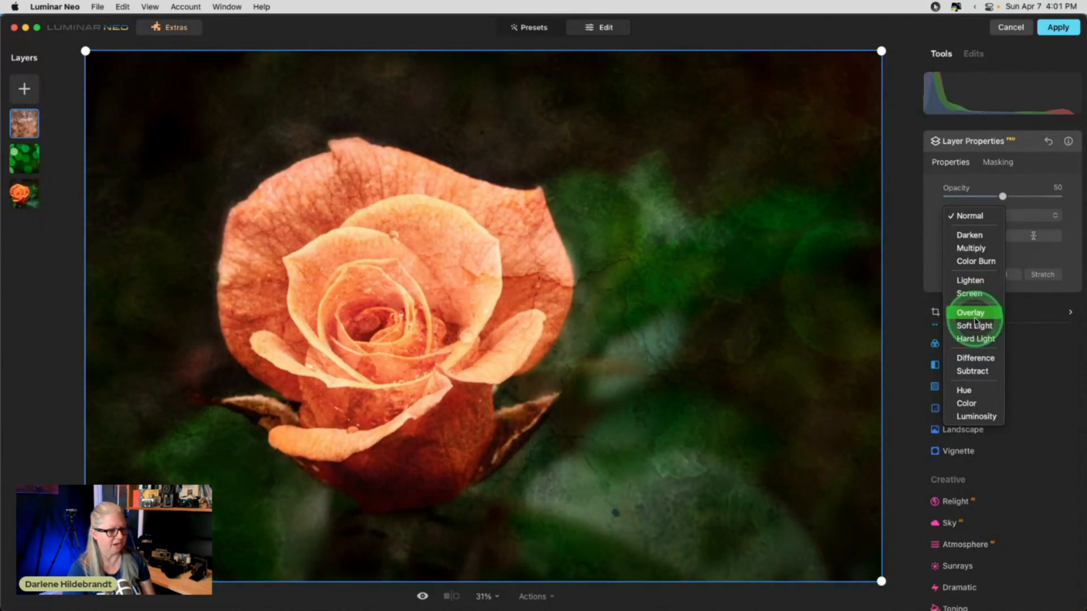
- Preview Overlay, choose Soft Light for the stone texture, and start lowering its opacity
click(975, 326)
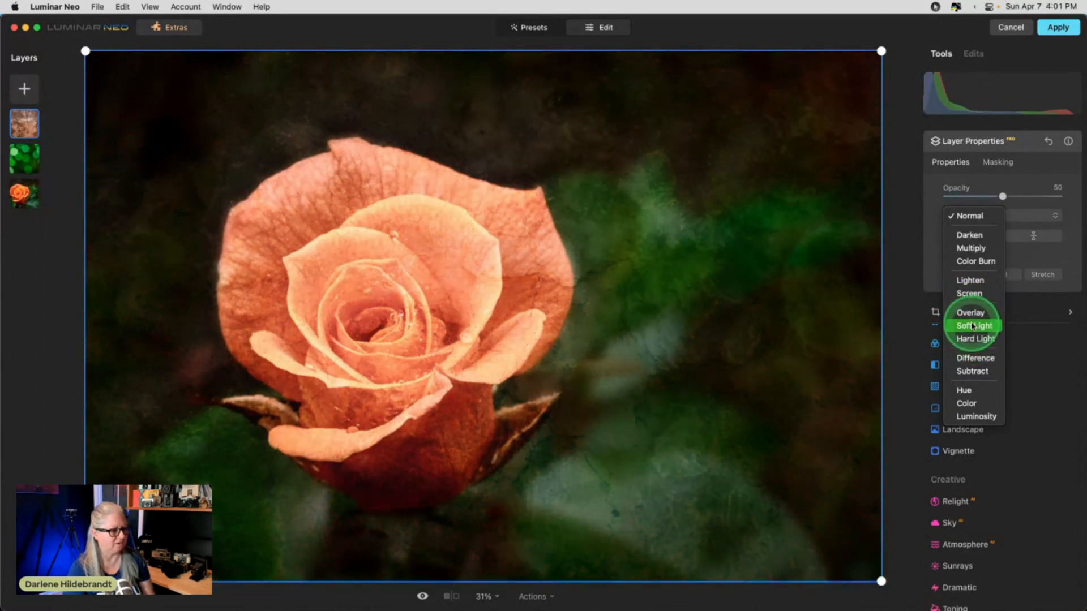
click(972, 327)
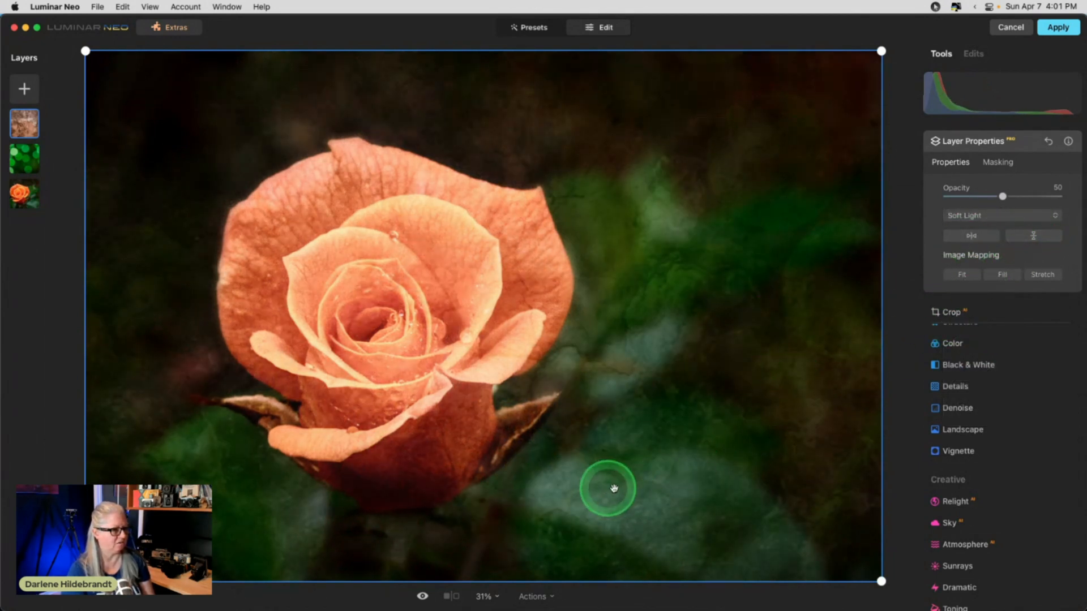
drag(1002, 196, 996, 195)
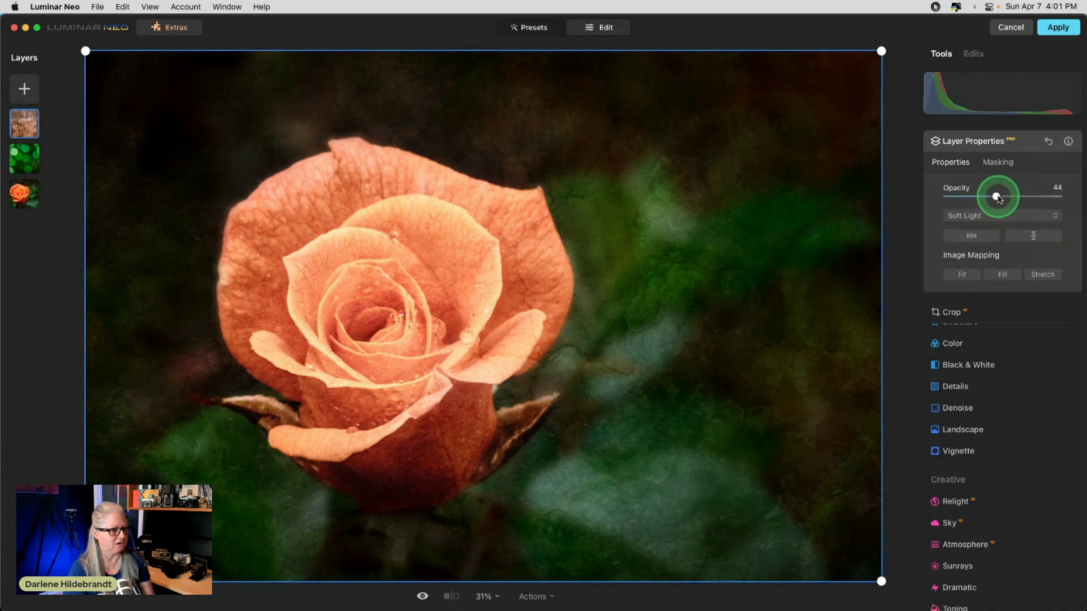
drag(999, 196, 989, 196)
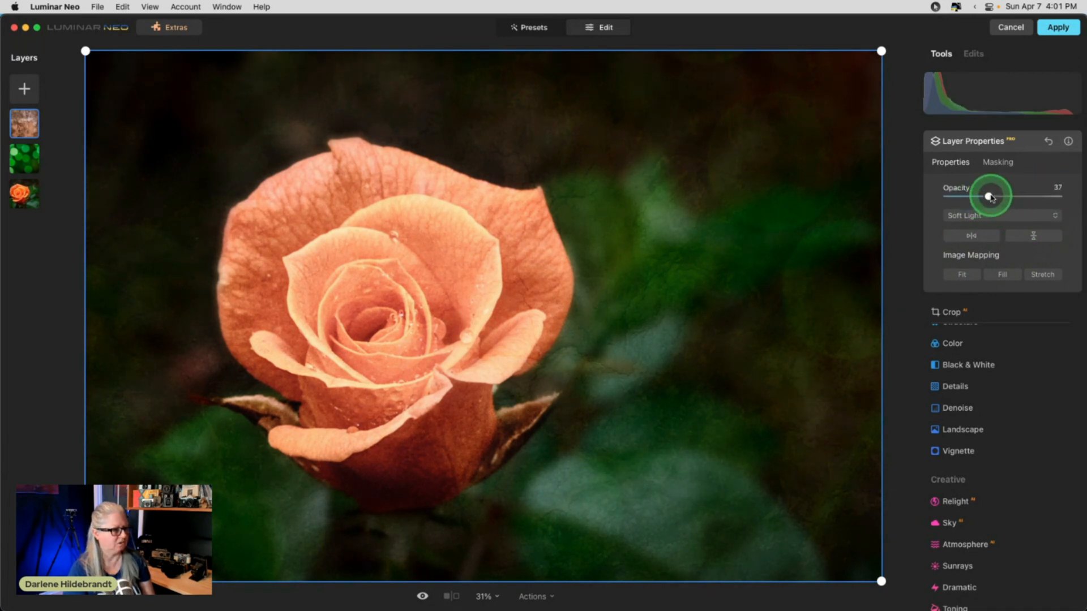
drag(989, 196, 1038, 196)
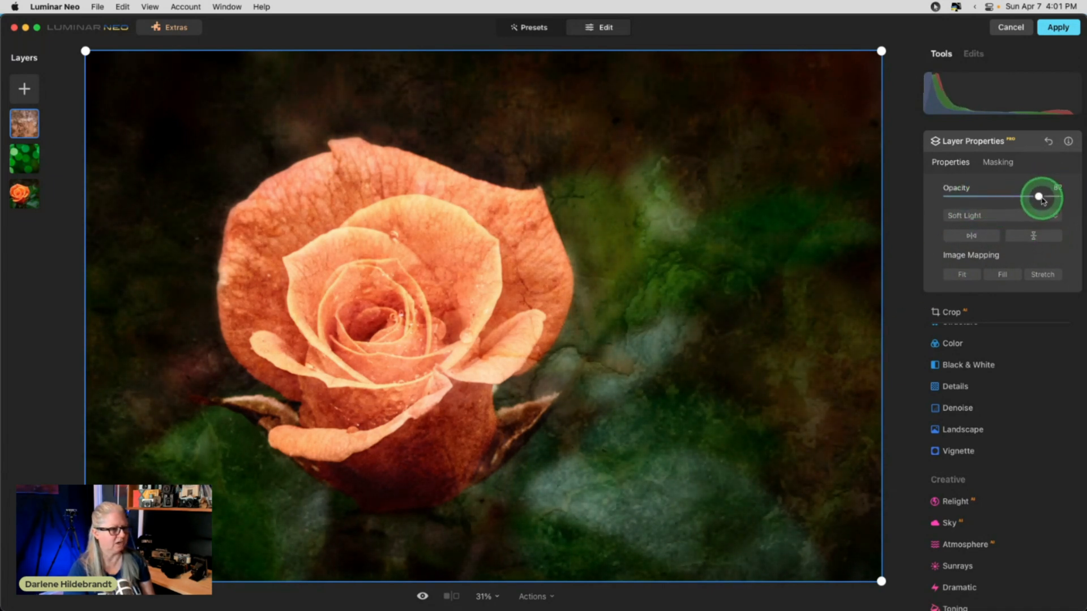
drag(1039, 196, 993, 196)
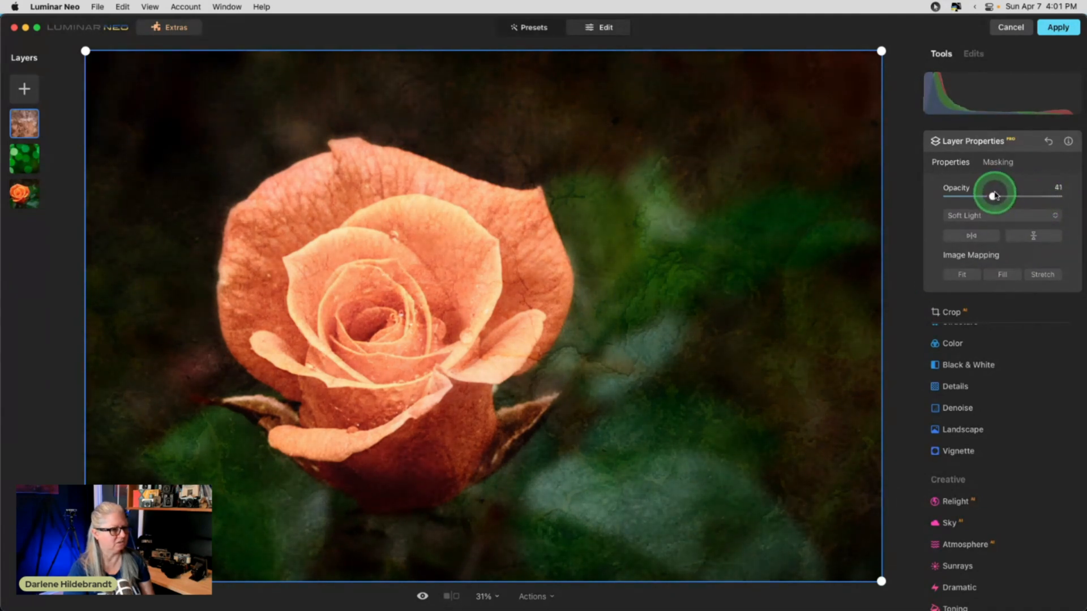
- Settle the stone texture layer's opacity at 53 after testing 43 and 61
drag(993, 193, 1004, 193)
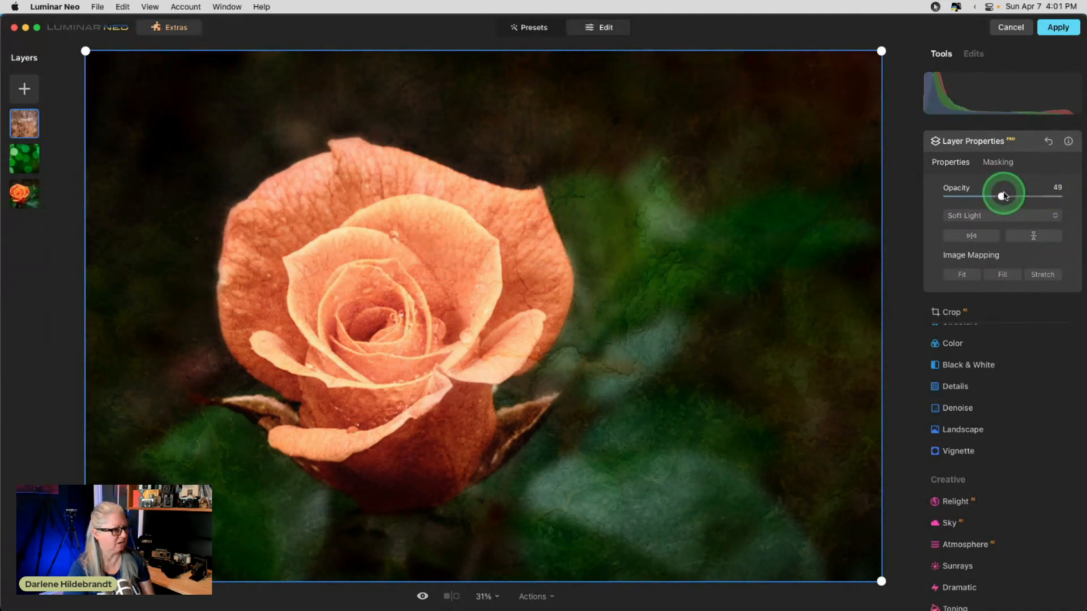
drag(1005, 196, 995, 195)
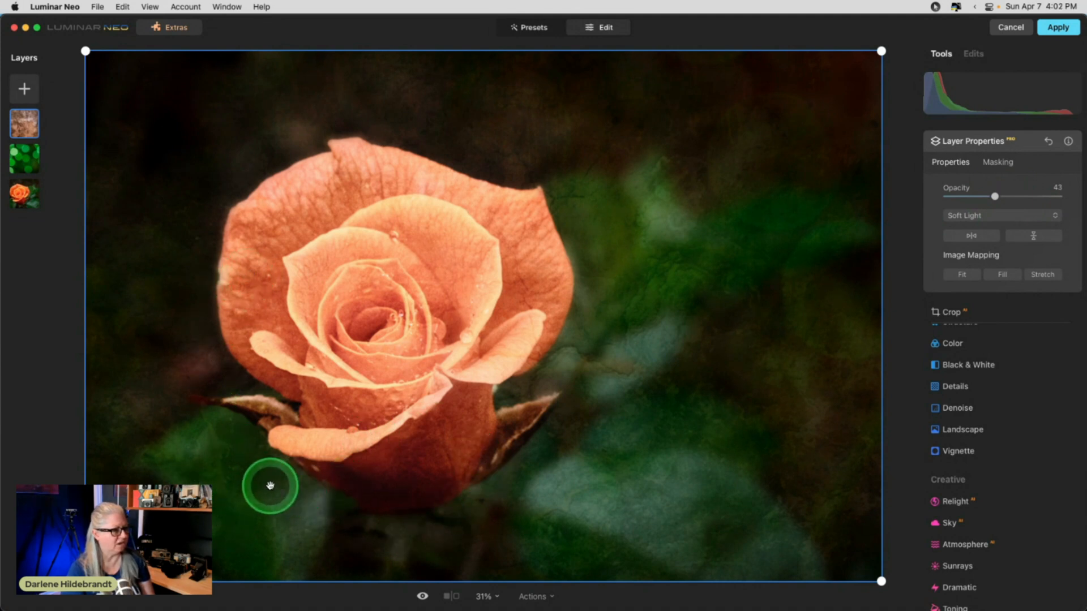
mouse_move(994, 196)
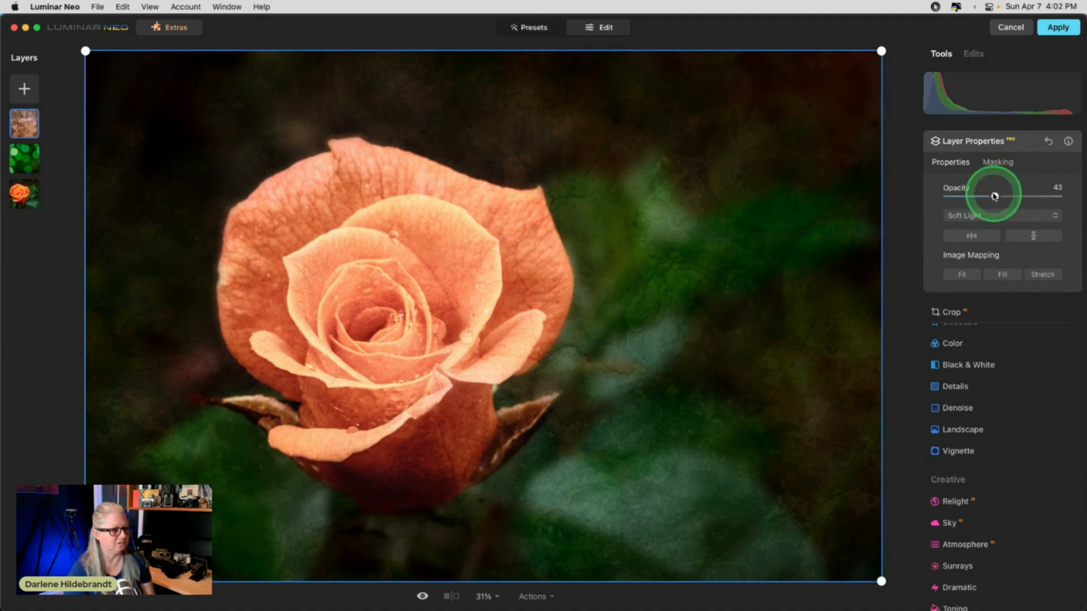
drag(996, 194, 1016, 194)
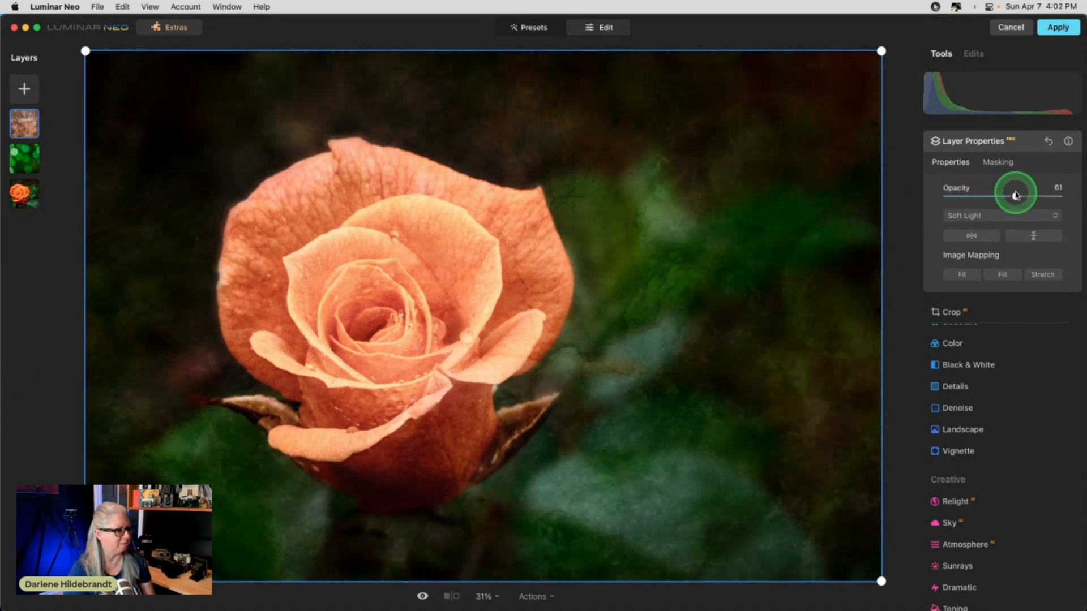
drag(1018, 192, 1013, 193)
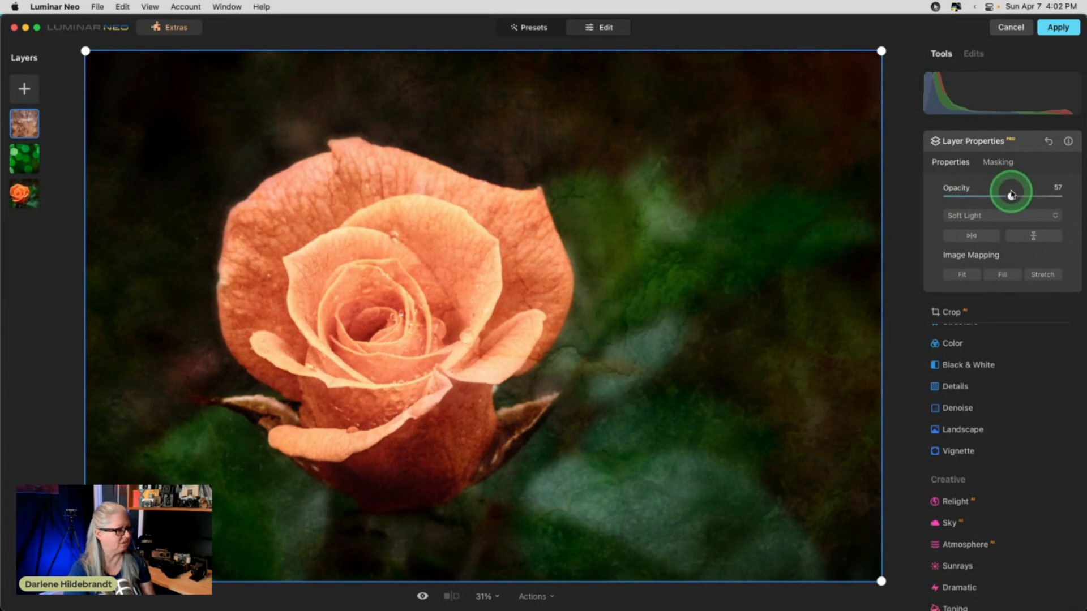
drag(1020, 193, 1006, 192)
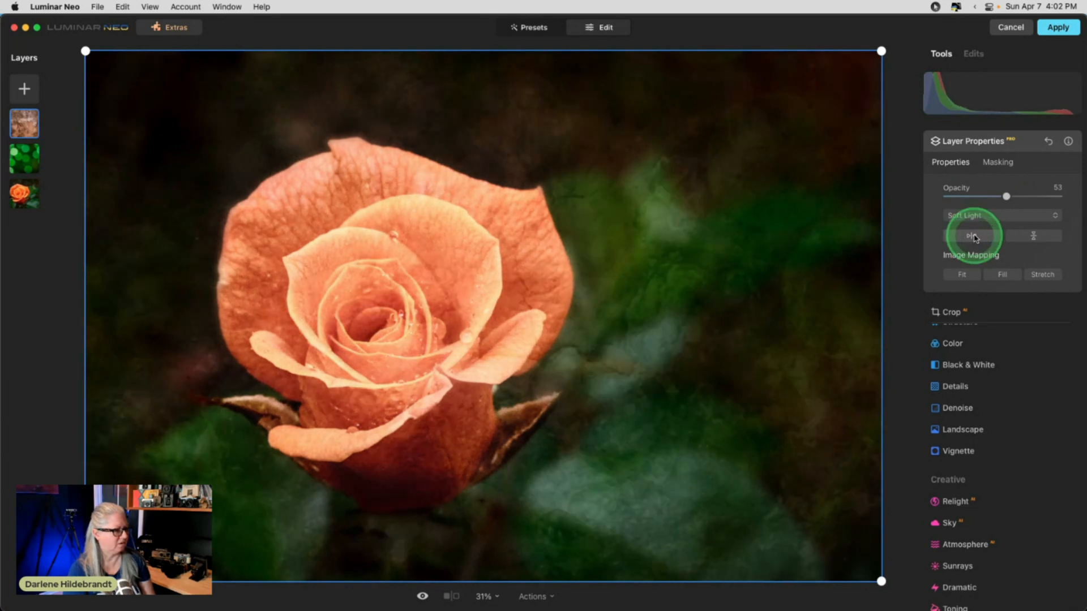
- Brush-erase the stone texture mask from the upper, left and top rose petals
click(996, 162)
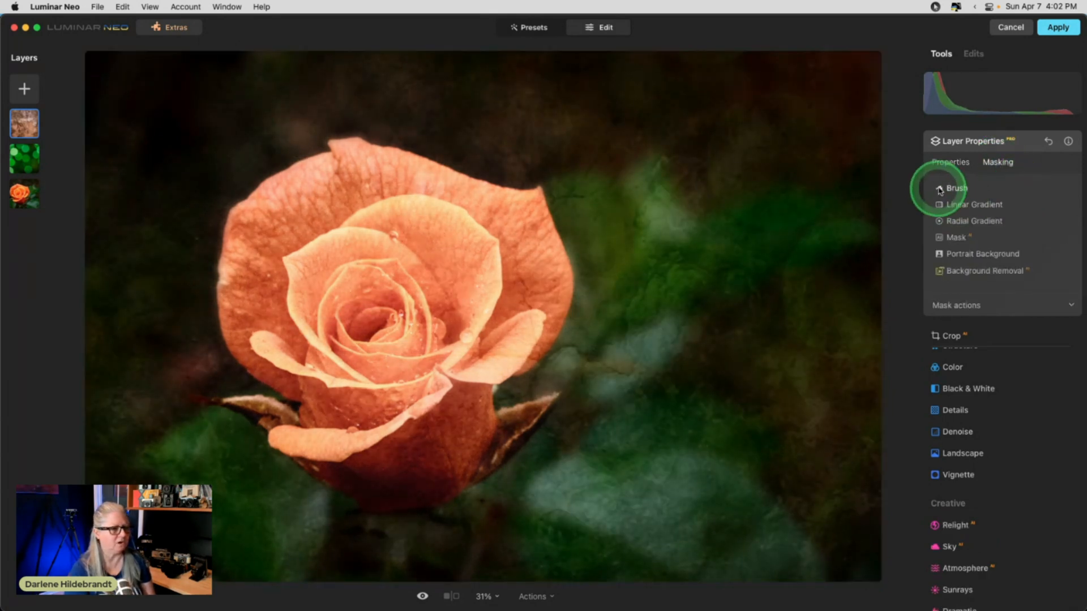
click(958, 188)
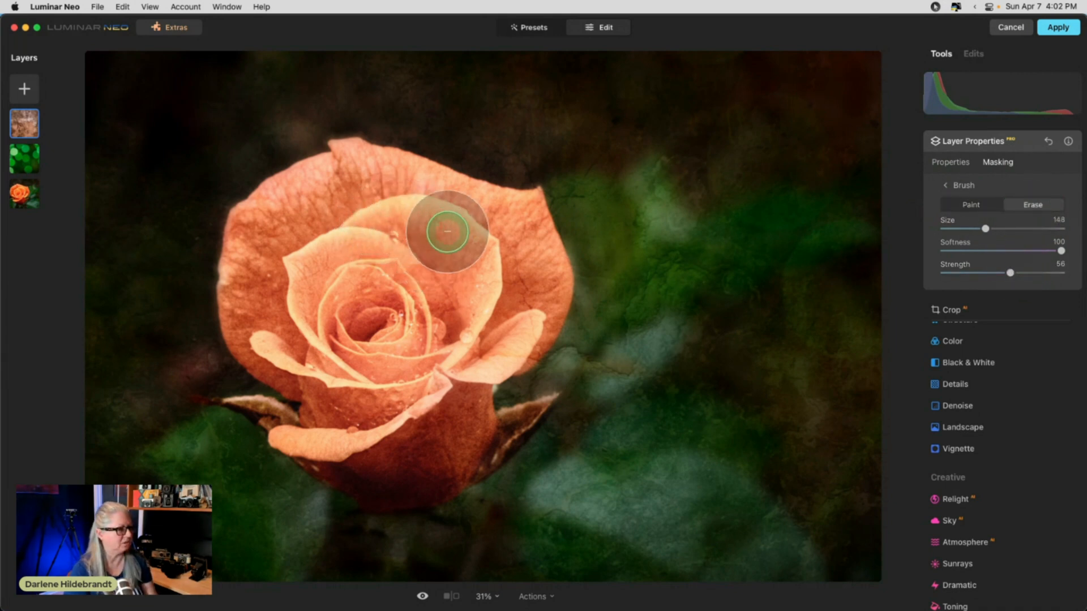
drag(447, 232, 295, 317)
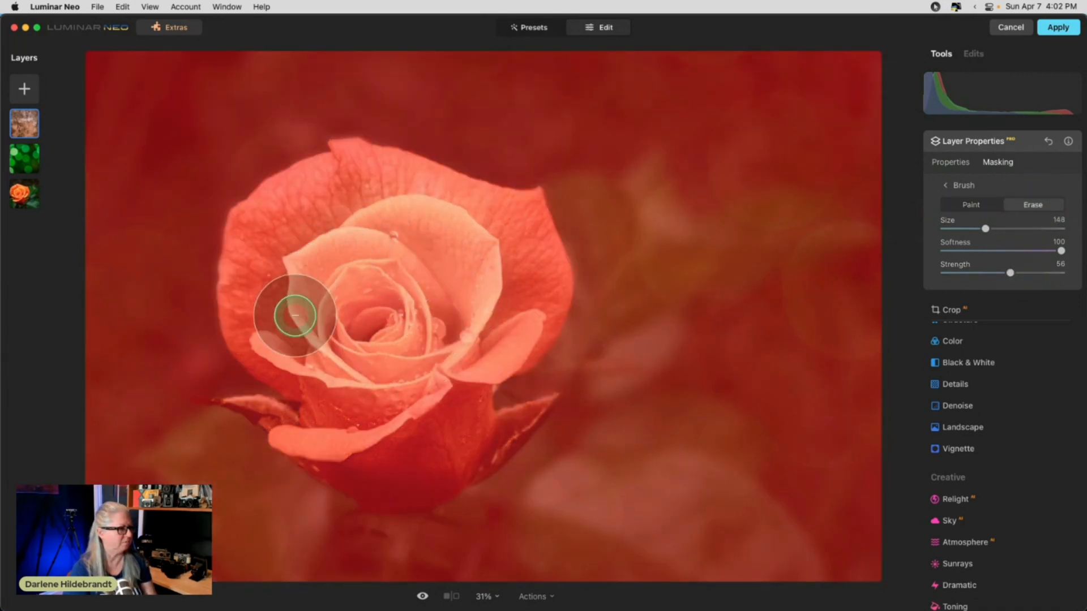
drag(294, 317, 378, 197)
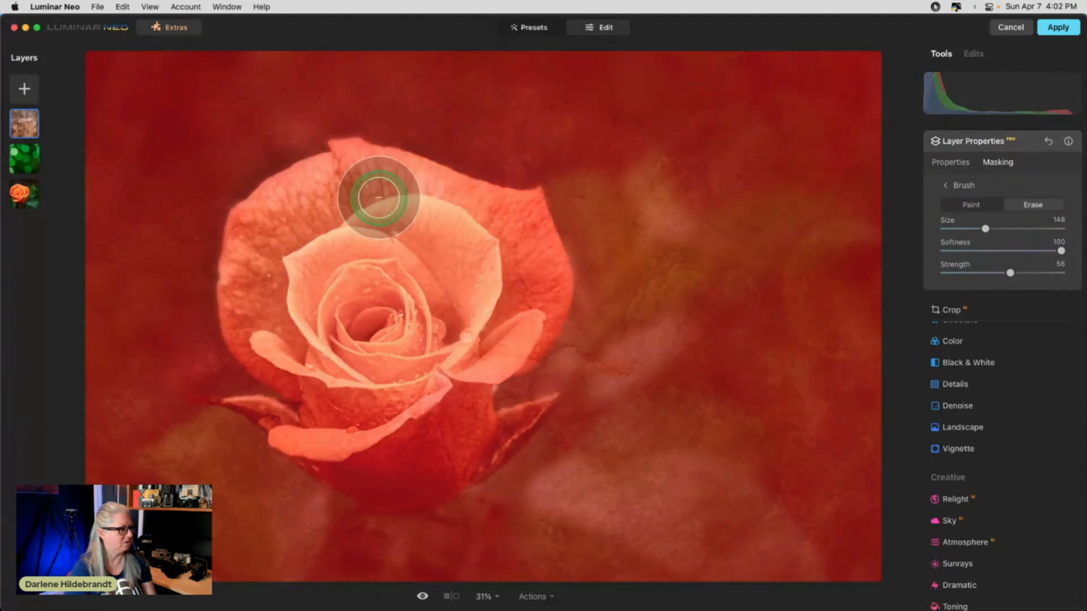
drag(379, 197, 340, 427)
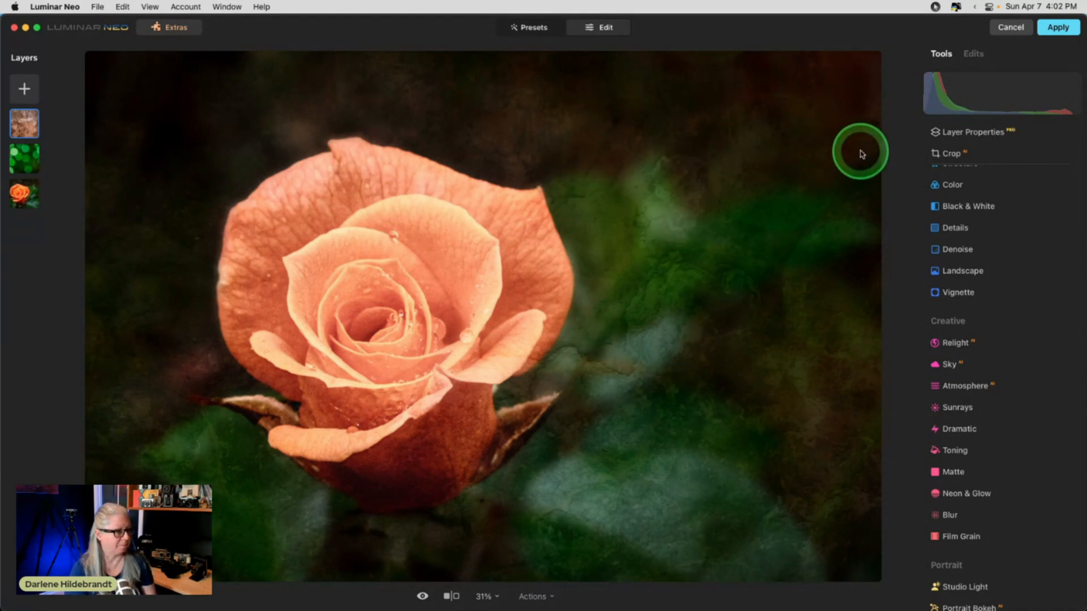
- Hide the green bokeh layer via its Layers-panel context menu
right_click(23, 158)
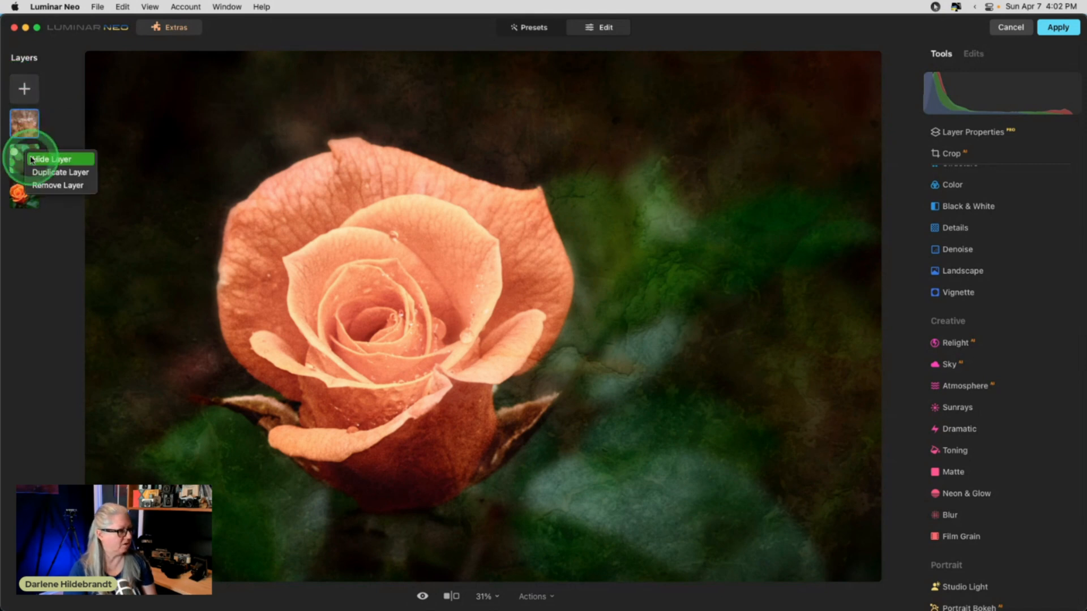
click(51, 158)
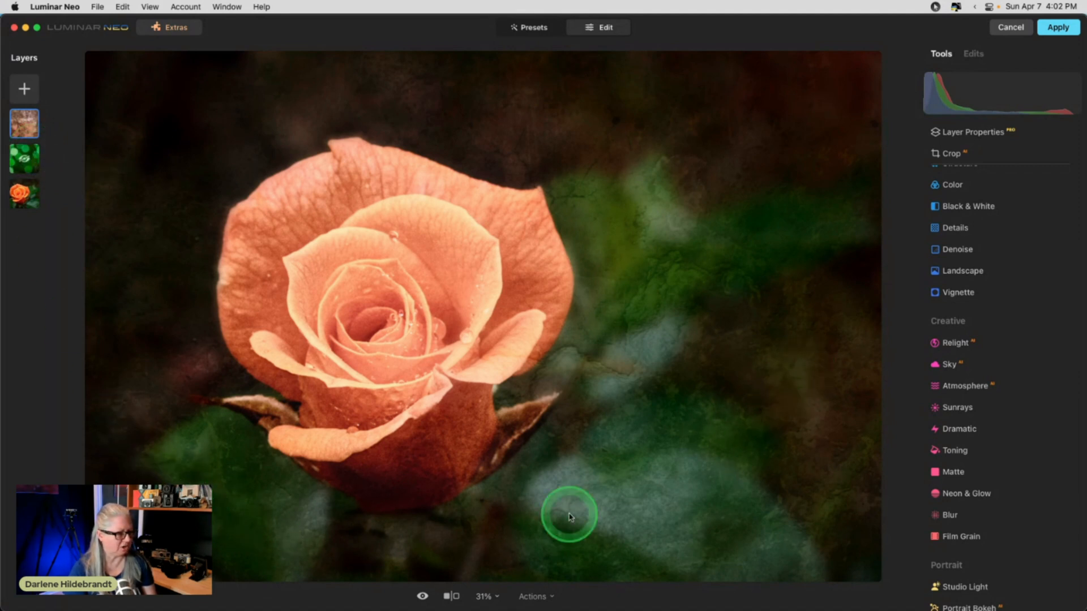
click(24, 200)
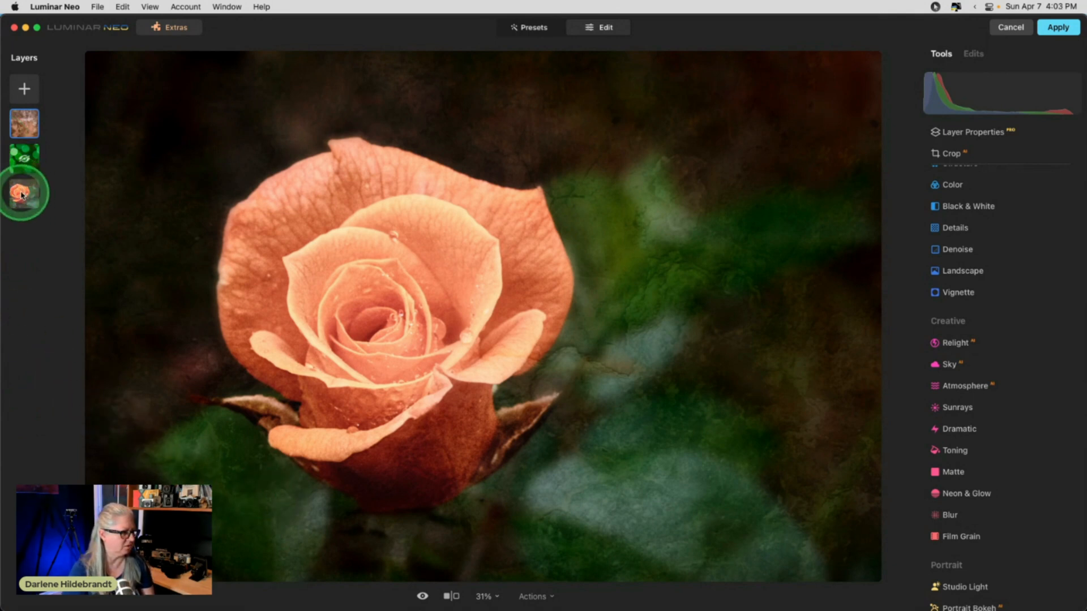
- Select the base rose photo layer and bring up its Develop adjustments
click(23, 192)
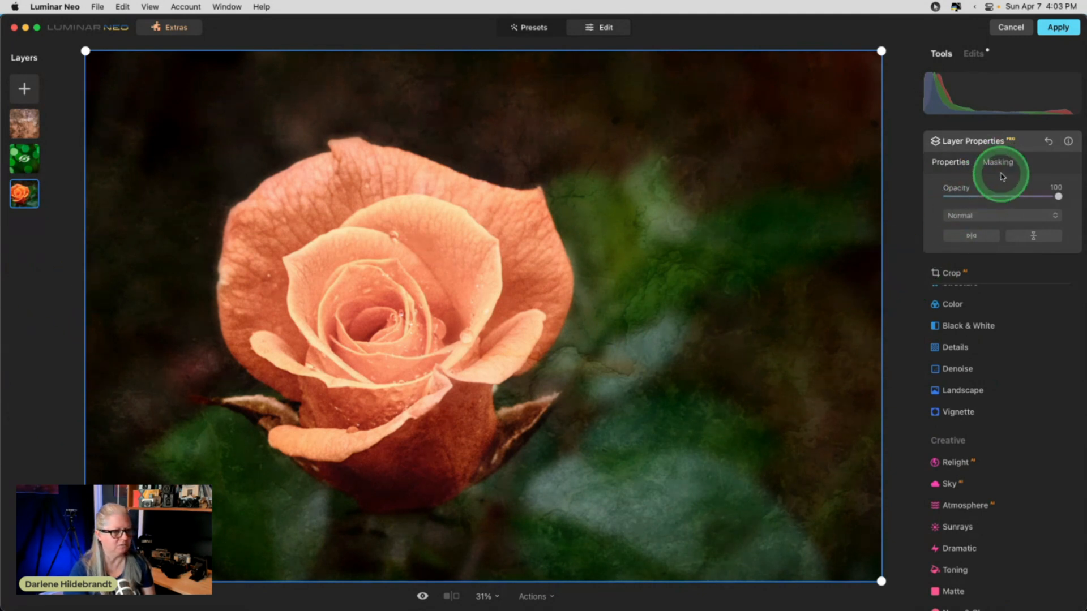
click(972, 140)
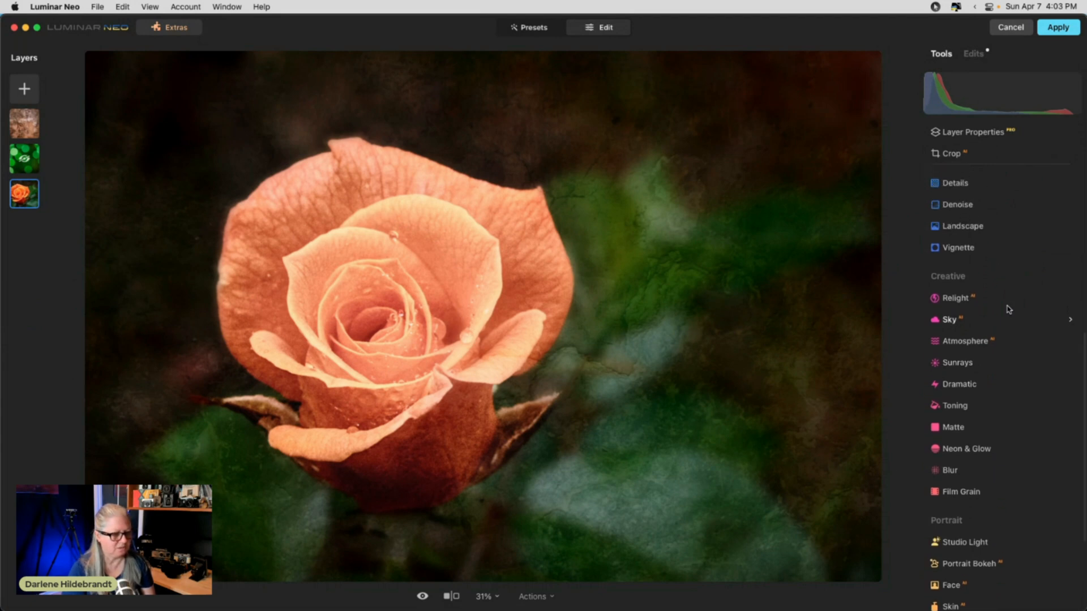
scroll(down, 3)
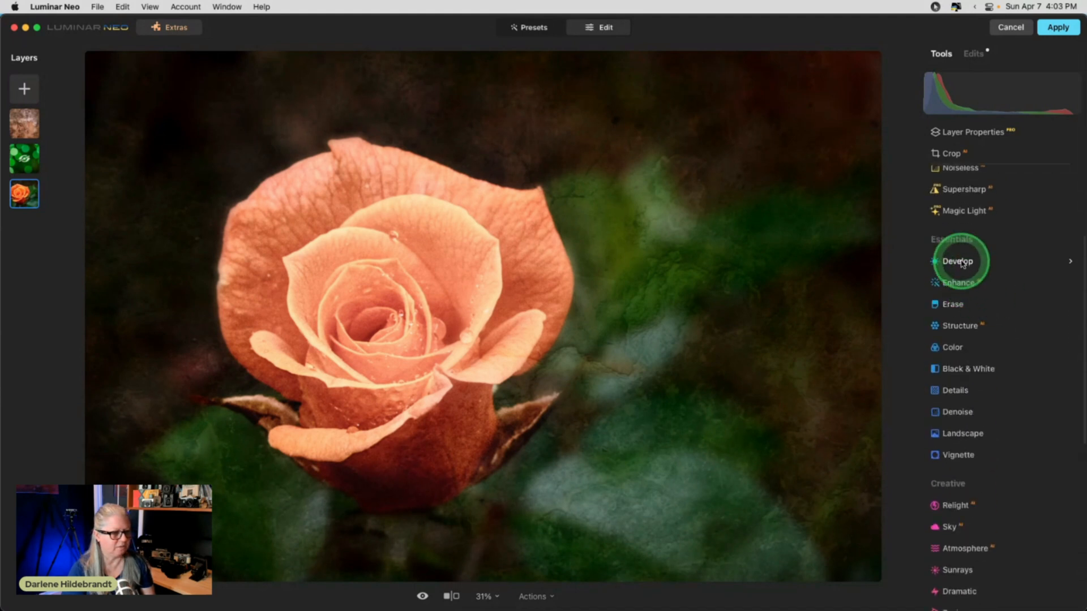
click(958, 261)
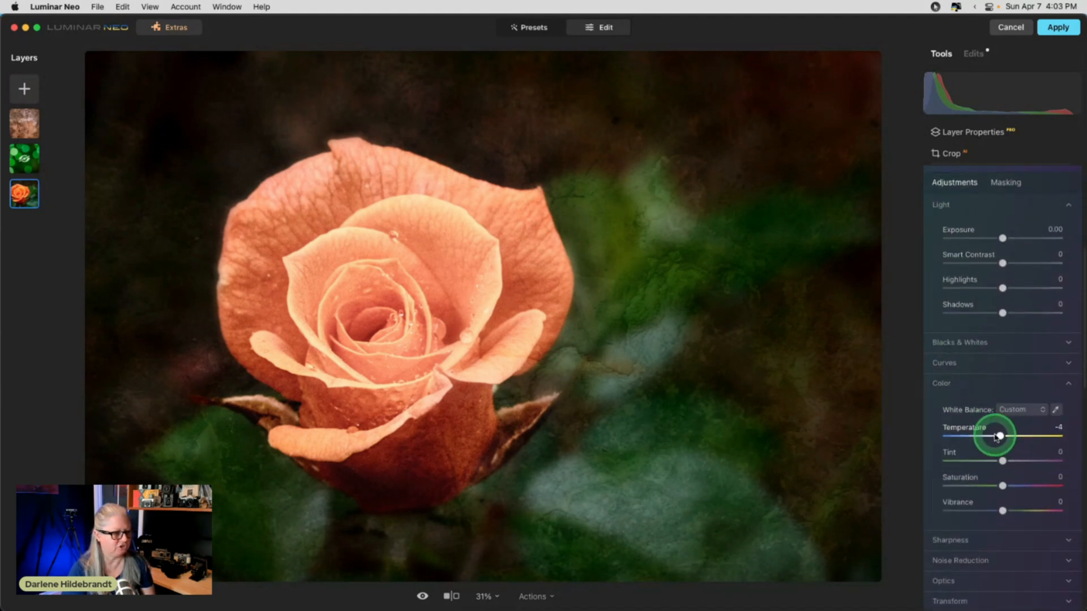
- Set Temperature -28, Highlights -100 and Smart Contrast -21 to cool and darken the photo
drag(996, 437, 950, 437)
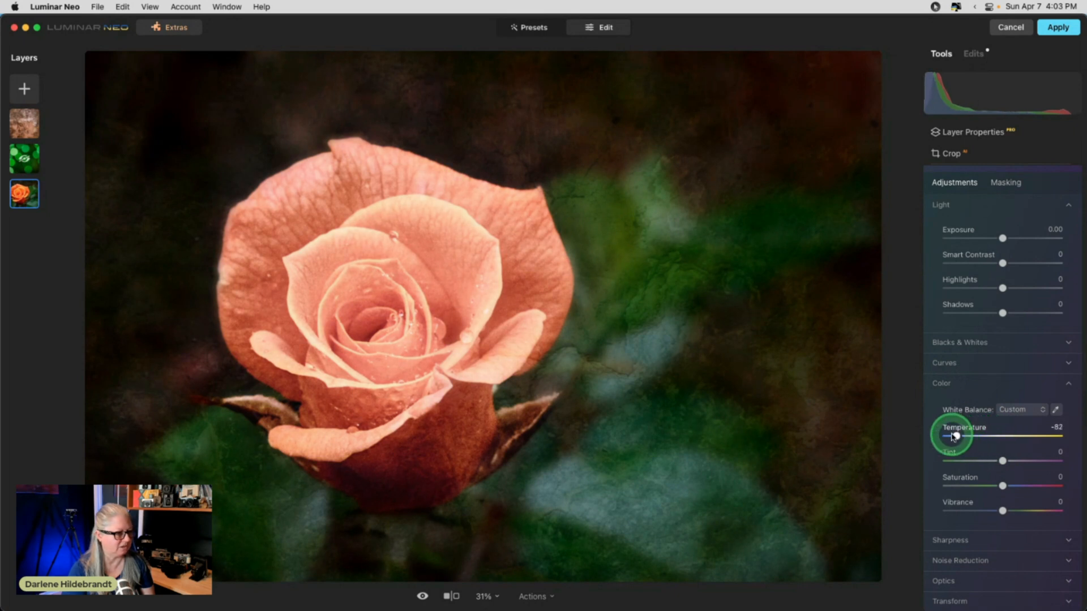
drag(950, 437, 983, 437)
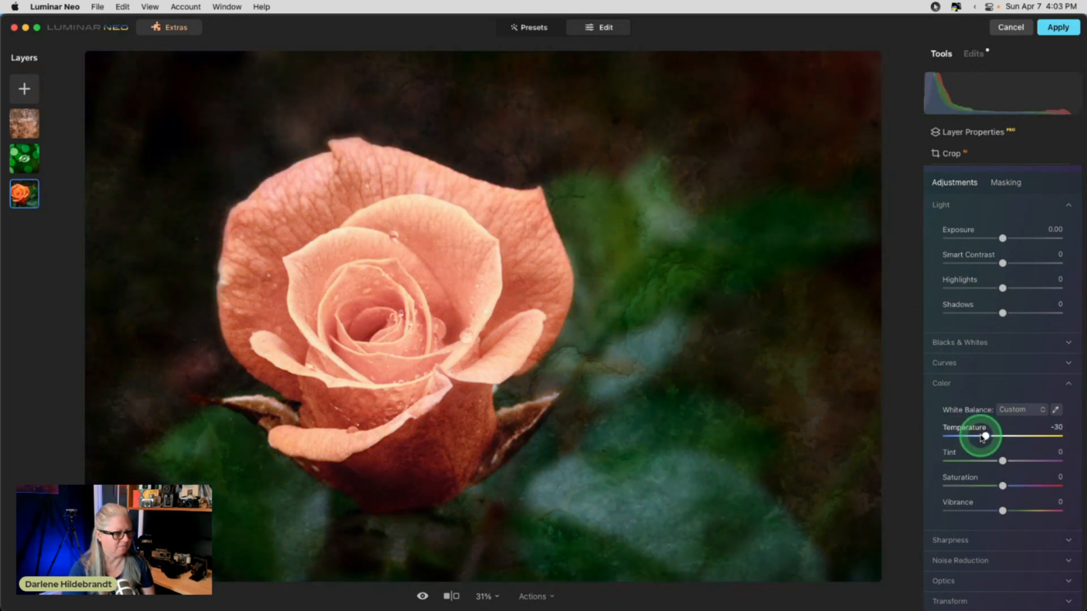
drag(983, 438, 990, 437)
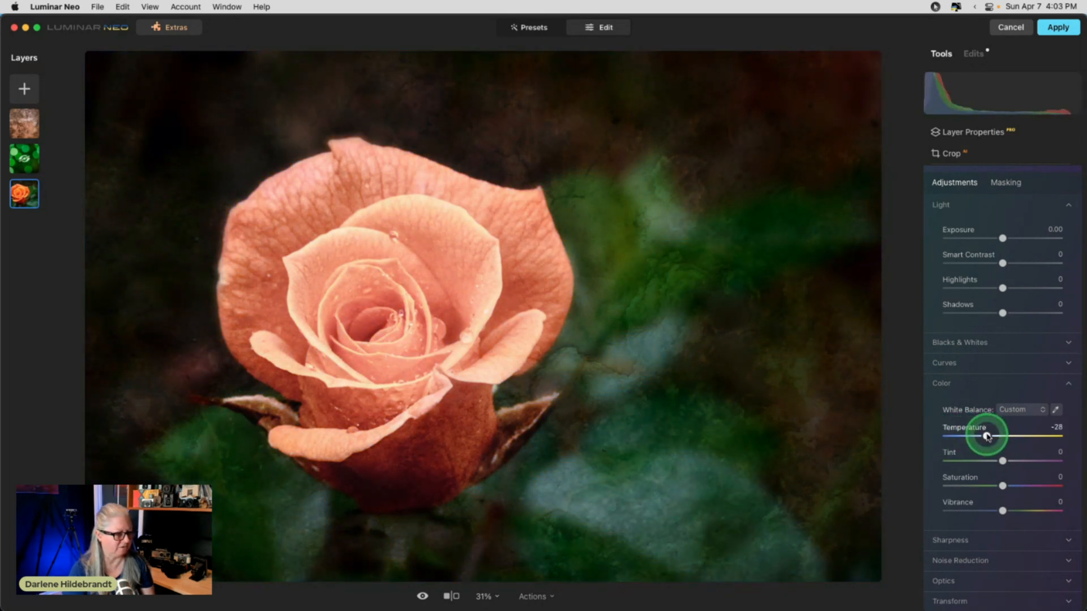
drag(1002, 289, 981, 289)
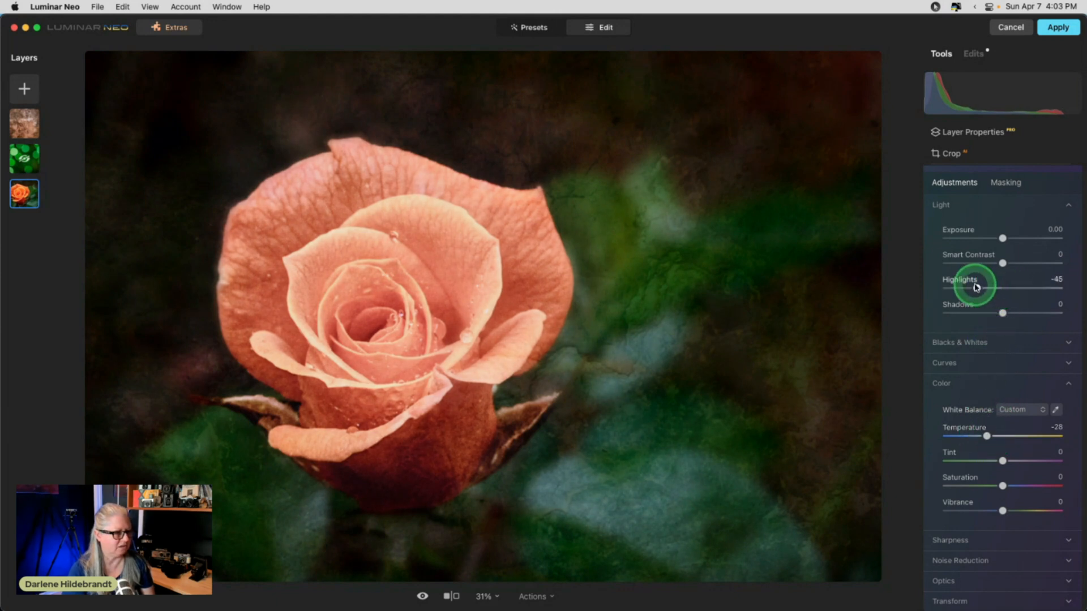
drag(970, 289, 948, 289)
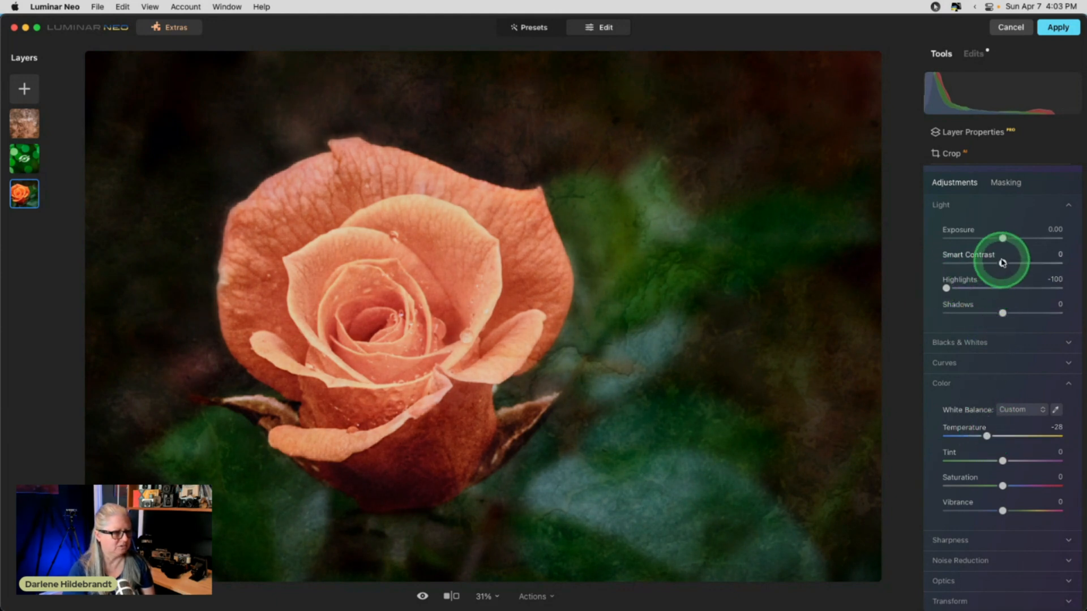
drag(1003, 264, 989, 264)
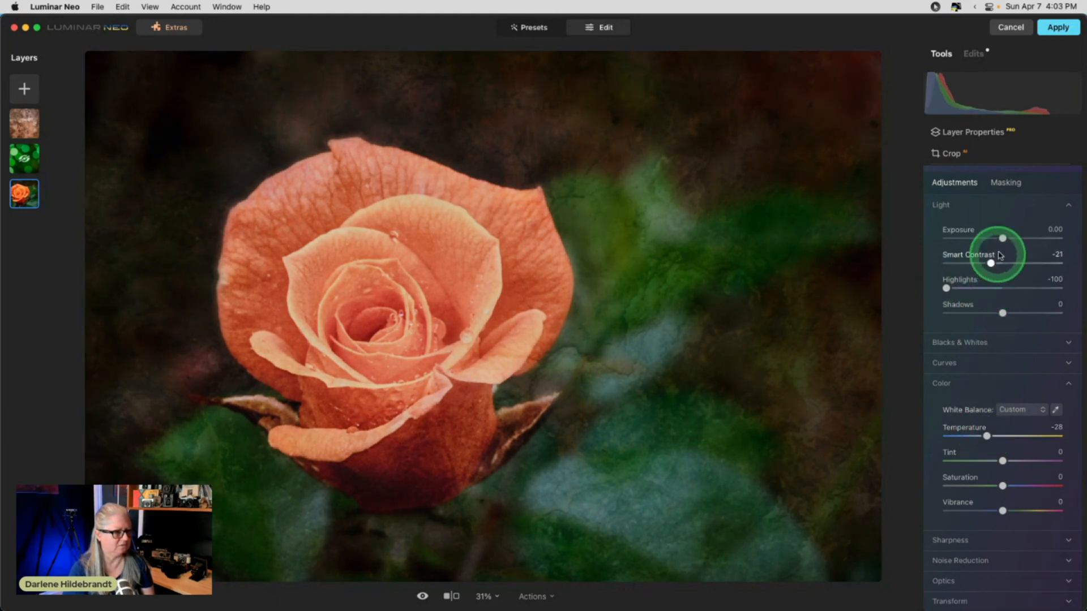
drag(1002, 237, 995, 237)
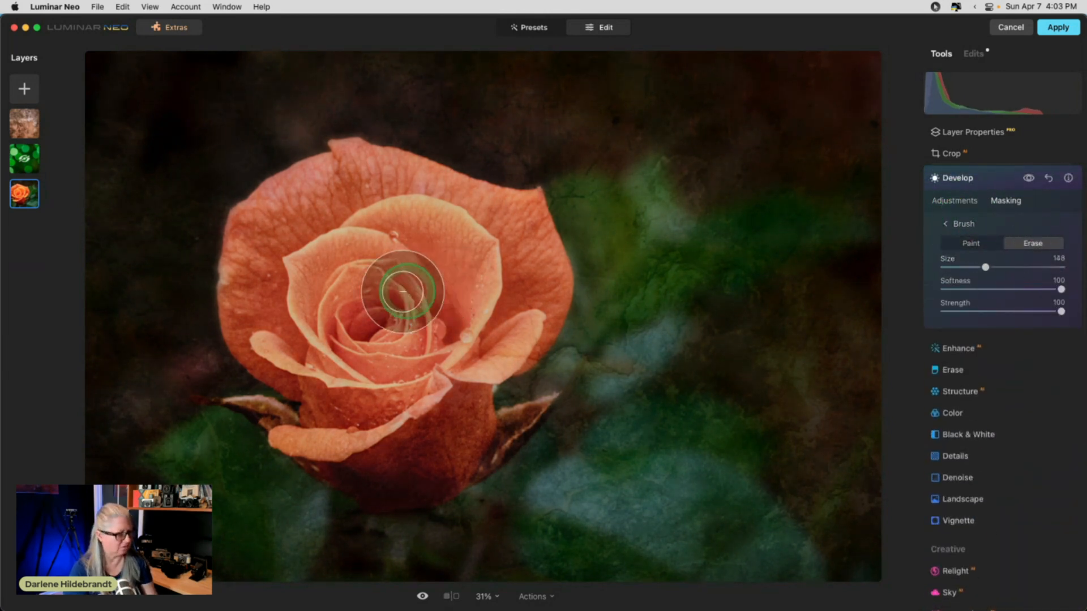
- Brush-erase the Develop cooling from the rose centre and petals, then close Develop
drag(399, 288, 273, 278)
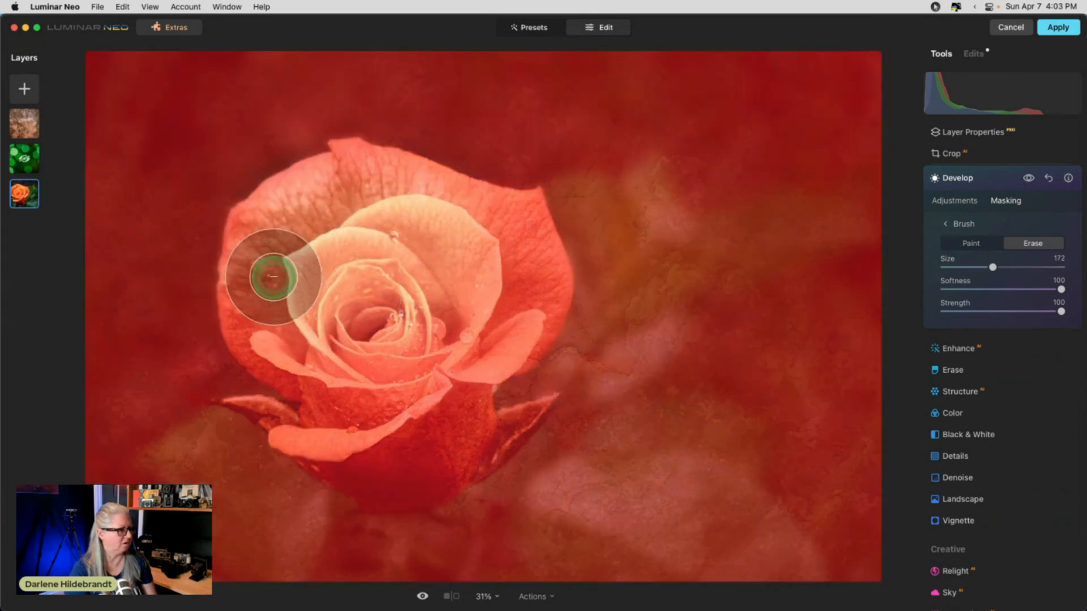
drag(274, 278, 477, 437)
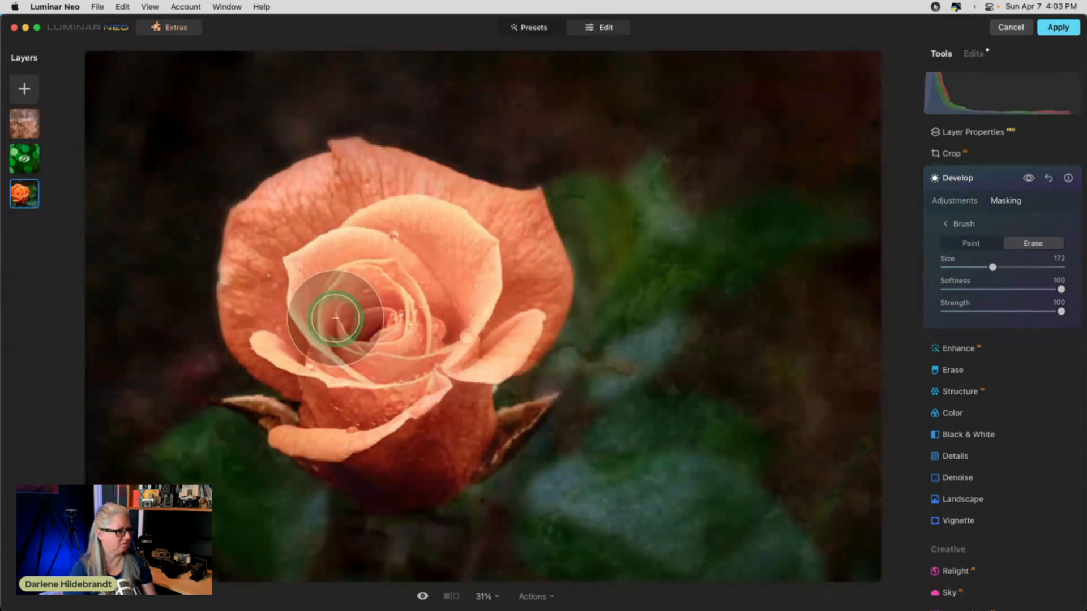
drag(336, 319, 313, 187)
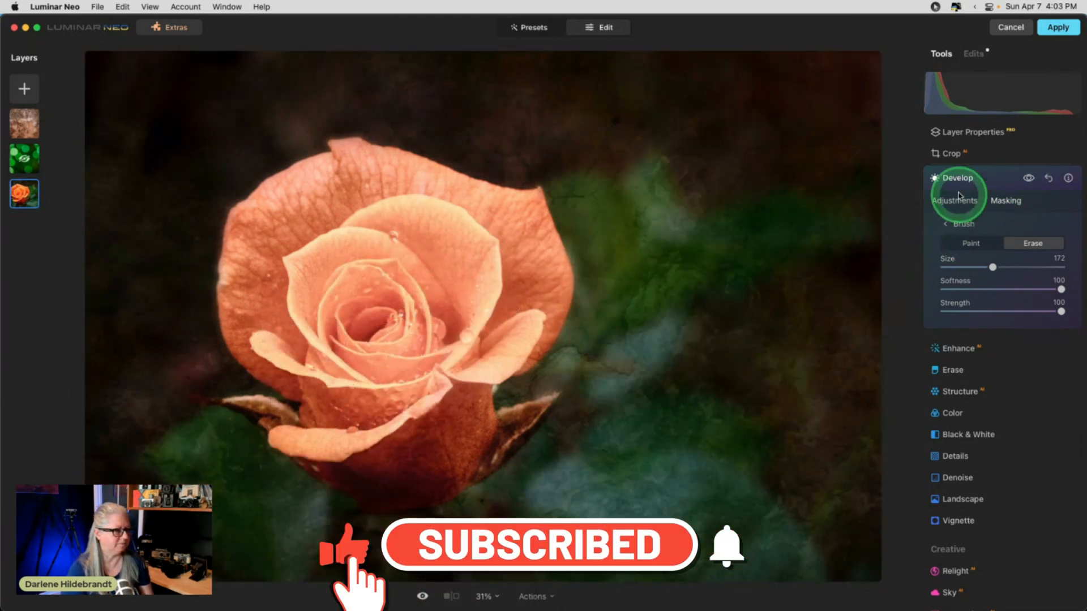
click(958, 177)
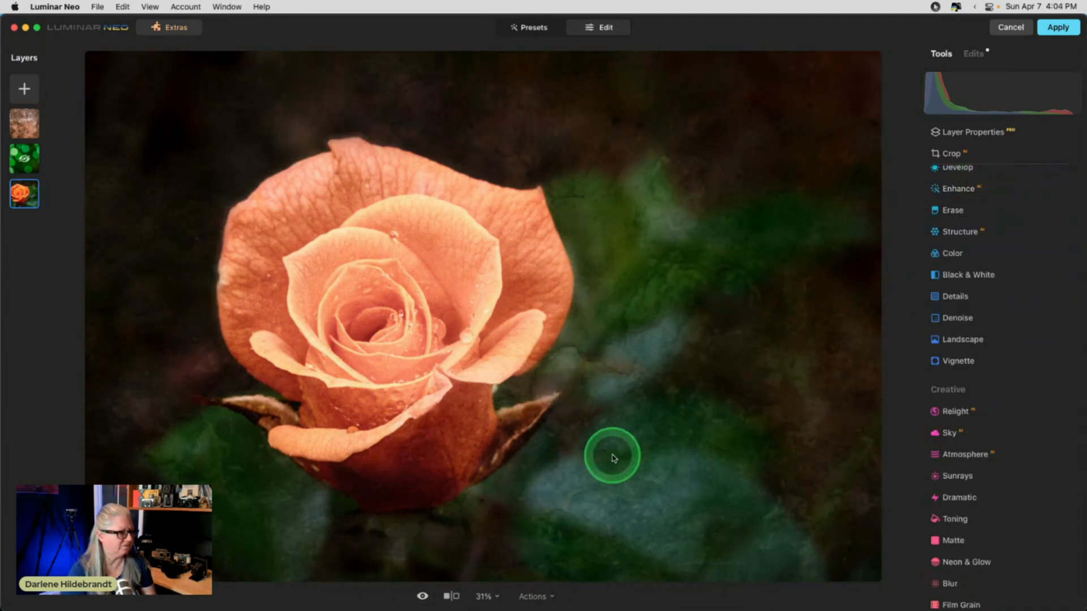
- Reselect the stone texture layer and reopen its Soft Light, opacity 53 properties
click(971, 131)
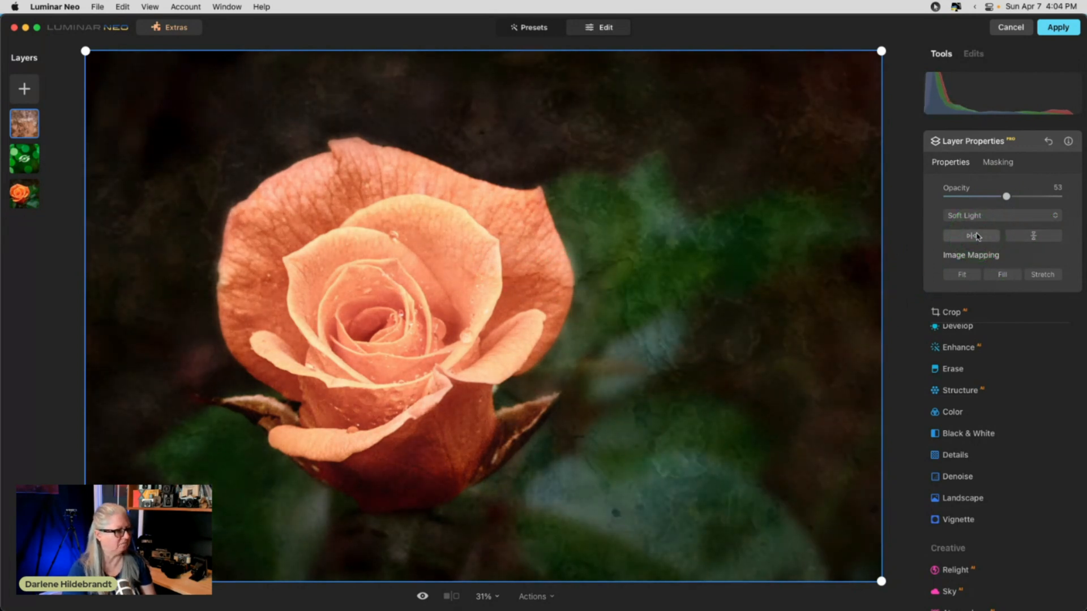
click(971, 140)
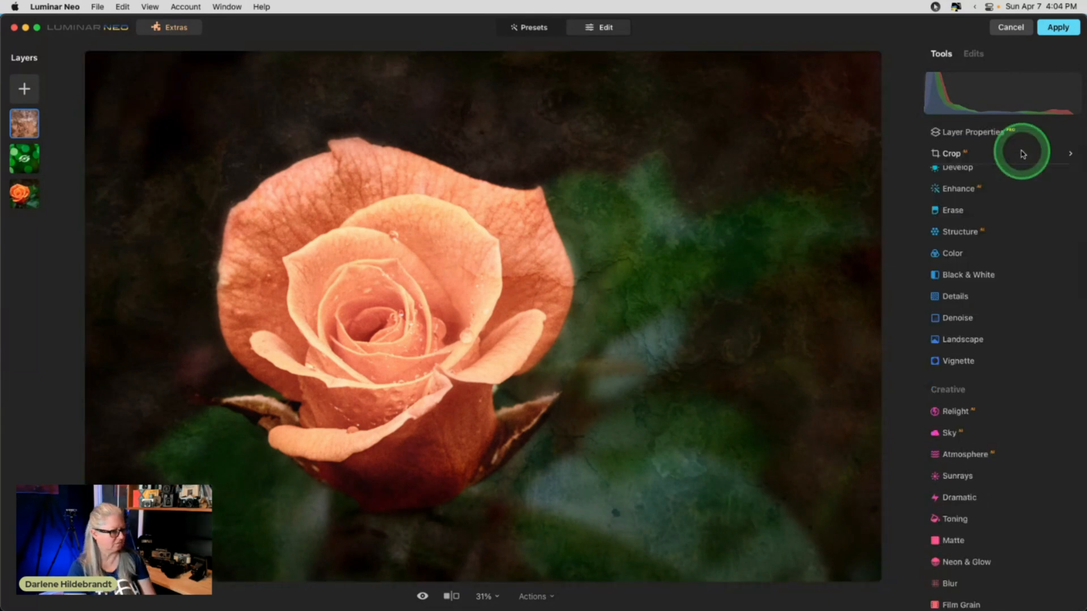
click(971, 131)
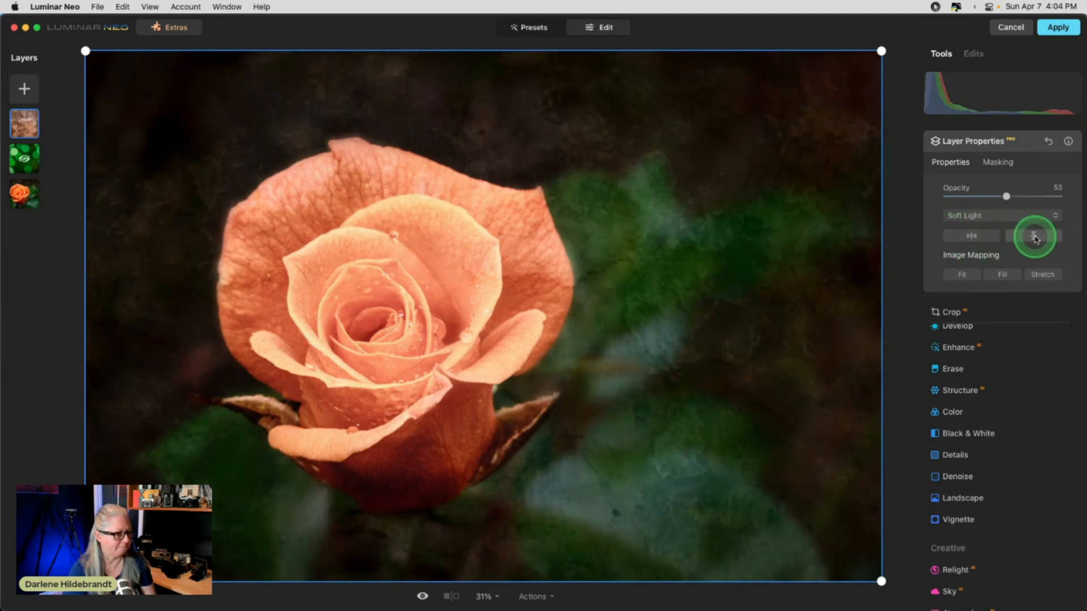
mouse_move(691, 357)
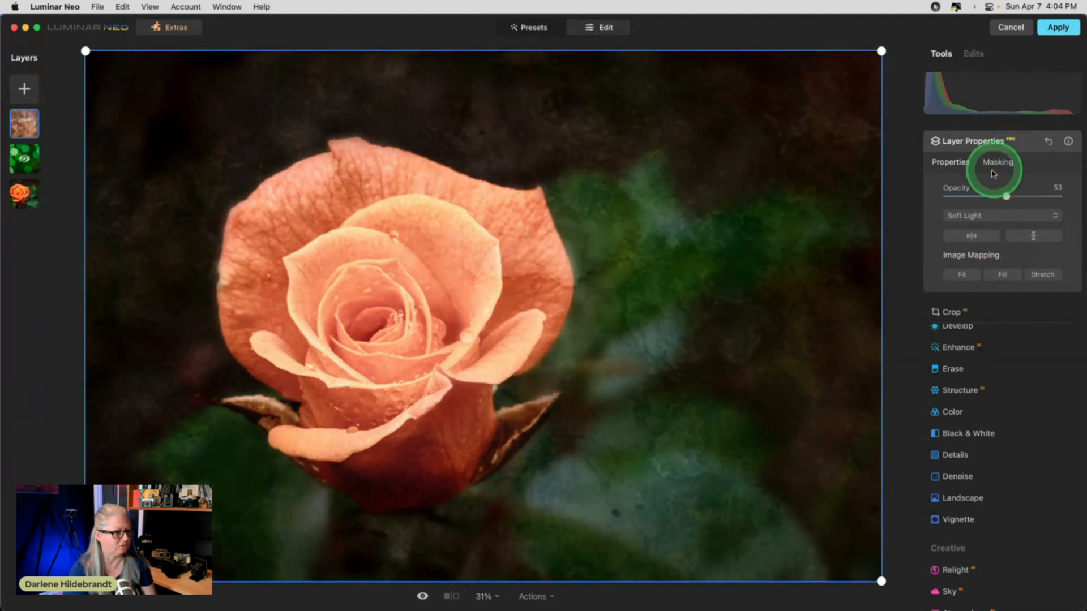
- Collapse the layer properties and start the Erase tool at brush size 20
click(973, 132)
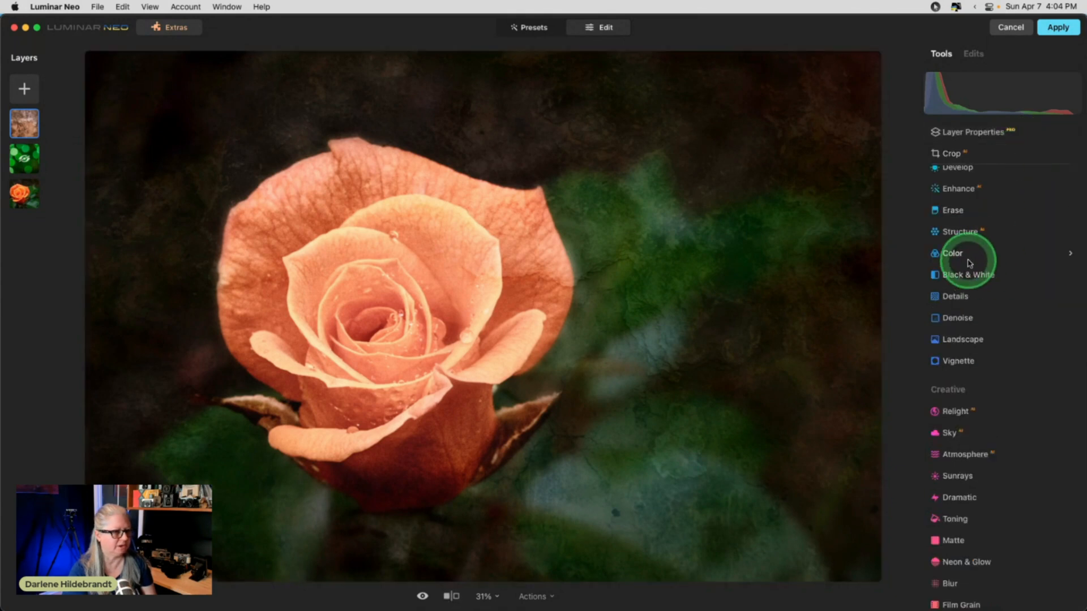
click(953, 211)
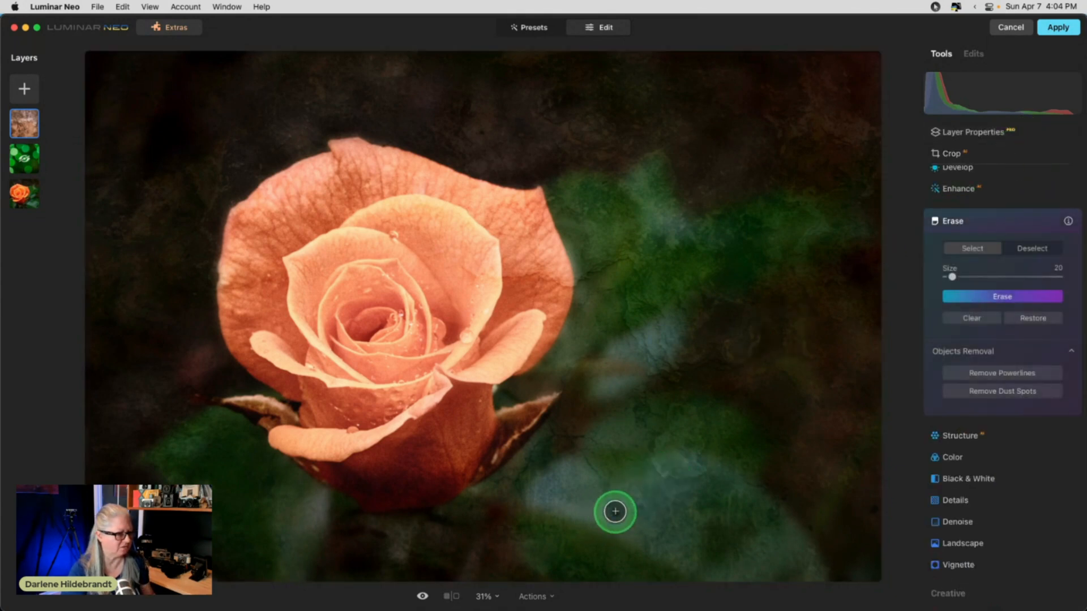